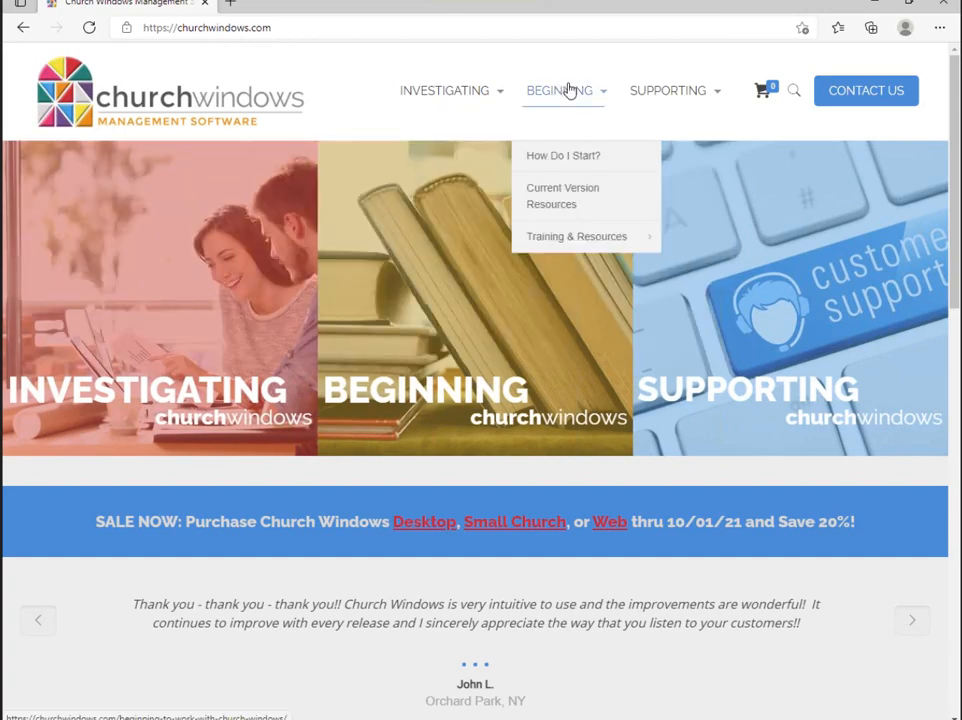
mouse_move(578, 104)
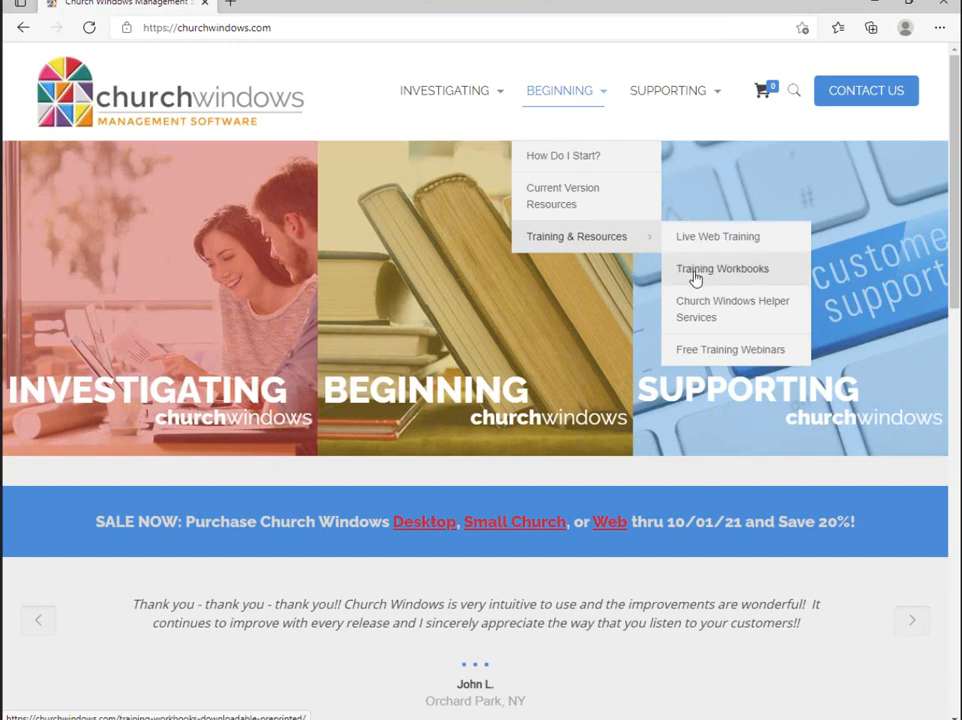
Browse the Training Workbooks page, scrolling through the Membership workbook listings and package pricing
left_click(722, 268)
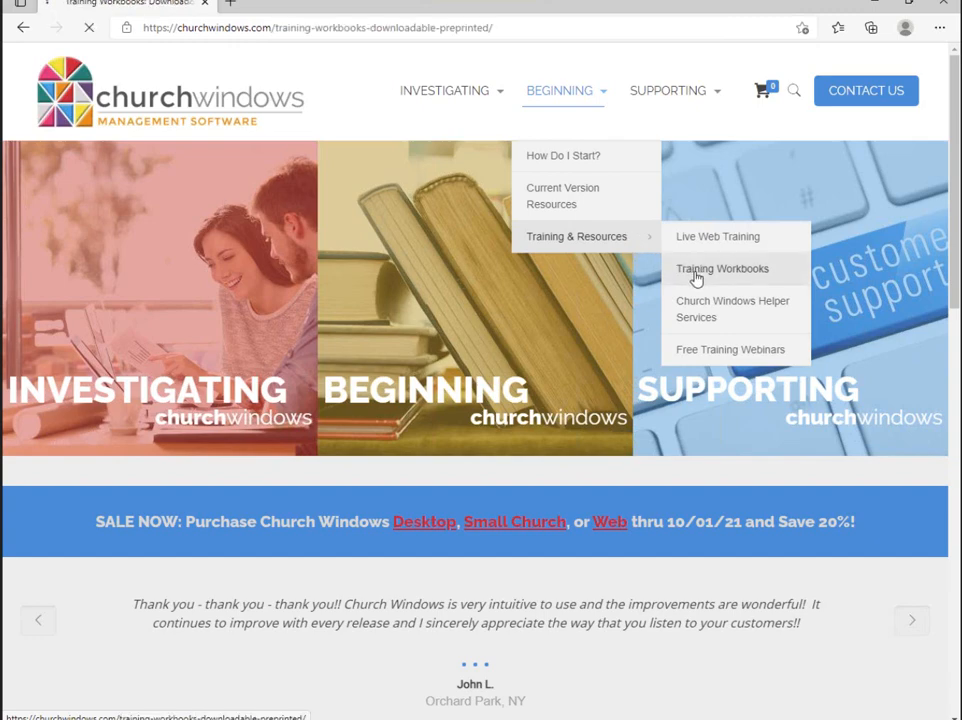
left_click(722, 268)
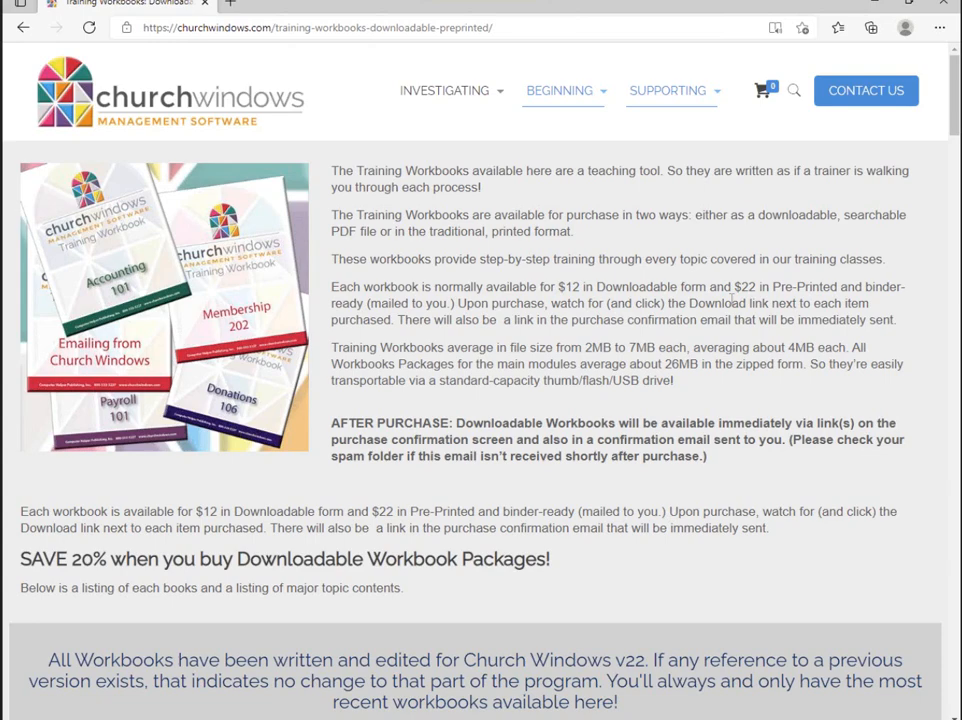
scroll("down", 3)
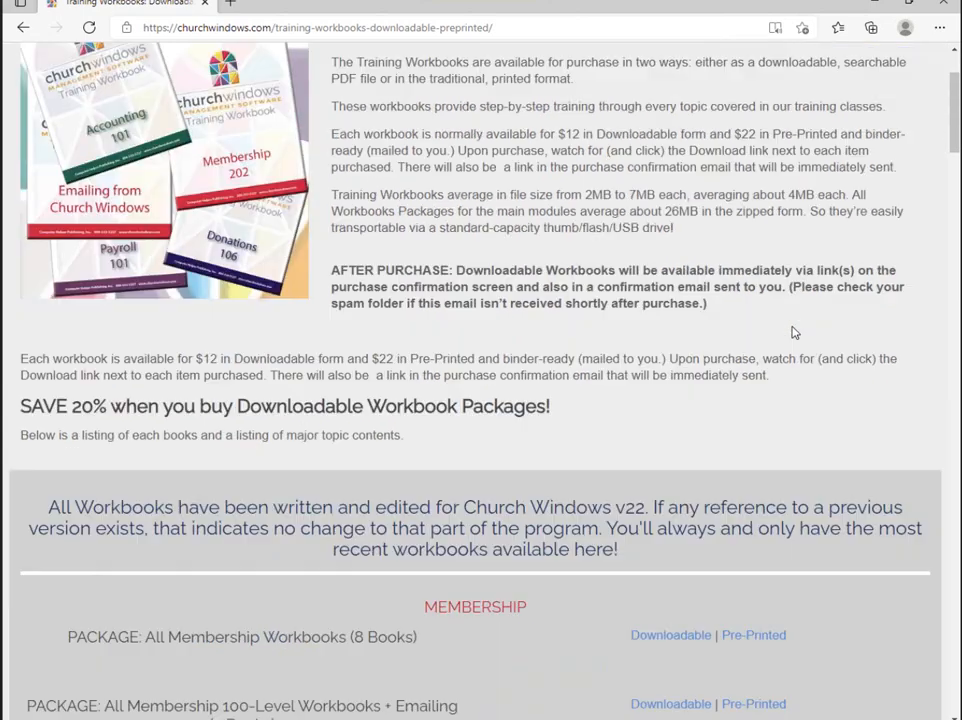
scroll("down", 3)
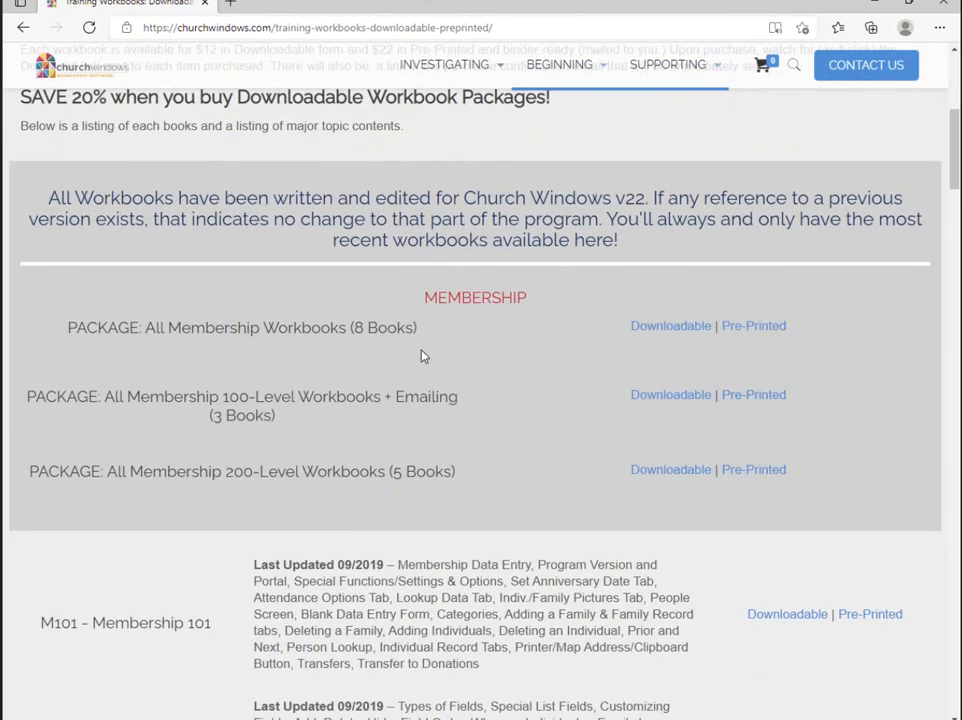
scroll("down", 3)
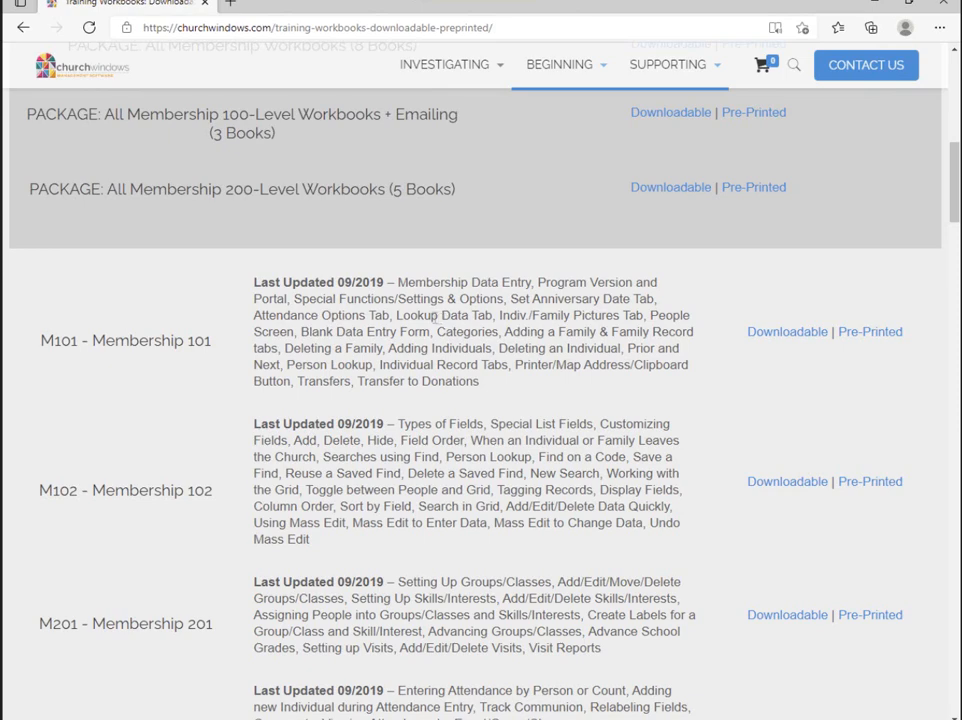
mouse_move(456, 410)
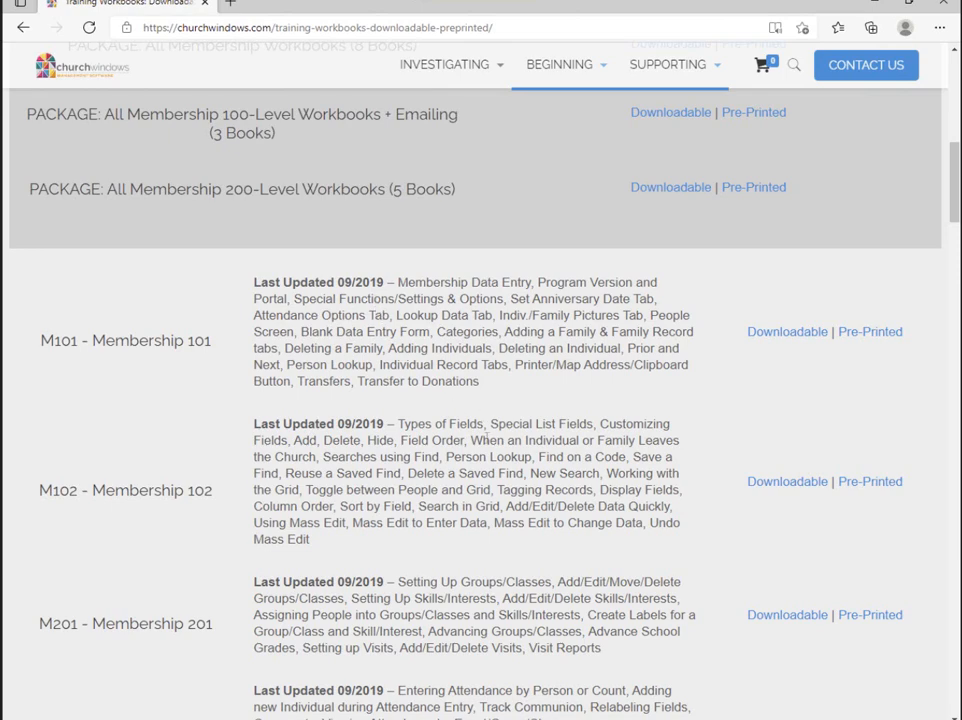
scroll("down", 3)
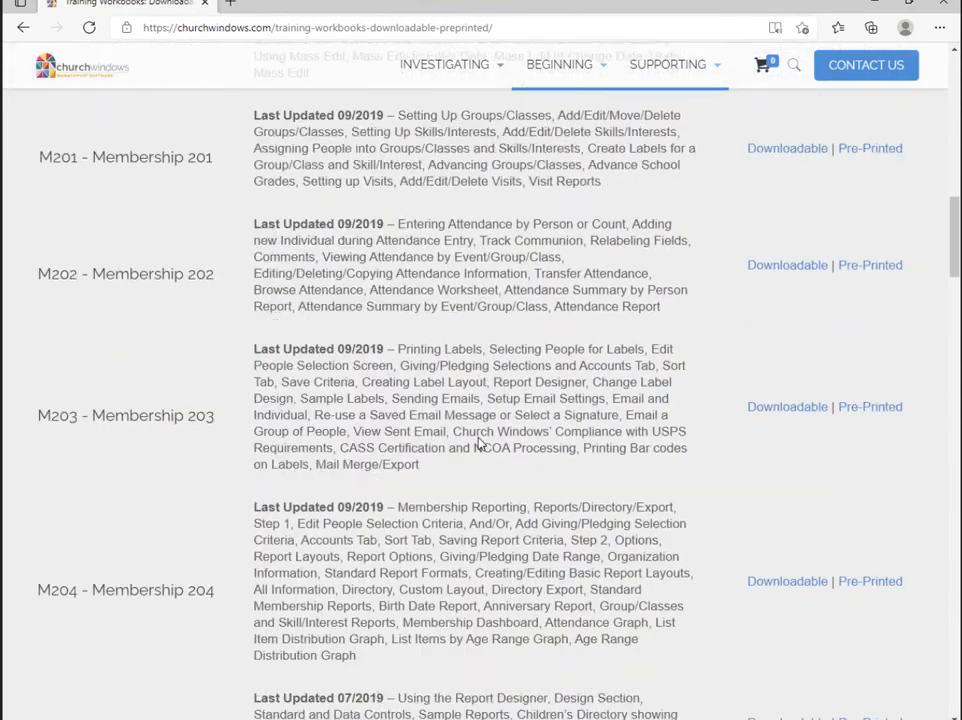
scroll("down", 3)
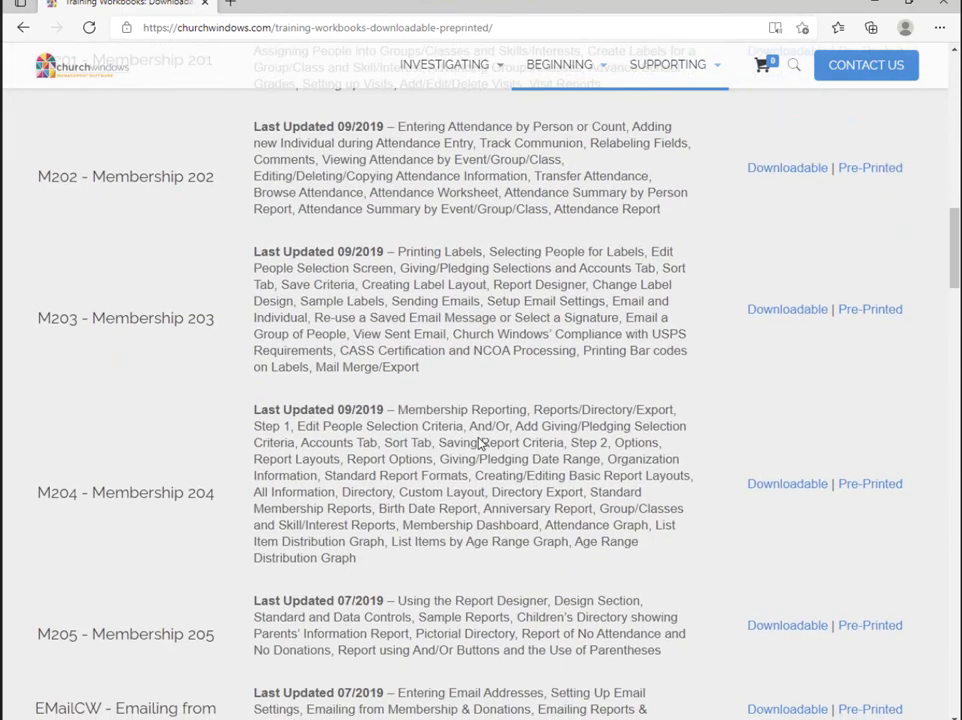
scroll("up", 3)
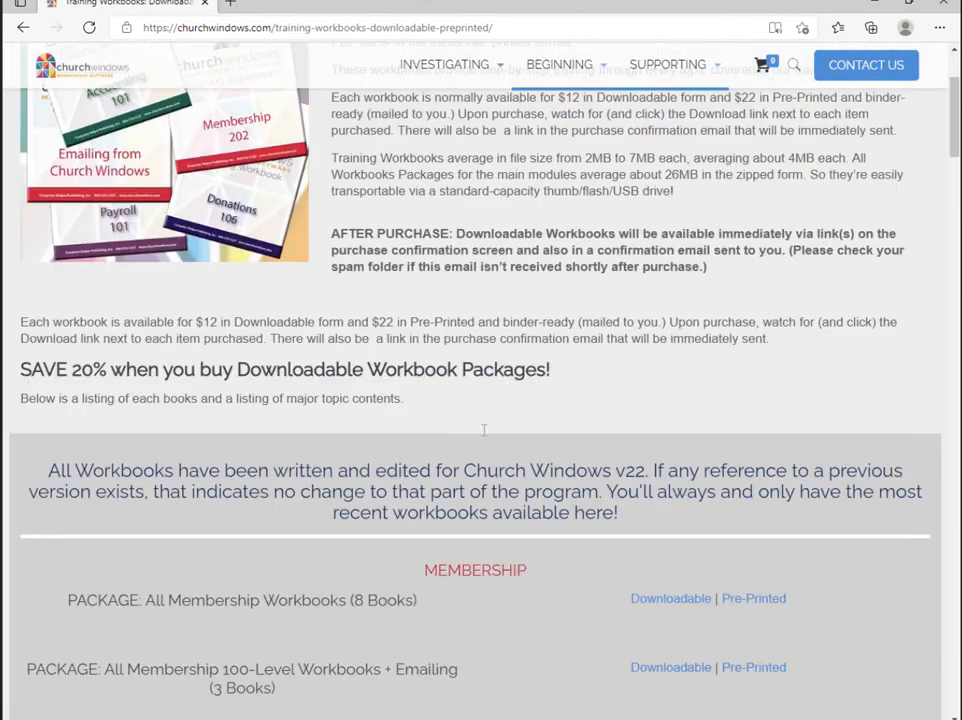
Scroll back up before switching to the Church Windows Membership home screen
scroll("up", 3)
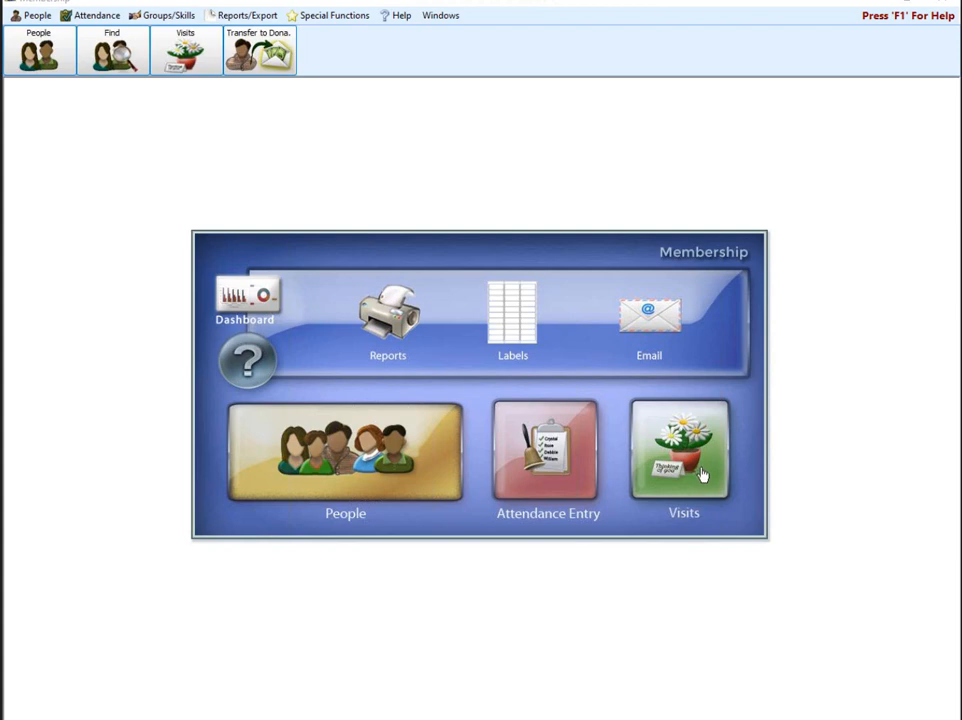
mouse_move(700, 480)
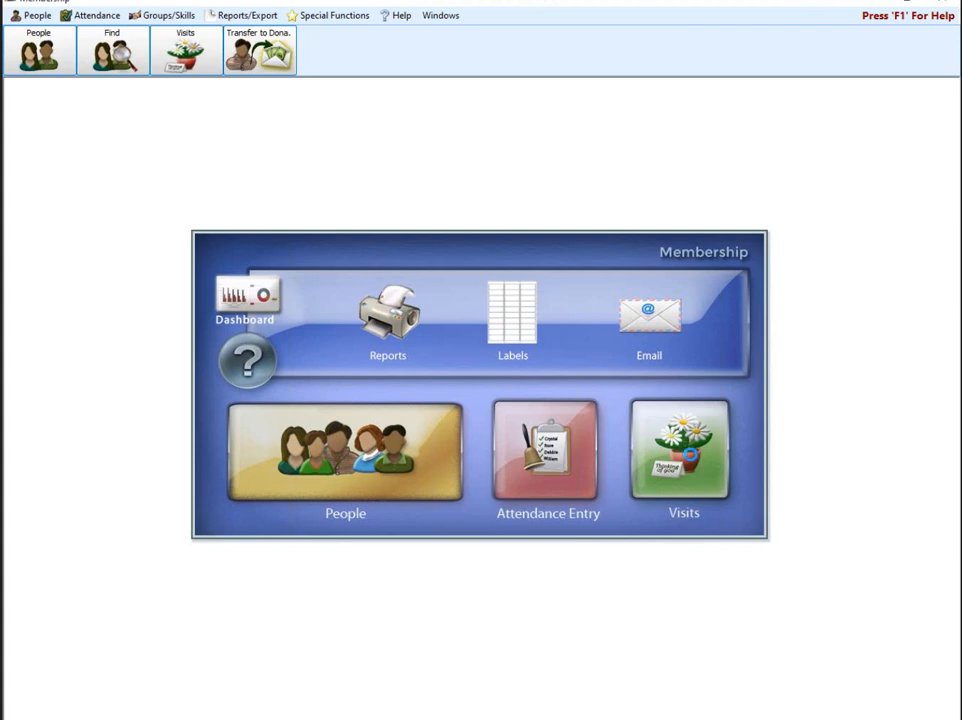
Show the Visits window listing visits from 01/01/2020 to 12/31/2021
left_click(684, 460)
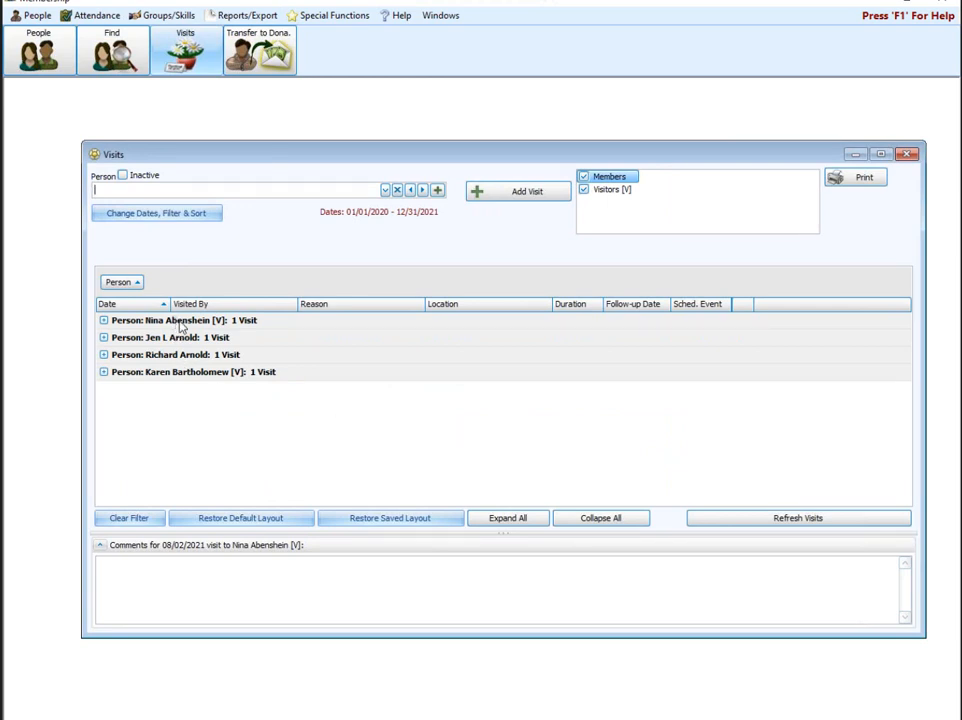
mouse_move(216, 400)
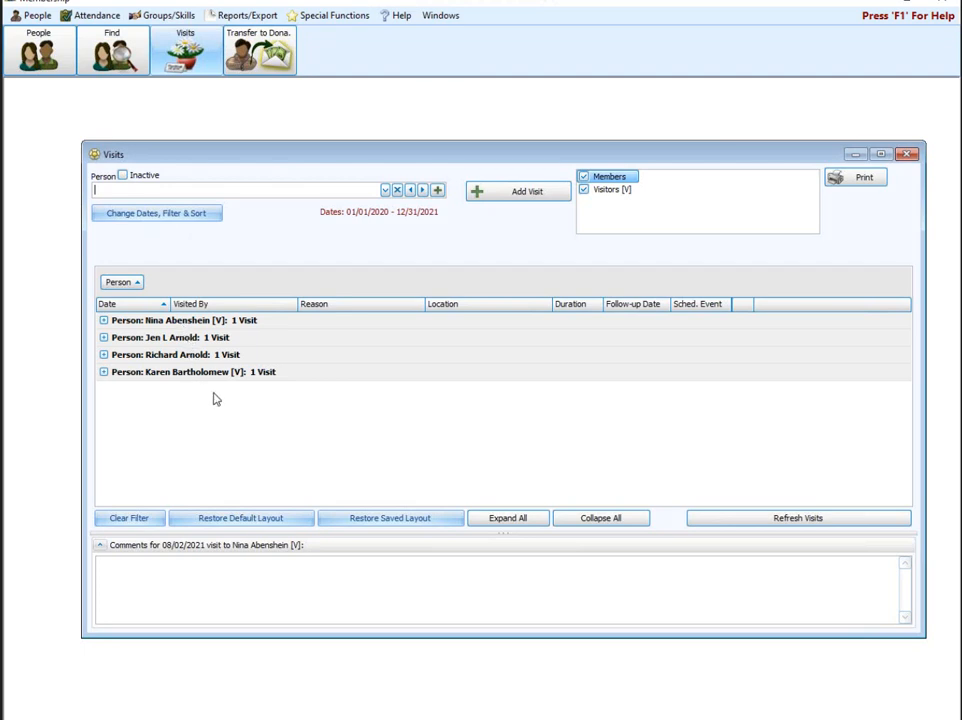
mouse_move(222, 320)
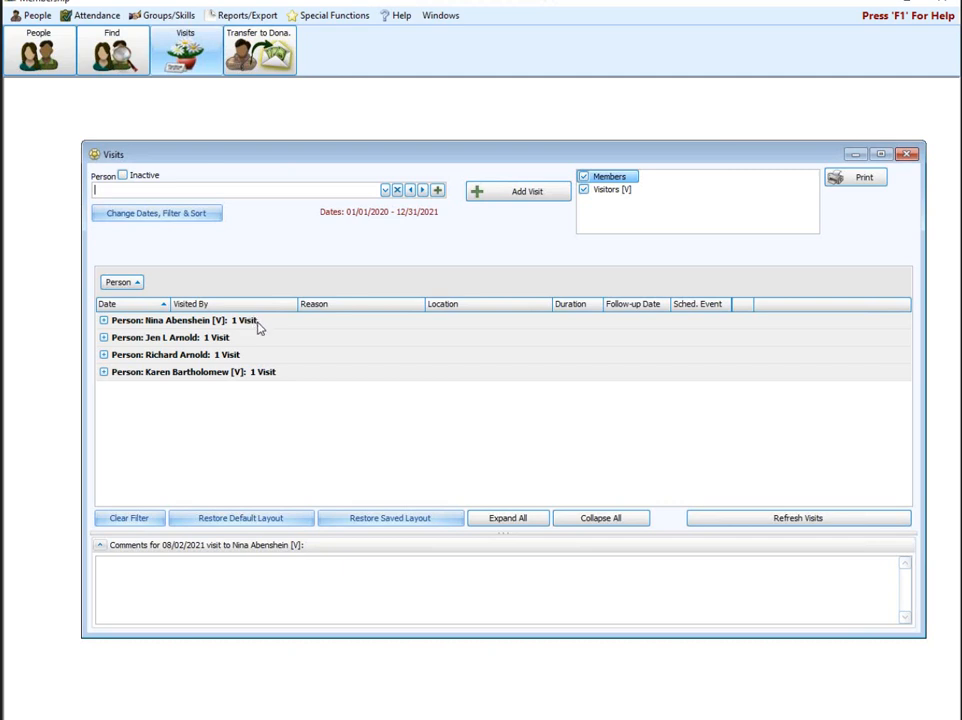
mouse_move(244, 404)
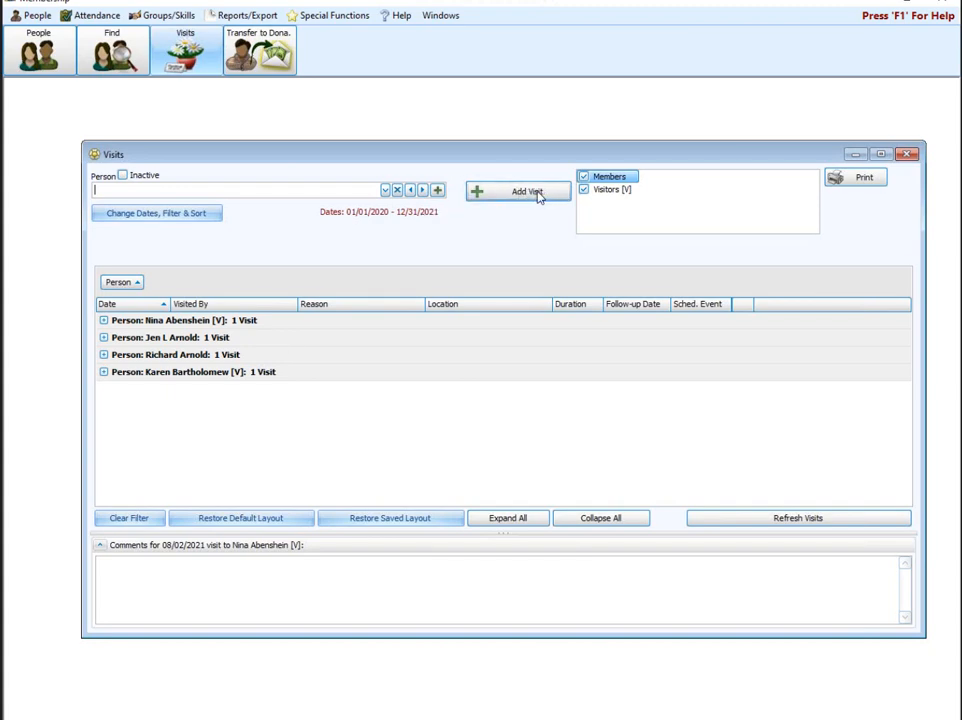
Start a new visit entry dated 08/25/2021 with a 30-minute duration
left_click(518, 192)
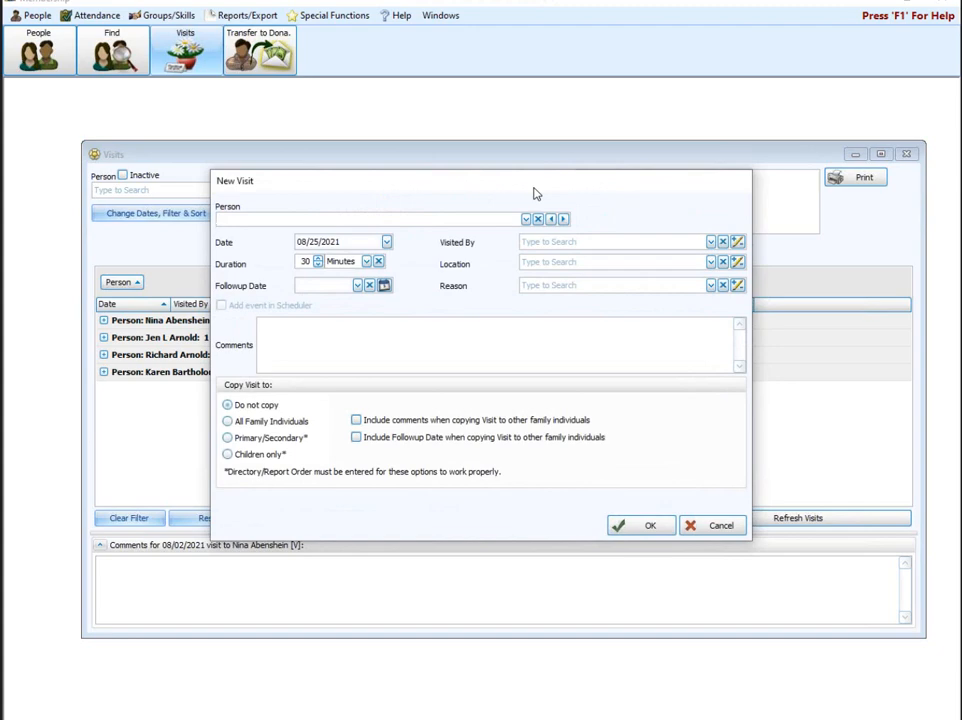
left_click(370, 218)
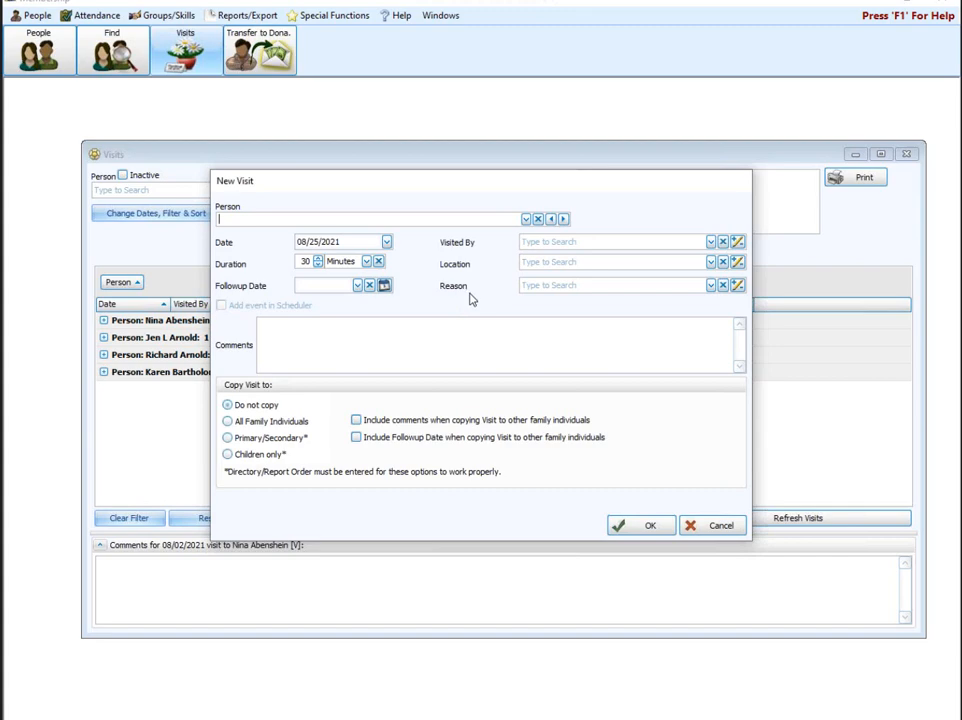
mouse_move(490, 268)
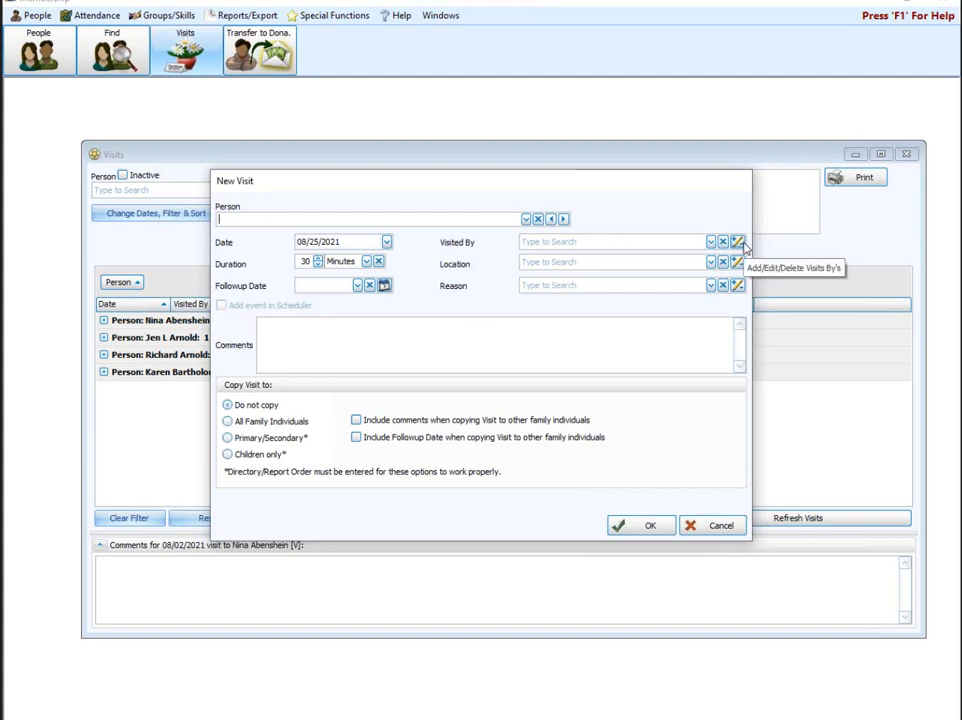
left_click(738, 242)
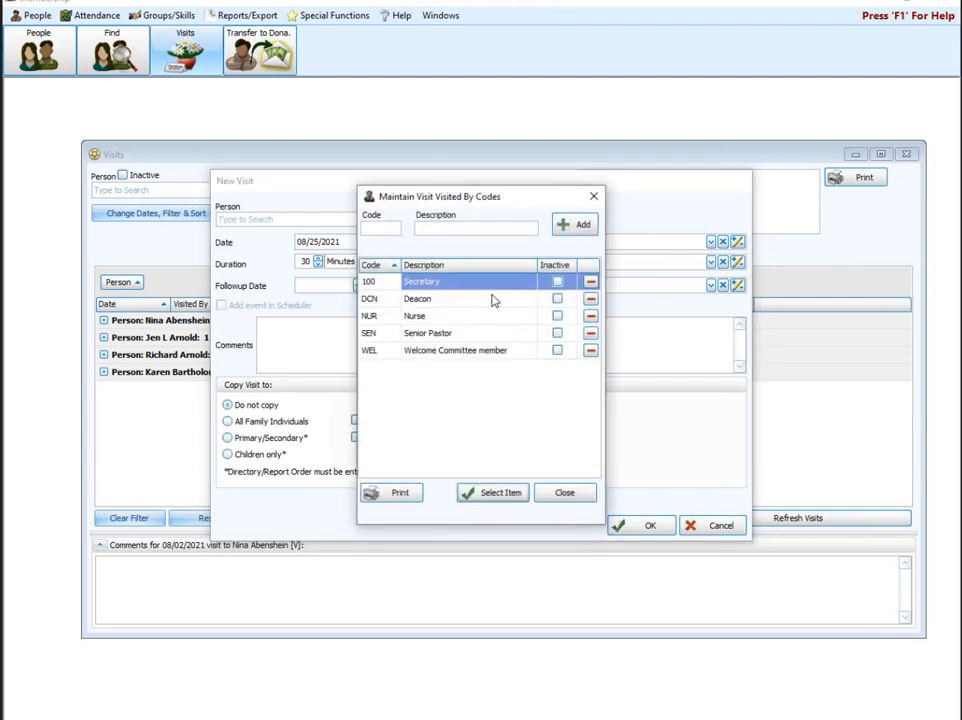
left_click(380, 228)
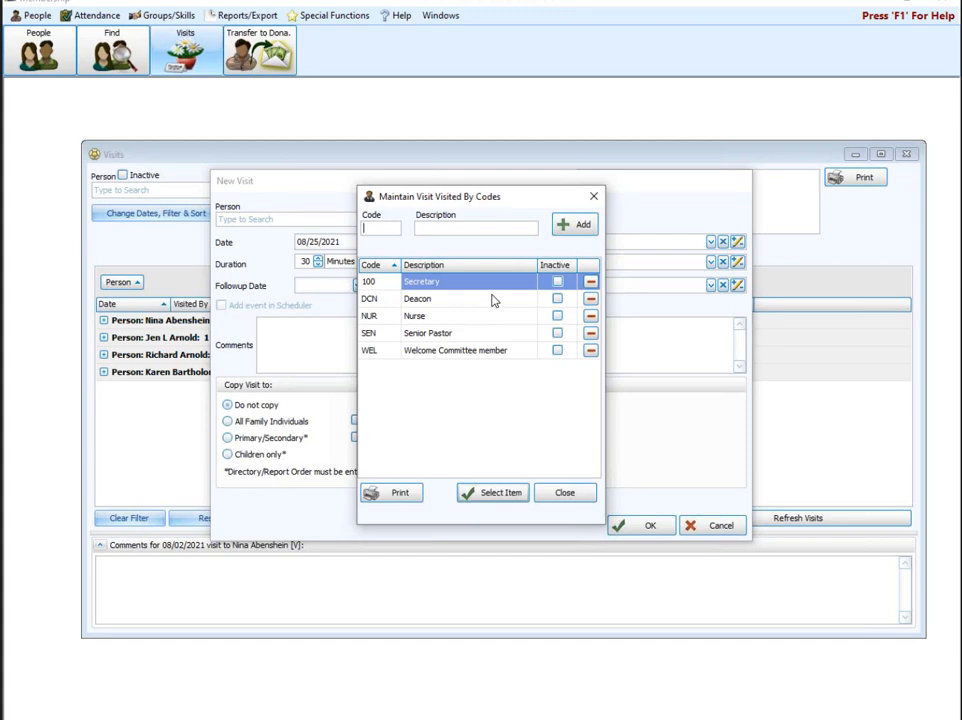
mouse_move(502, 352)
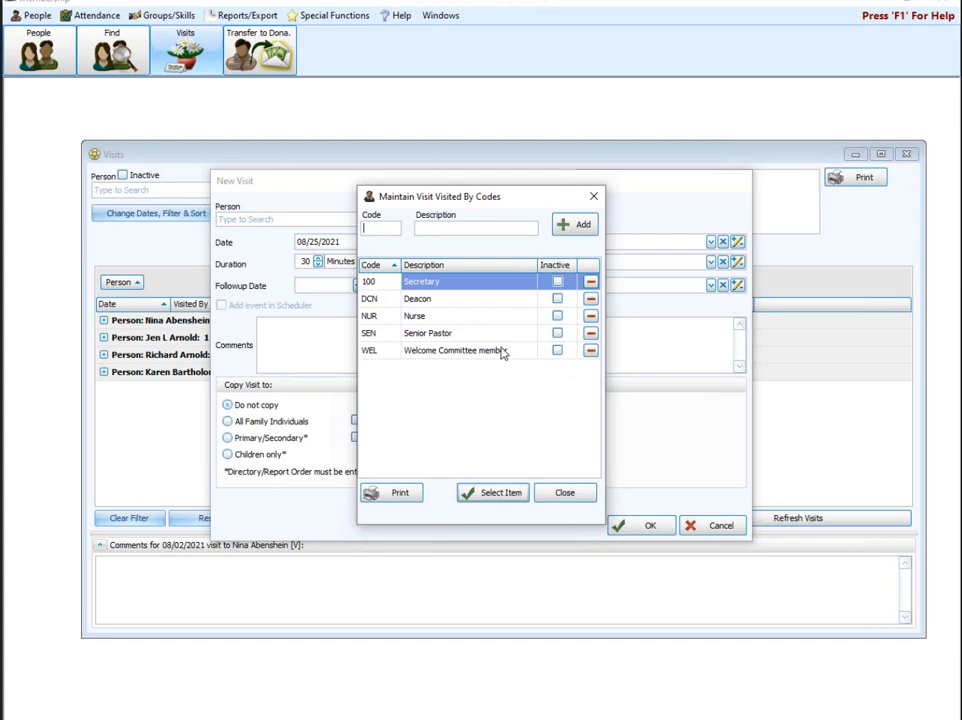
mouse_move(520, 284)
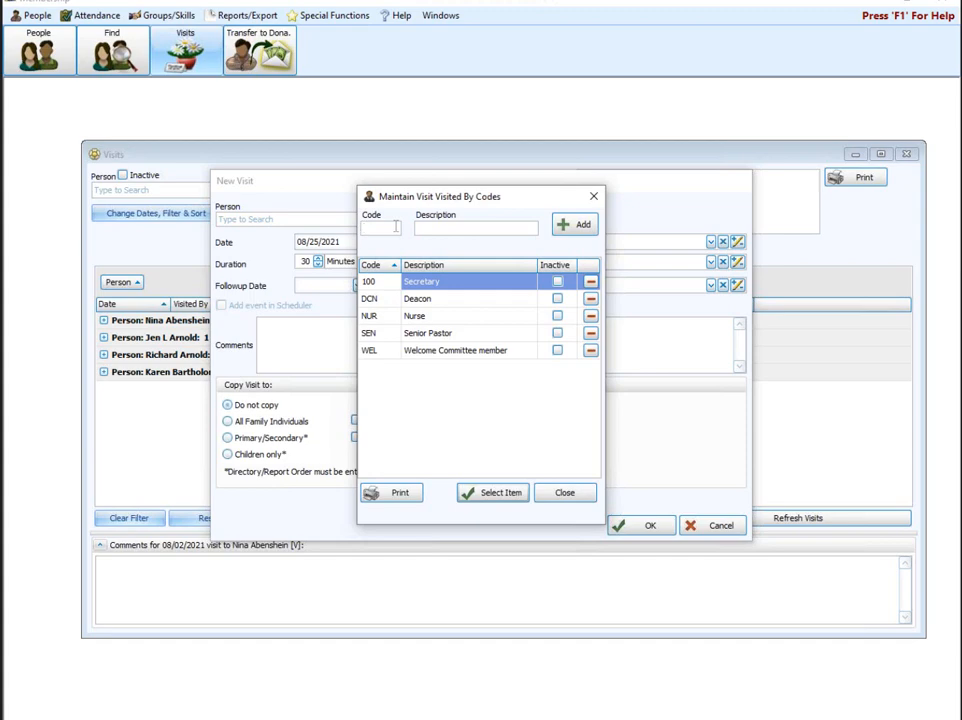
type("A")
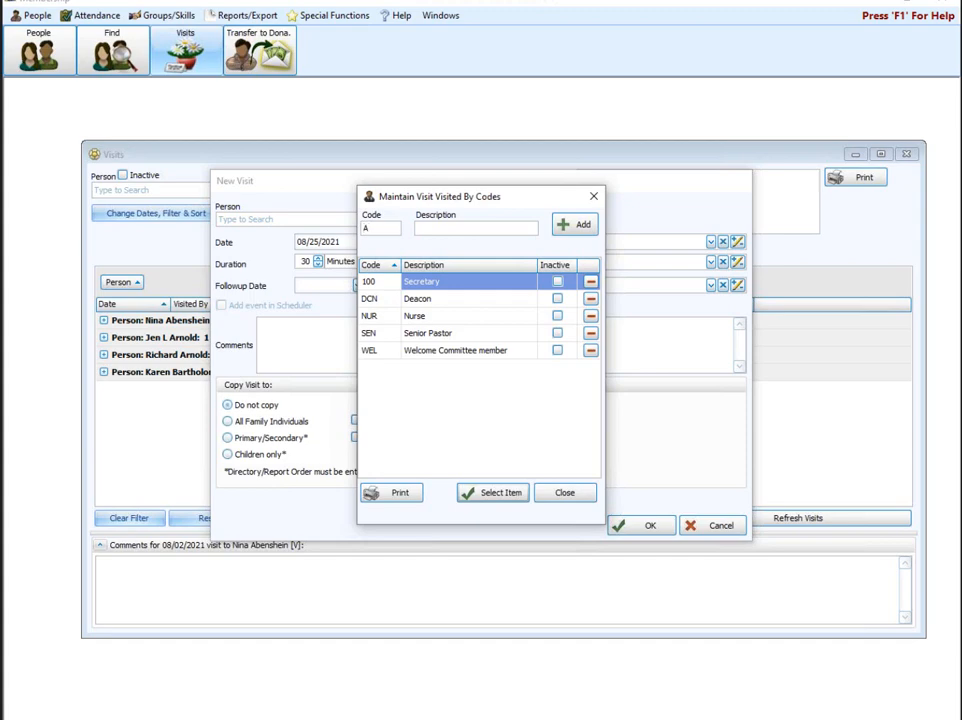
type("P")
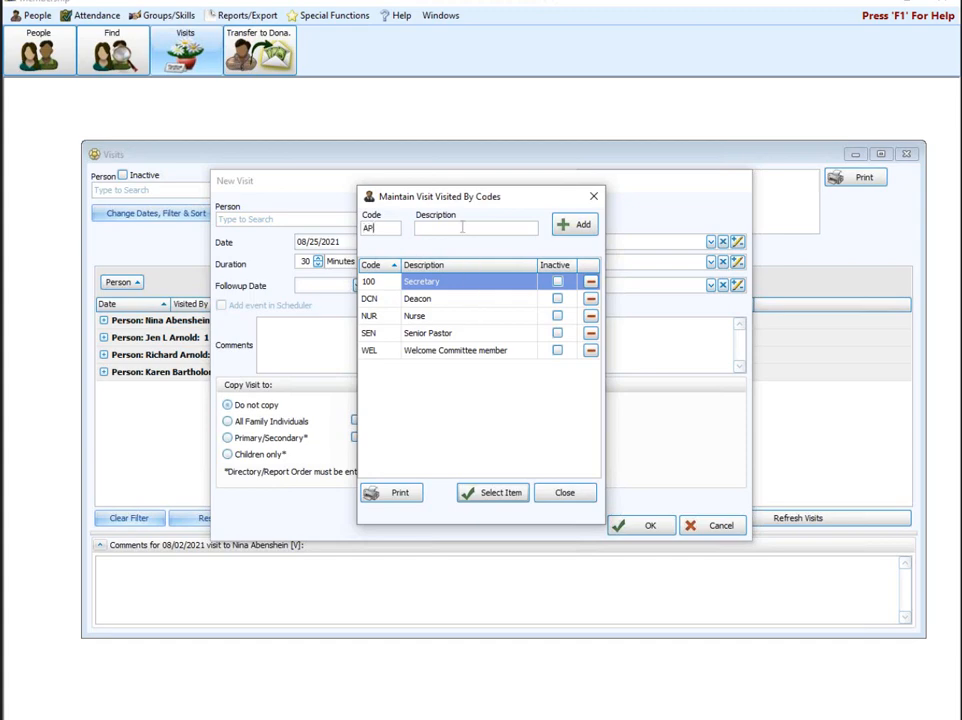
type("Assistant")
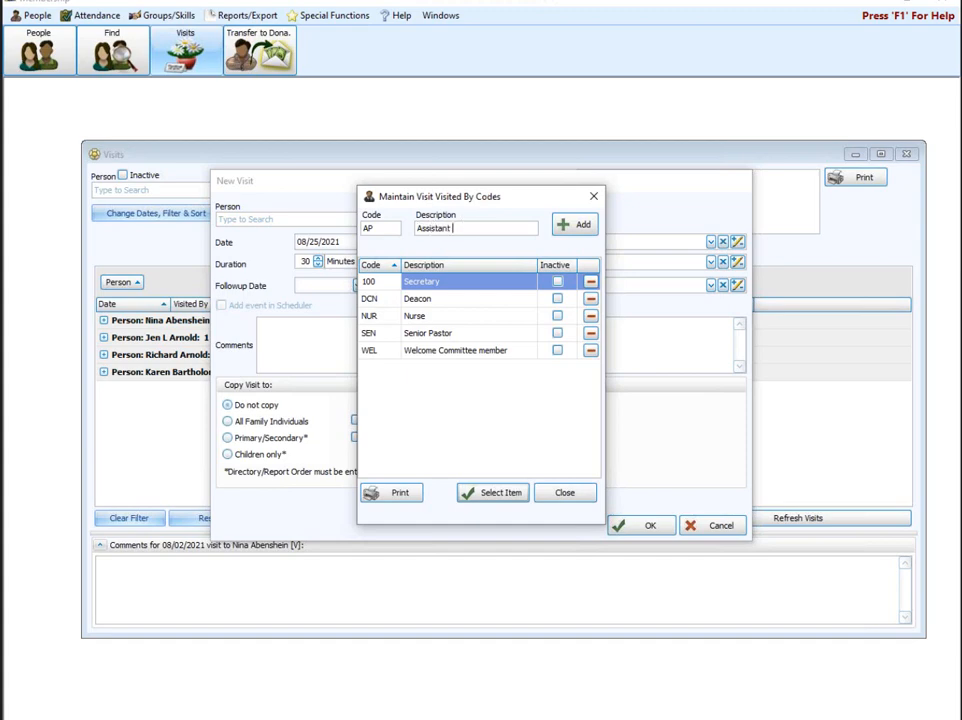
type("Pastor")
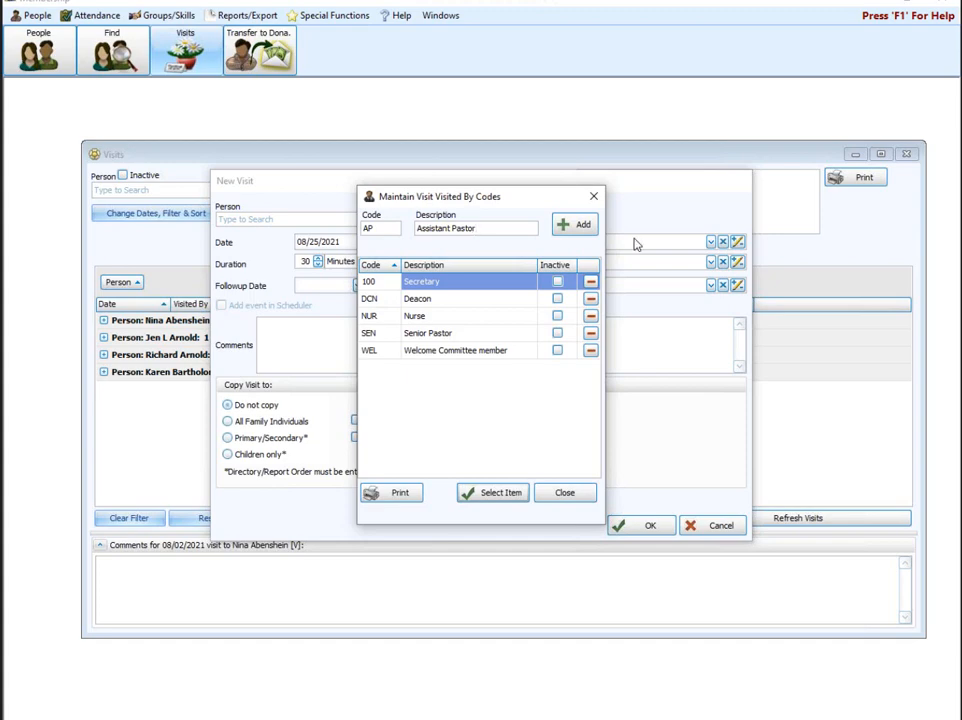
left_click(574, 224)
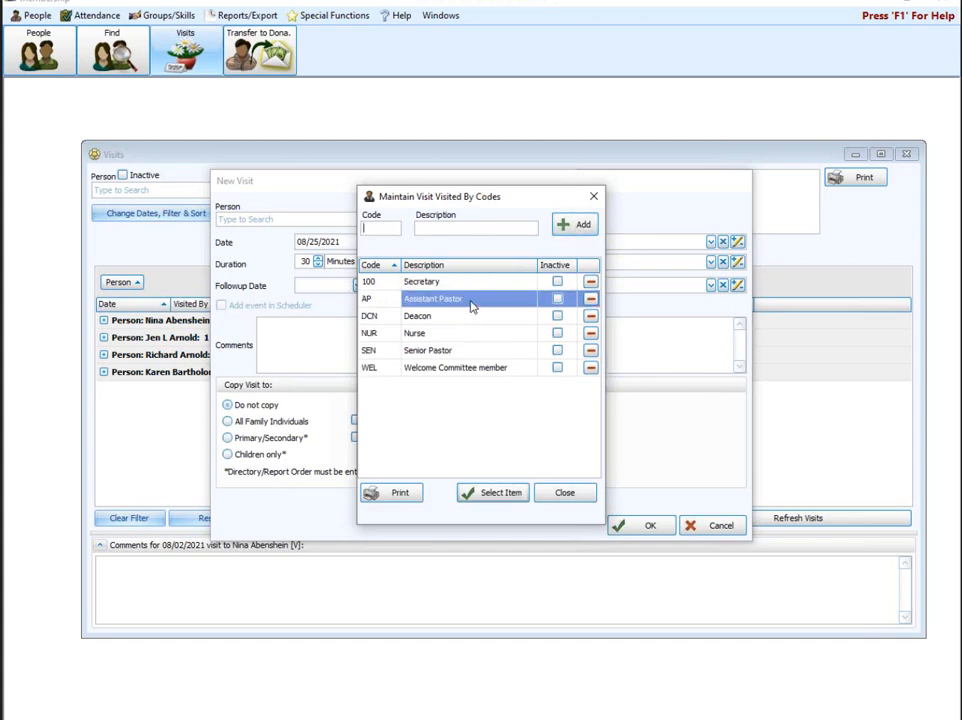
mouse_move(478, 288)
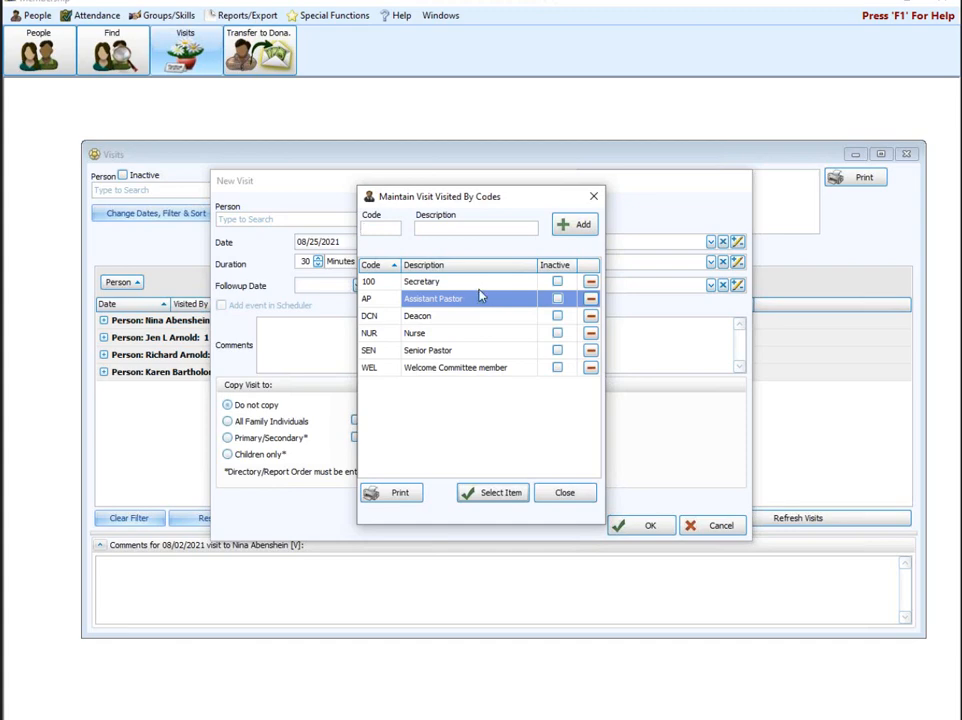
left_click(380, 228)
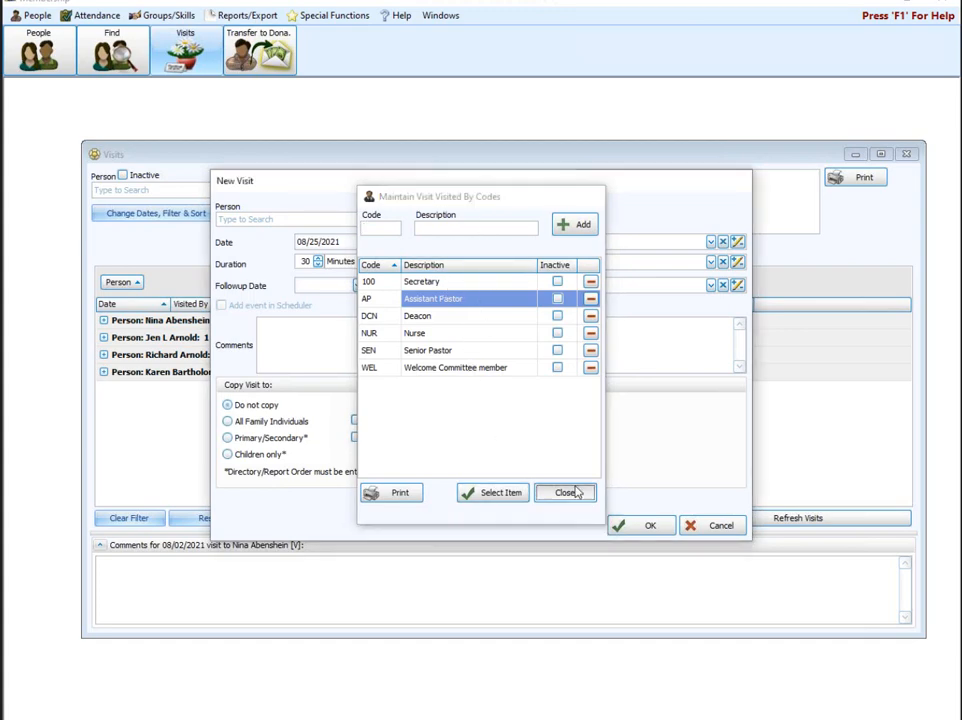
left_click(566, 492)
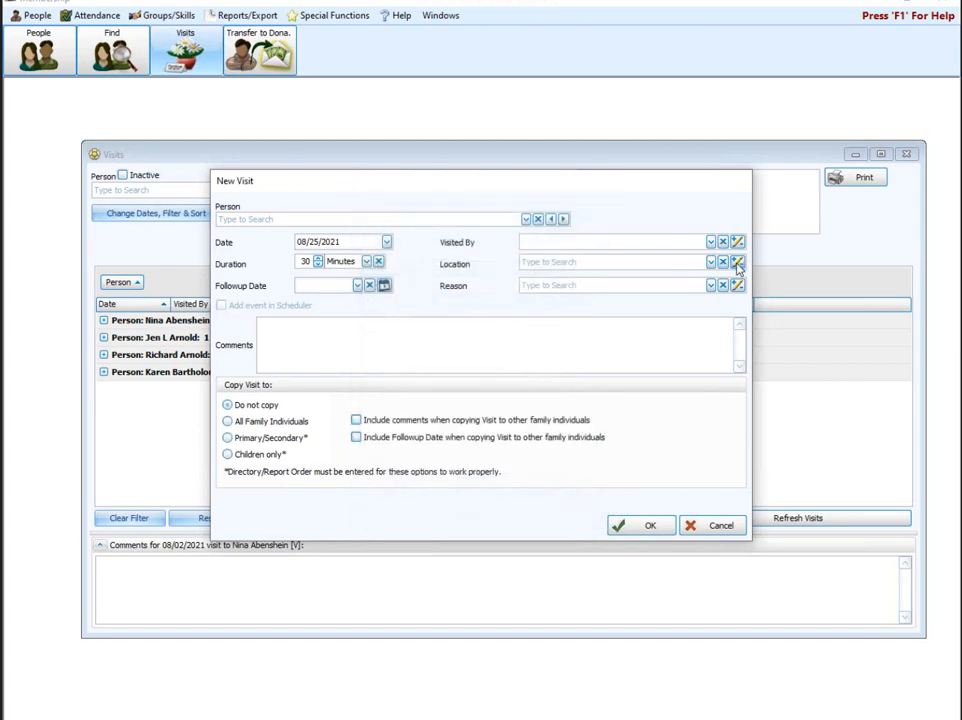
left_click(738, 262)
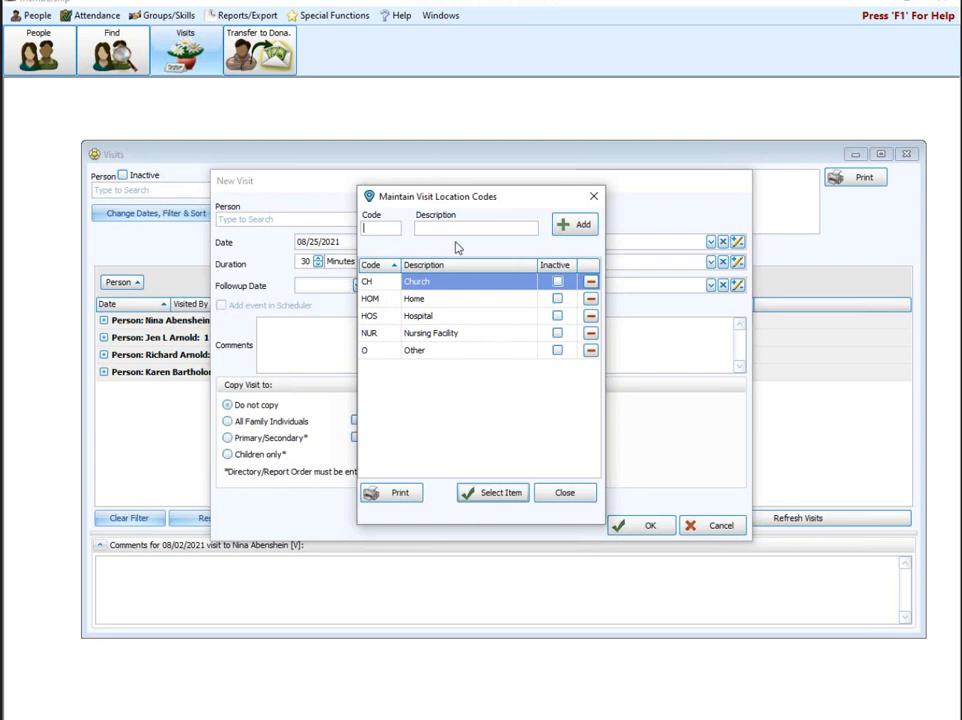
mouse_move(464, 248)
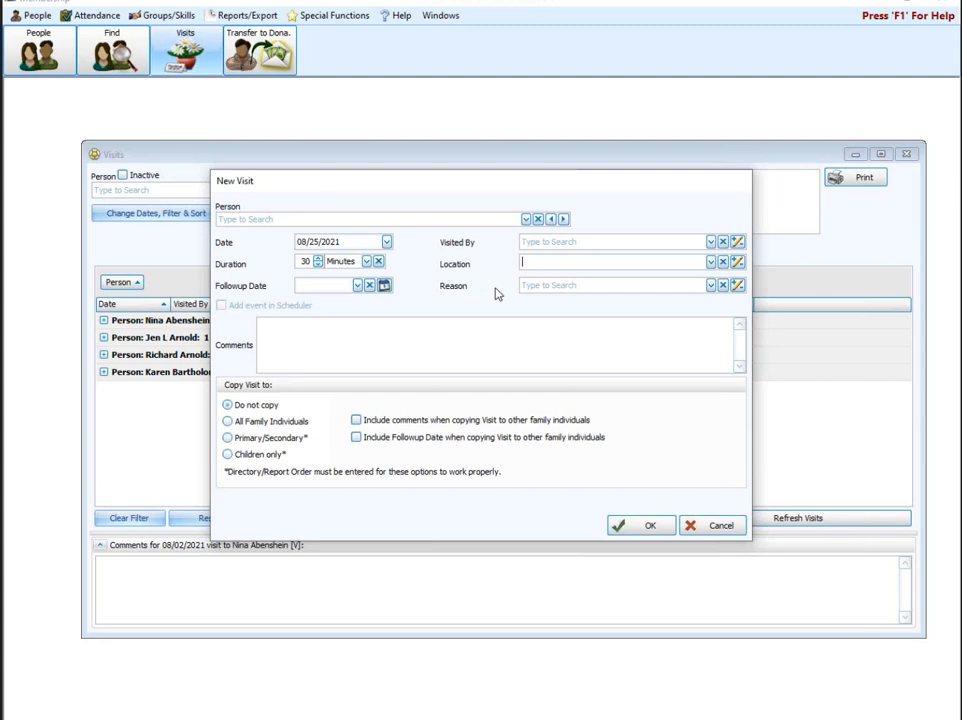
mouse_move(520, 292)
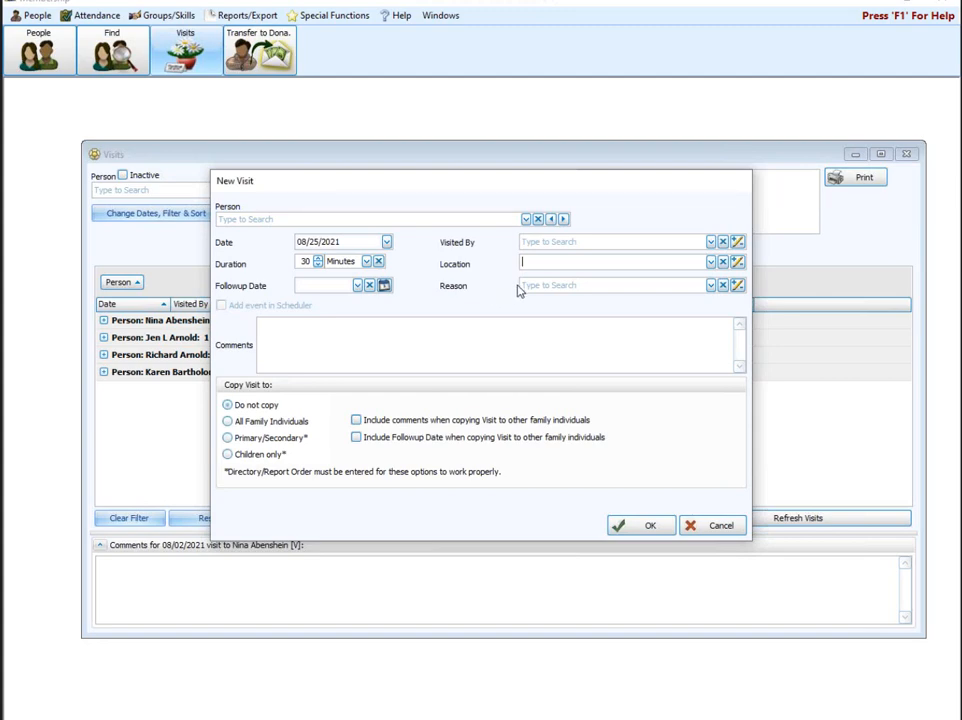
Add a visit reason code B with description 'New Baby' to the reason codes list
left_click(738, 284)
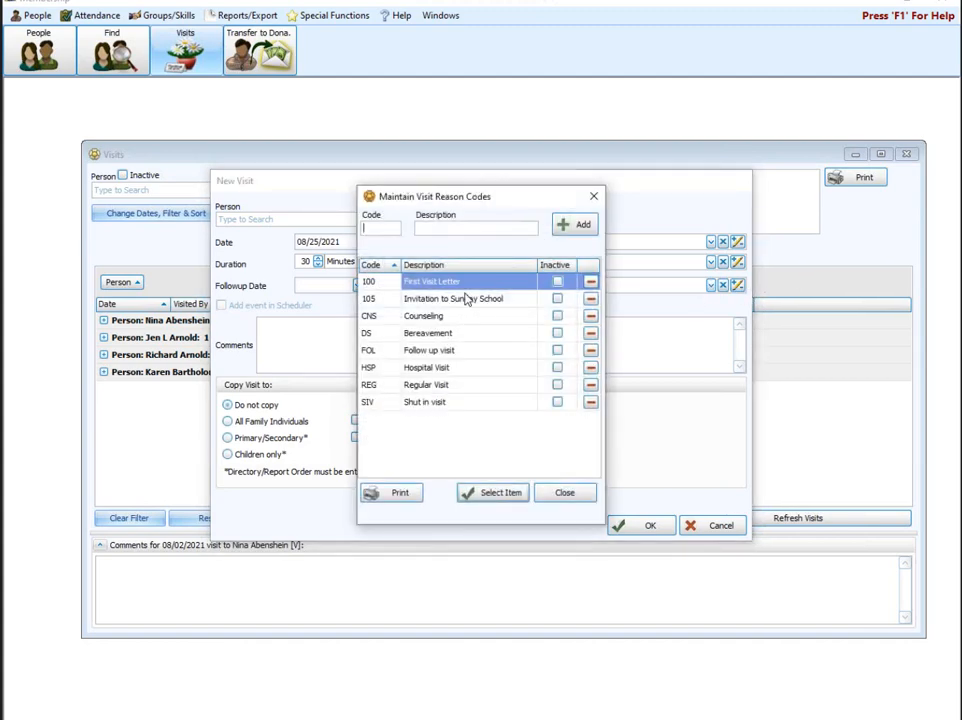
mouse_move(476, 362)
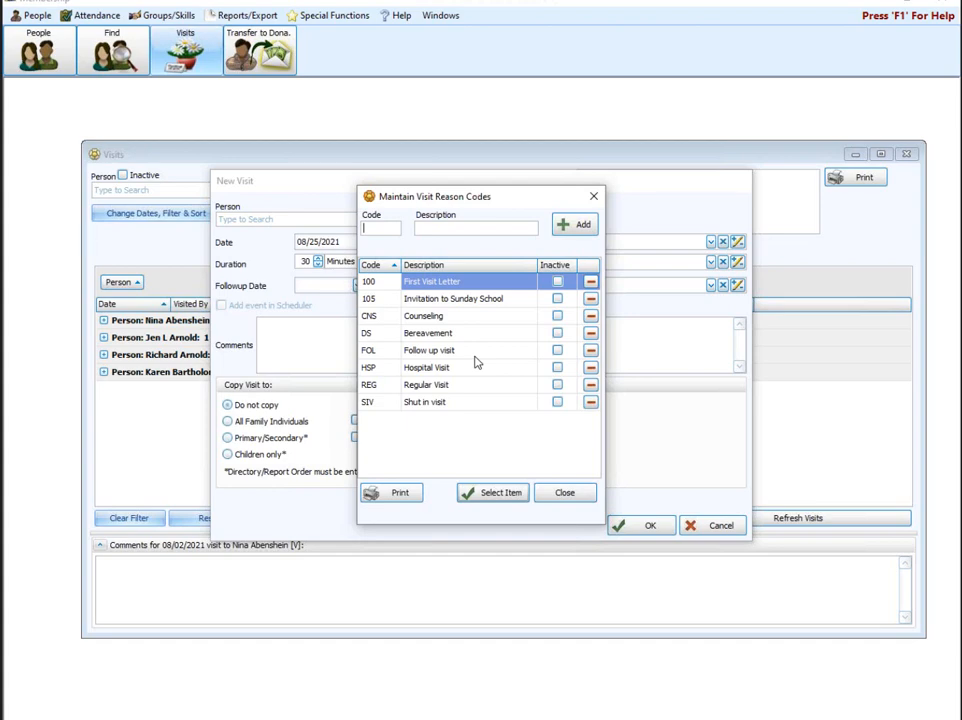
type("B")
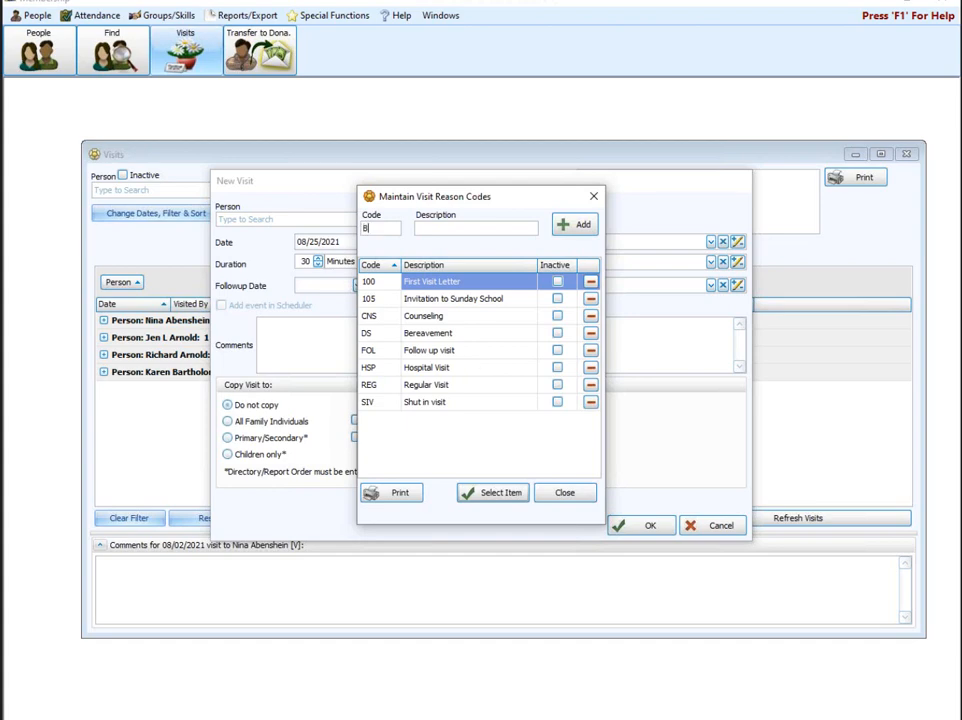
type("N")
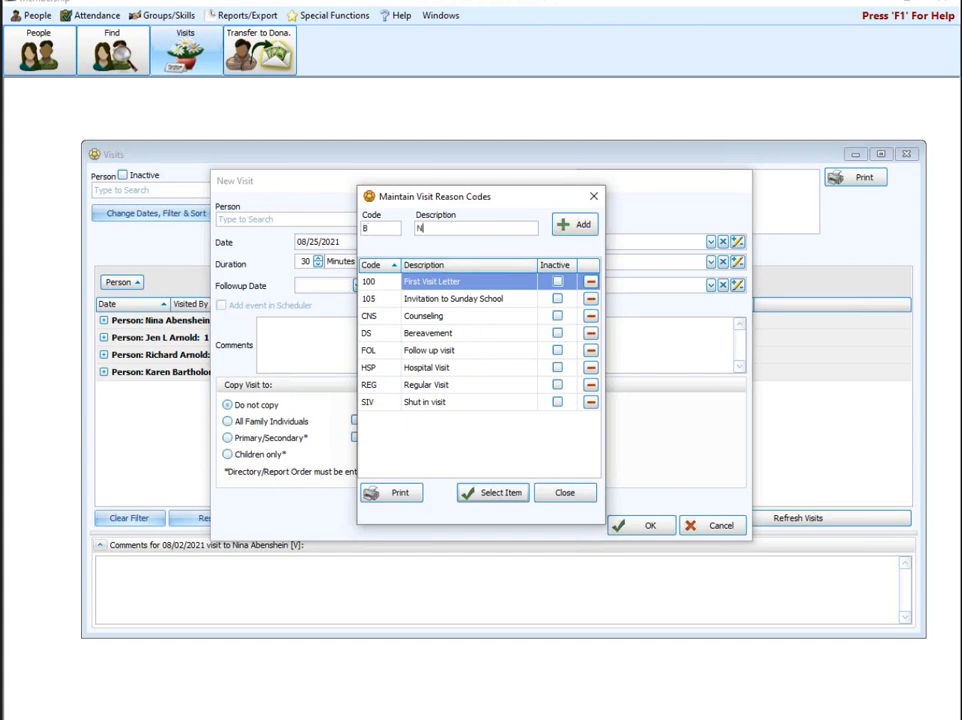
type("ew Bab")
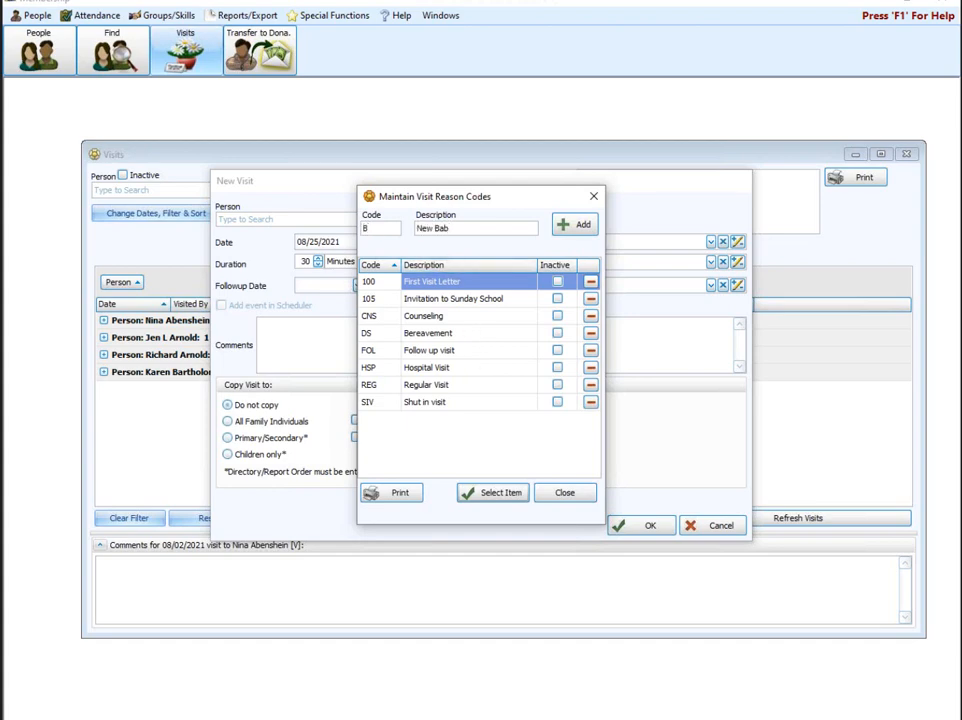
type("y")
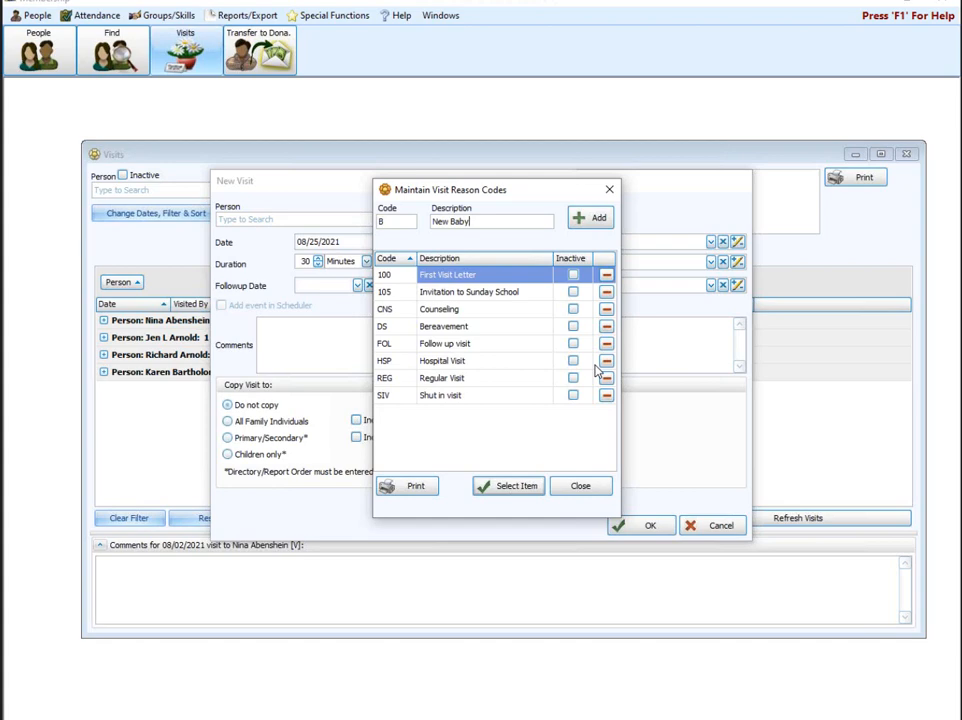
mouse_move(362, 228)
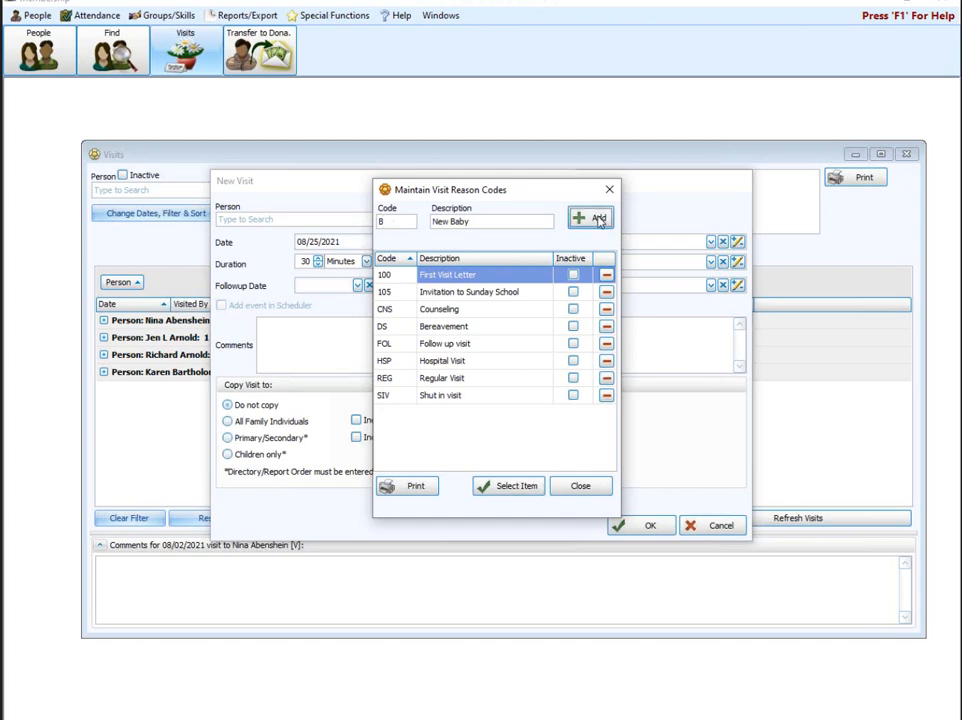
left_click(590, 216)
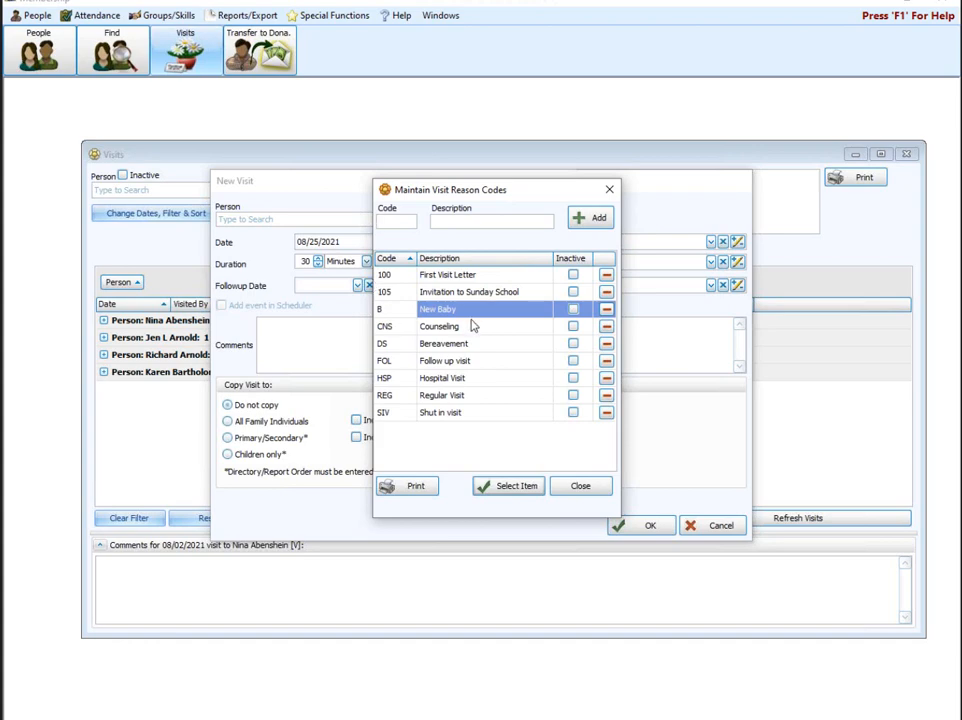
left_click(394, 220)
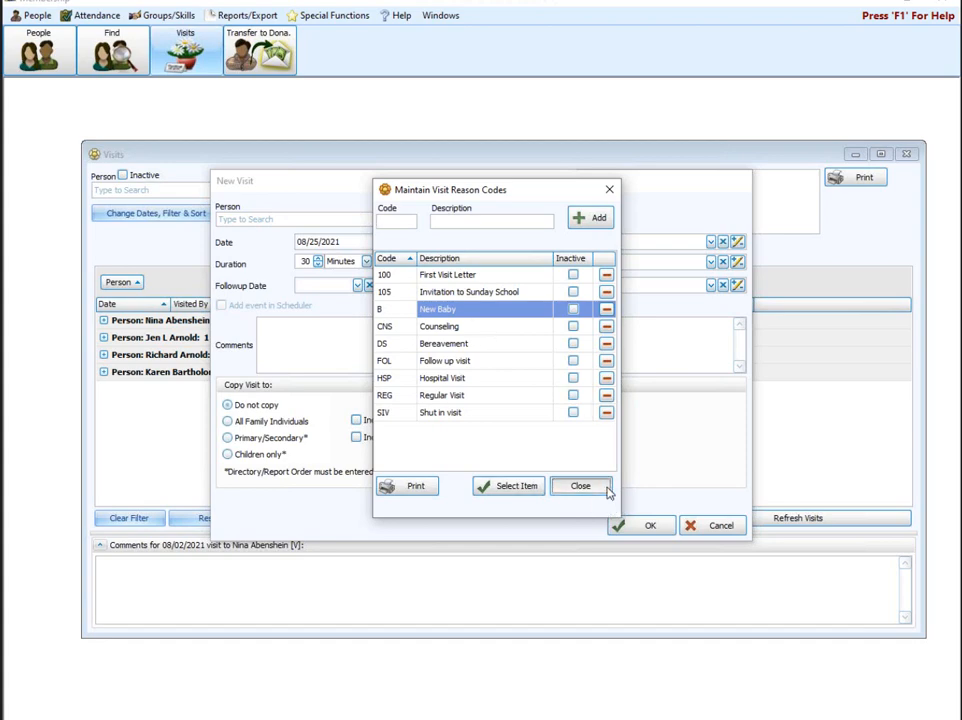
Close the reason codes list and set a follow-up date of 08/31/2021 from the calendar
left_click(580, 486)
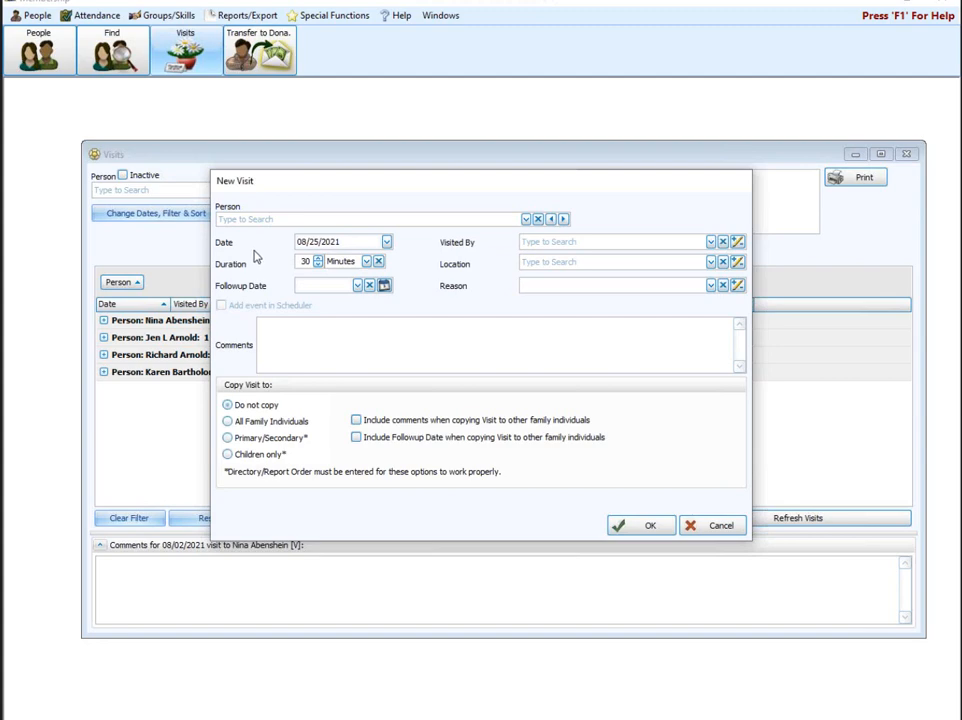
left_click(616, 284)
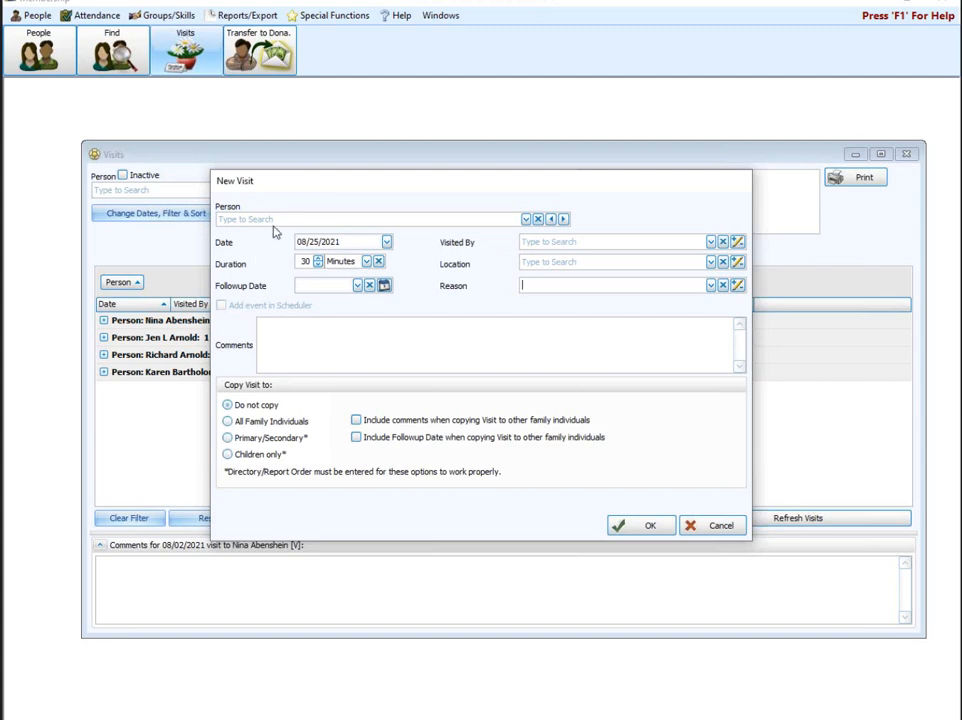
mouse_move(364, 252)
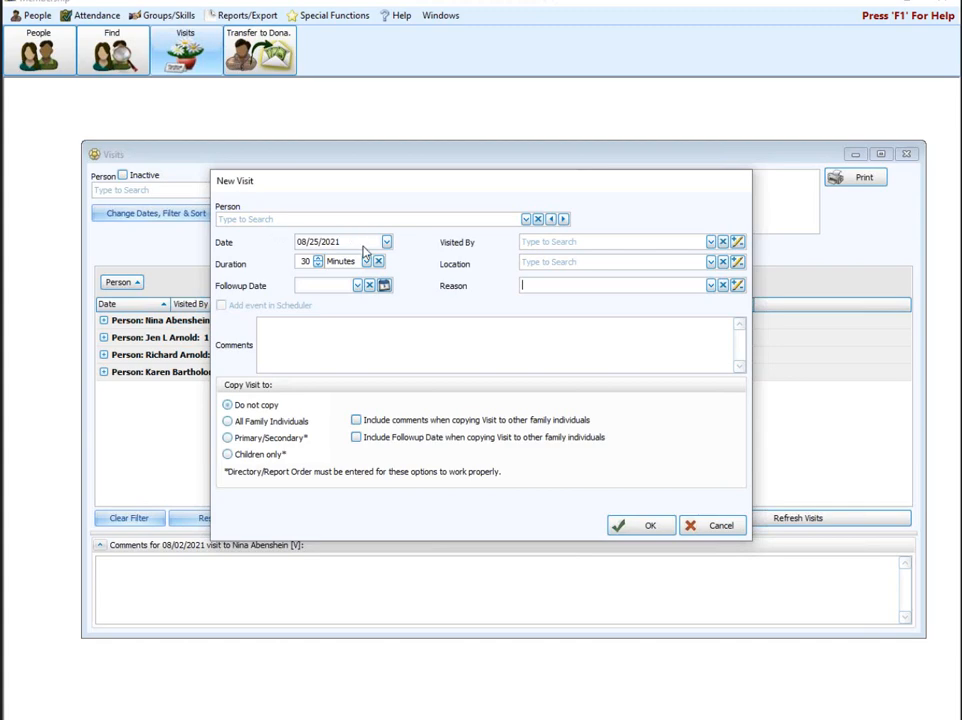
mouse_move(364, 258)
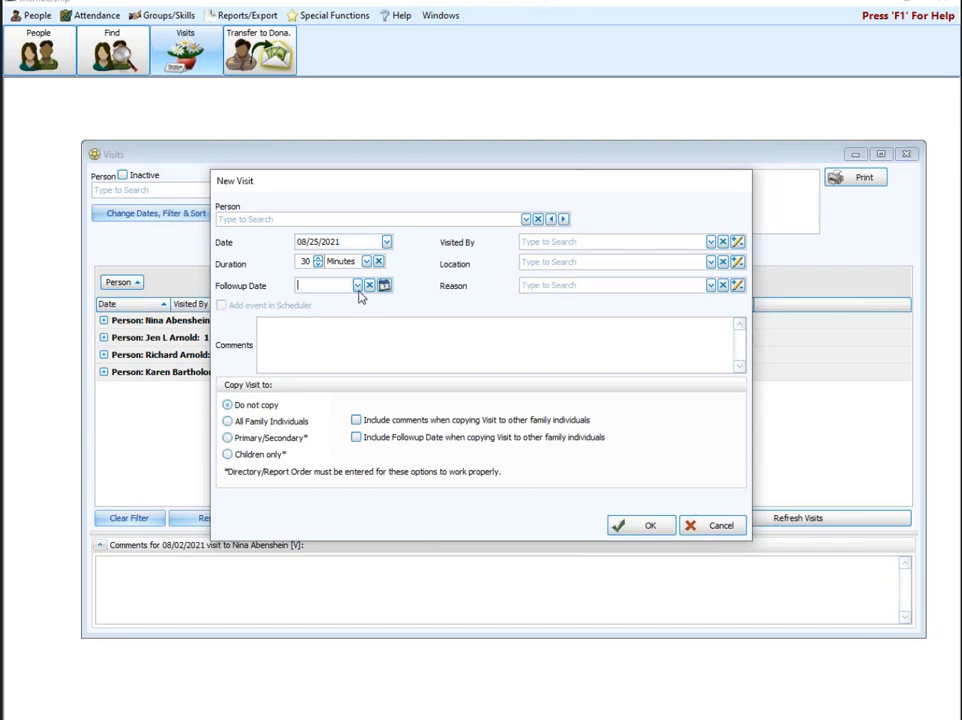
left_click(384, 284)
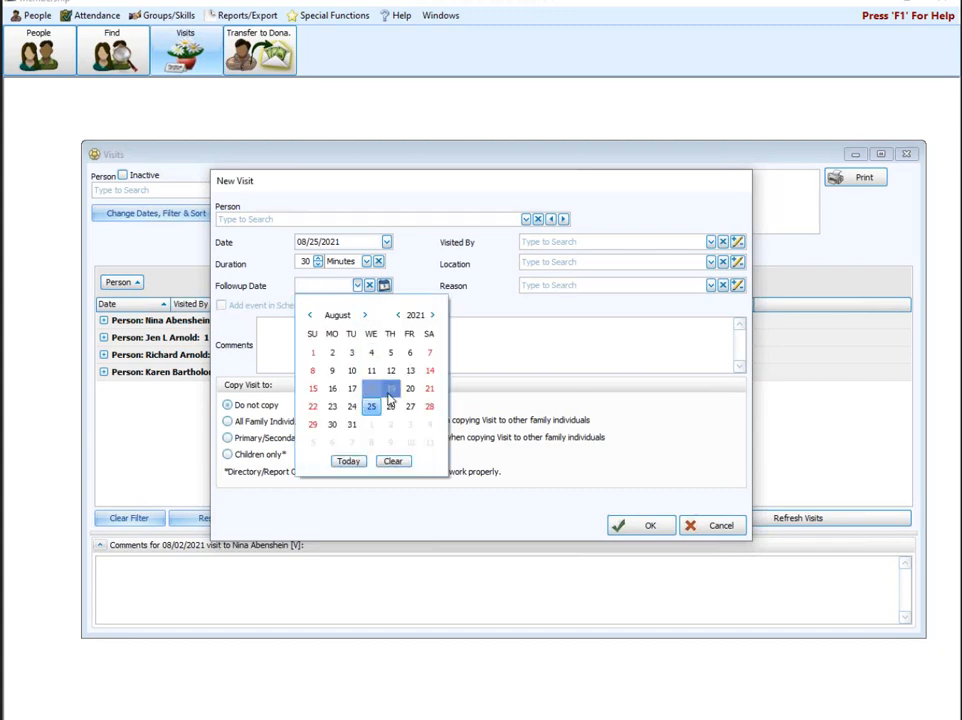
left_click(352, 388)
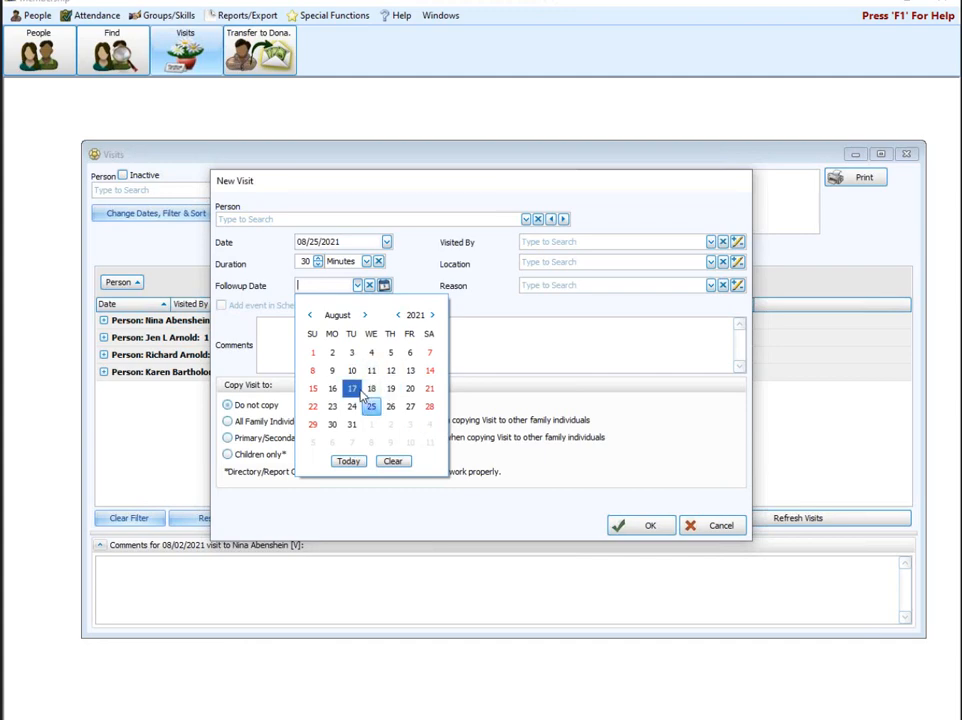
mouse_move(362, 396)
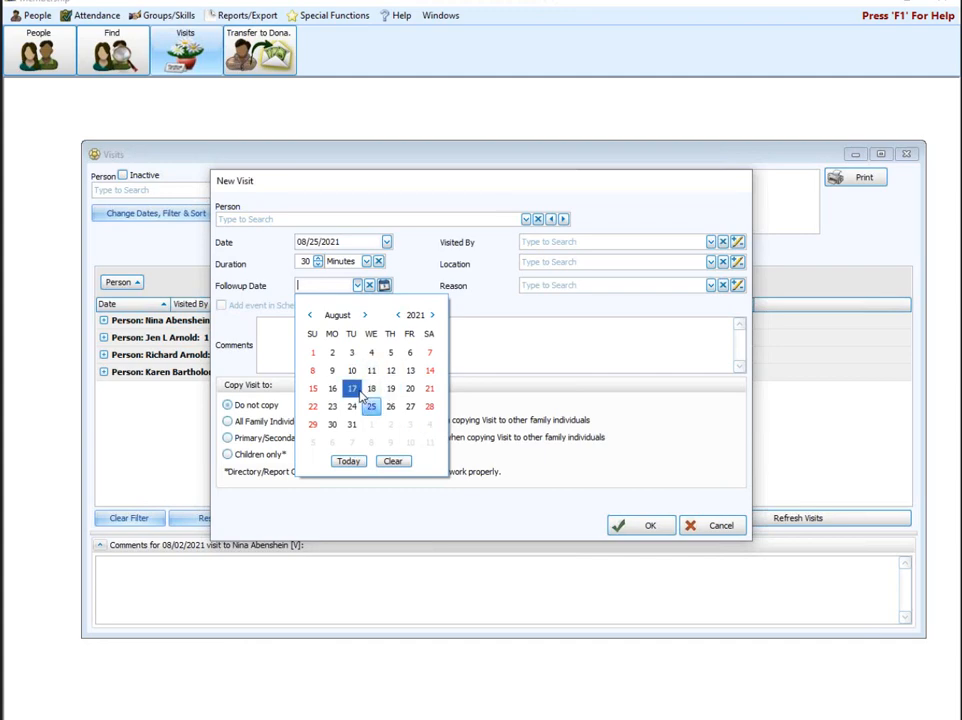
left_click(384, 286)
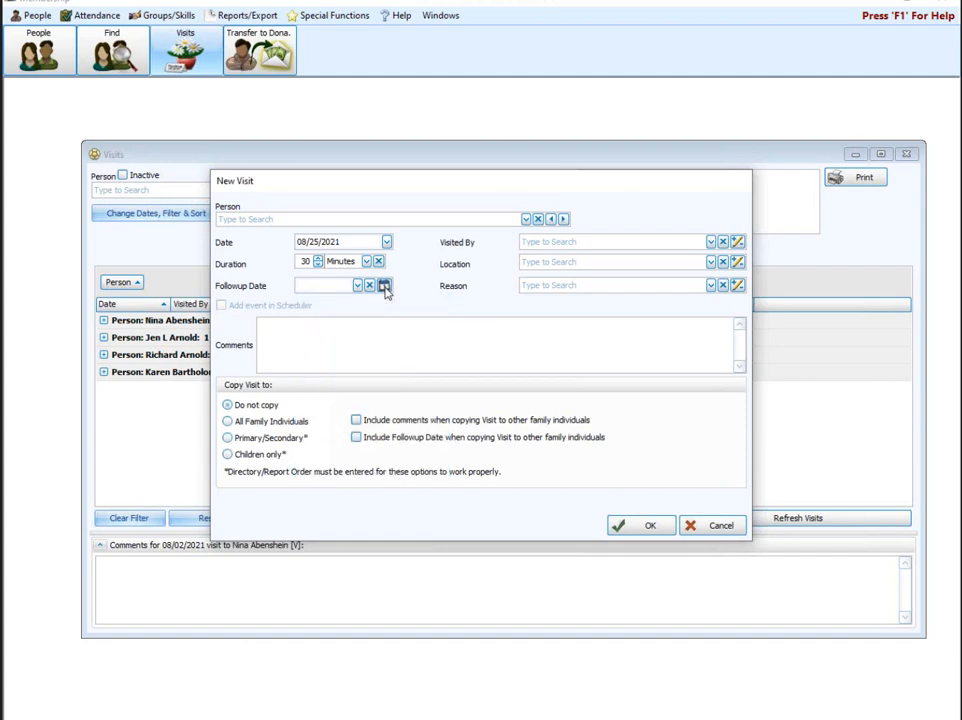
left_click(384, 284)
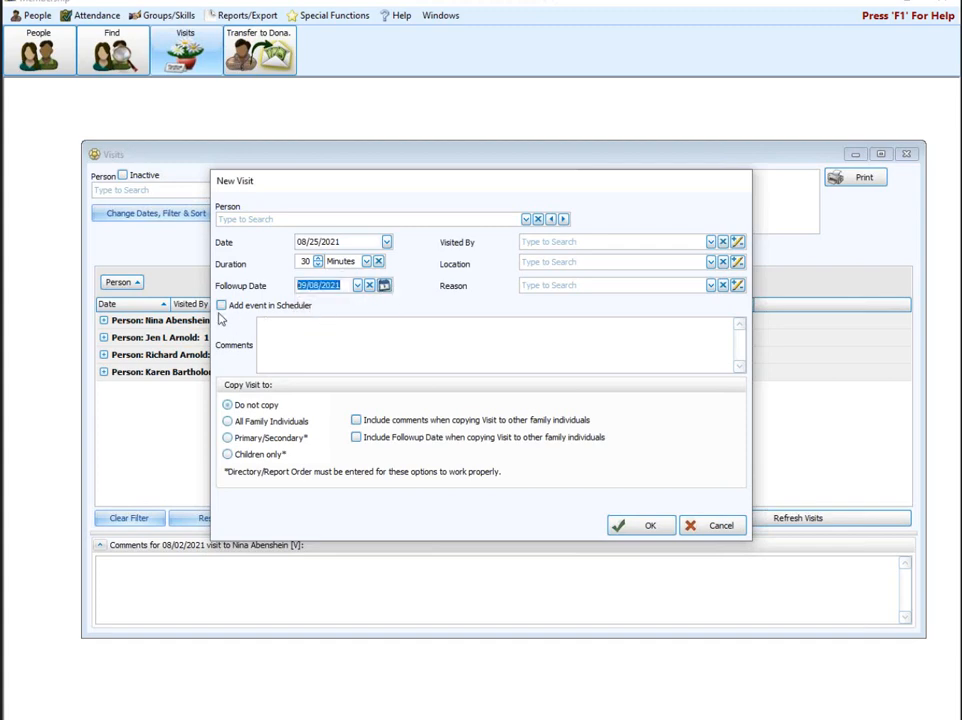
mouse_move(226, 318)
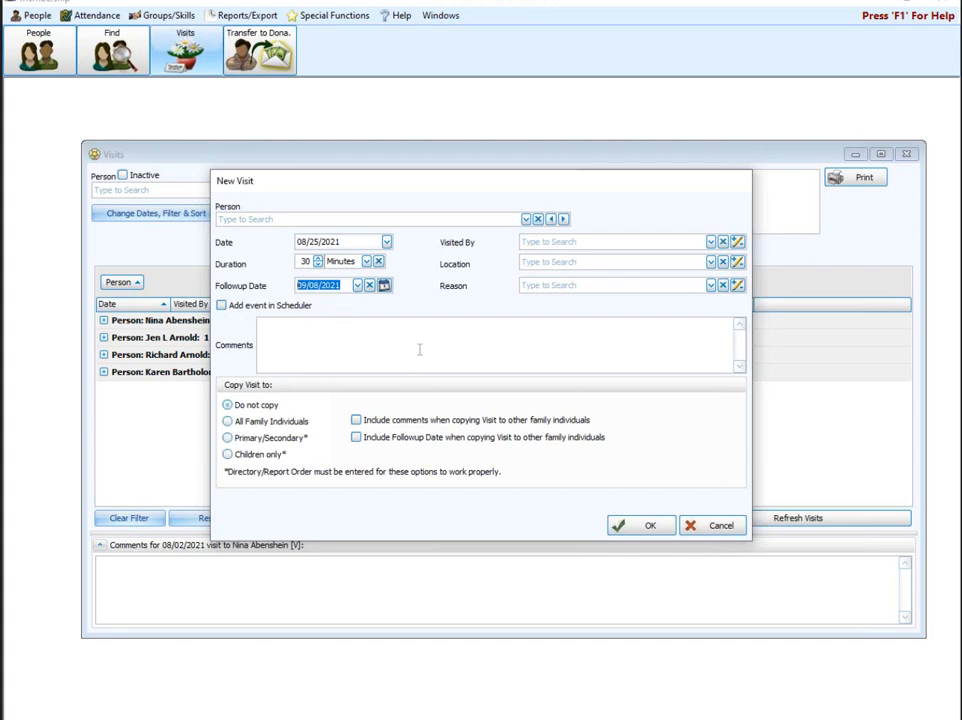
Clear the follow-up date and set the visit to copy to All Family Individuals
left_click(368, 284)
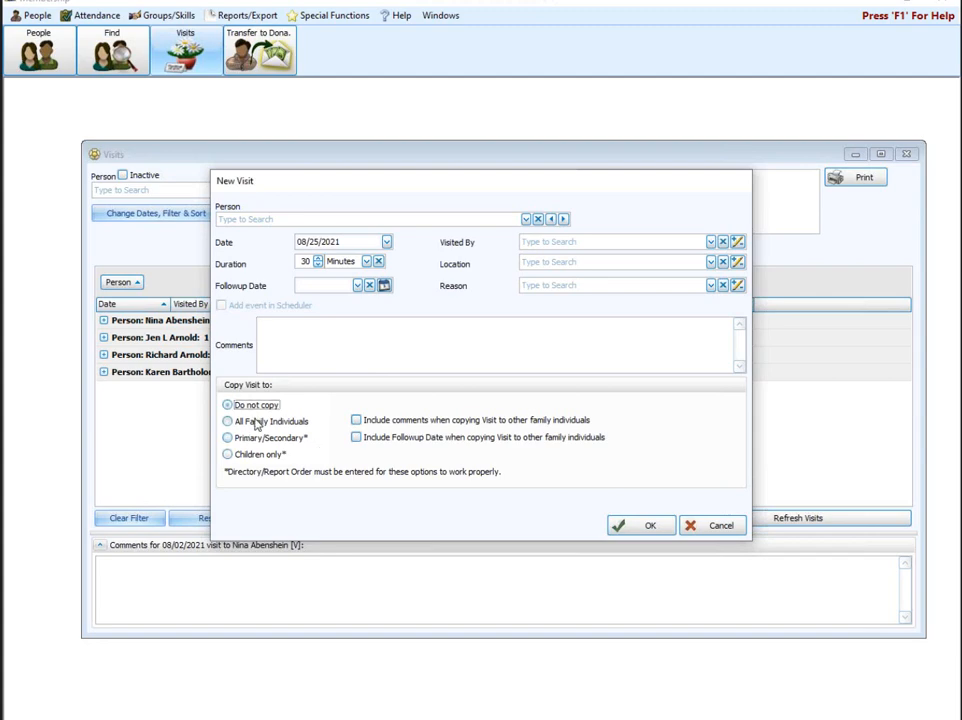
left_click(228, 420)
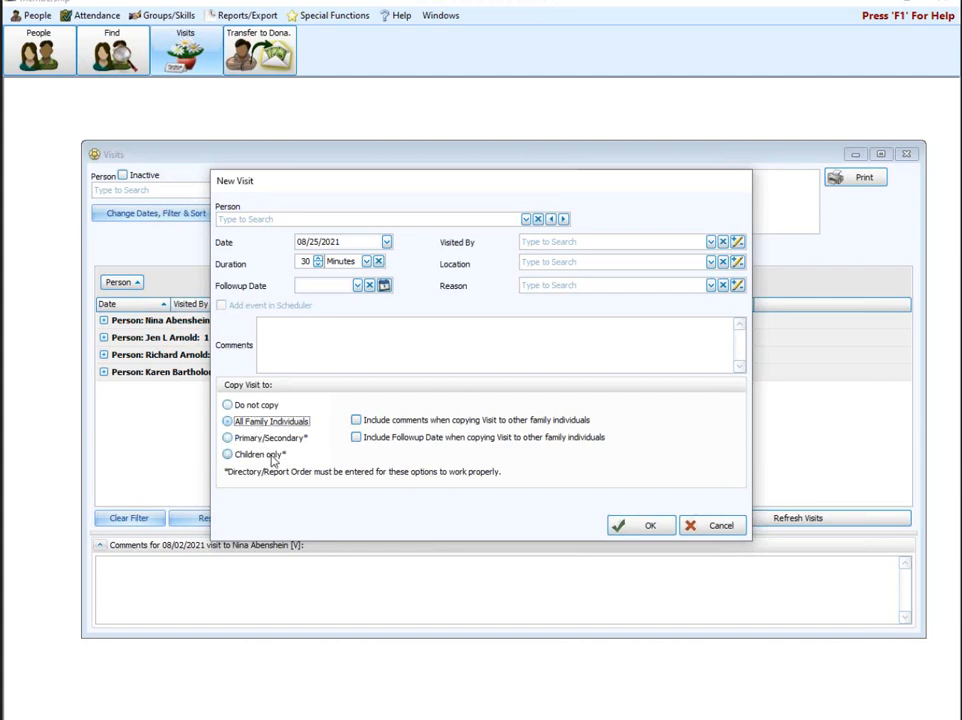
mouse_move(272, 464)
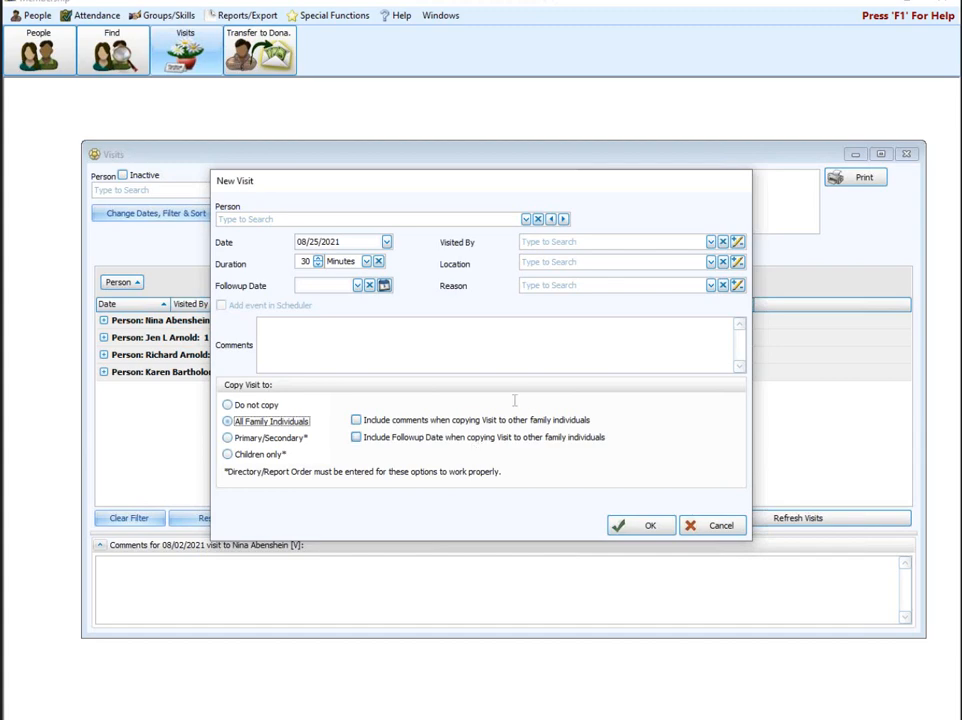
Return to the Membership screen, reopen Visits and start a fresh new-visit entry
left_click(712, 524)
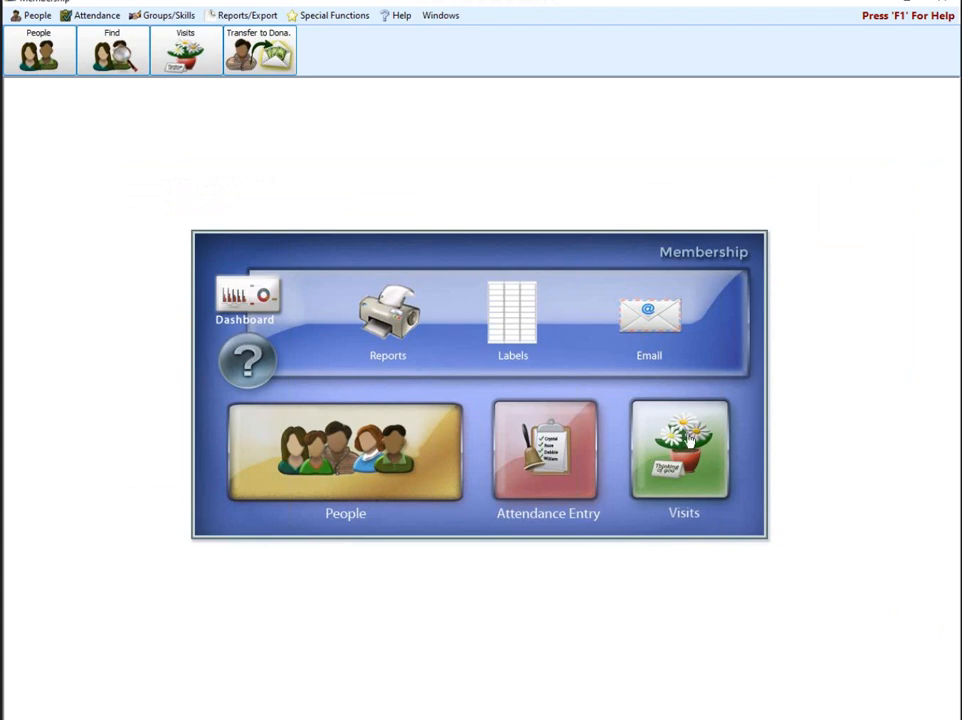
left_click(684, 456)
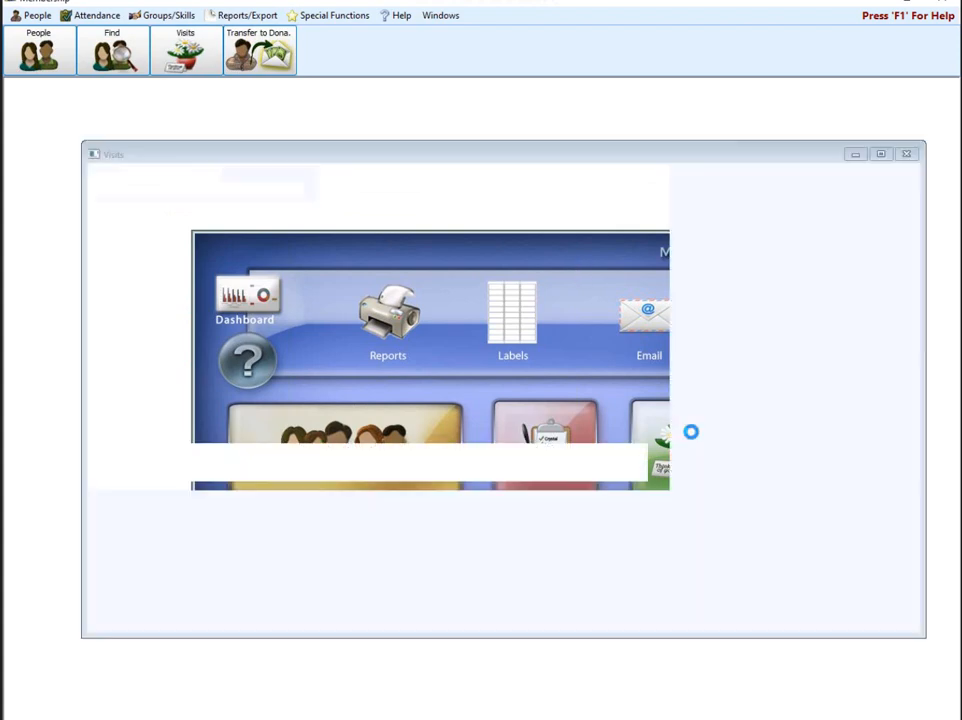
left_click(184, 50)
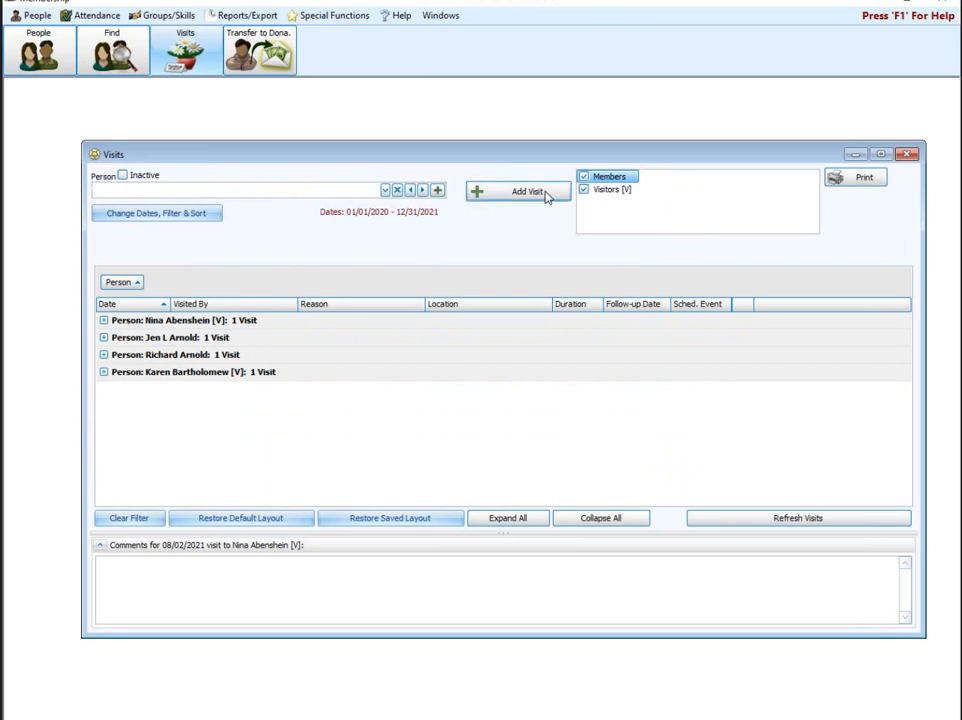
left_click(240, 190)
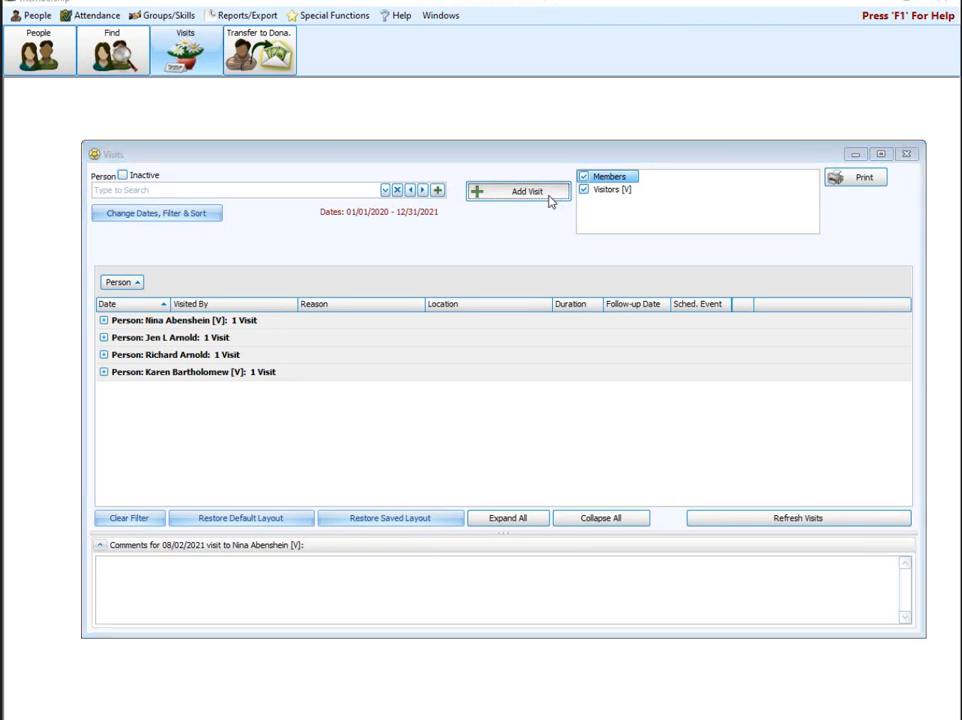
left_click(516, 192)
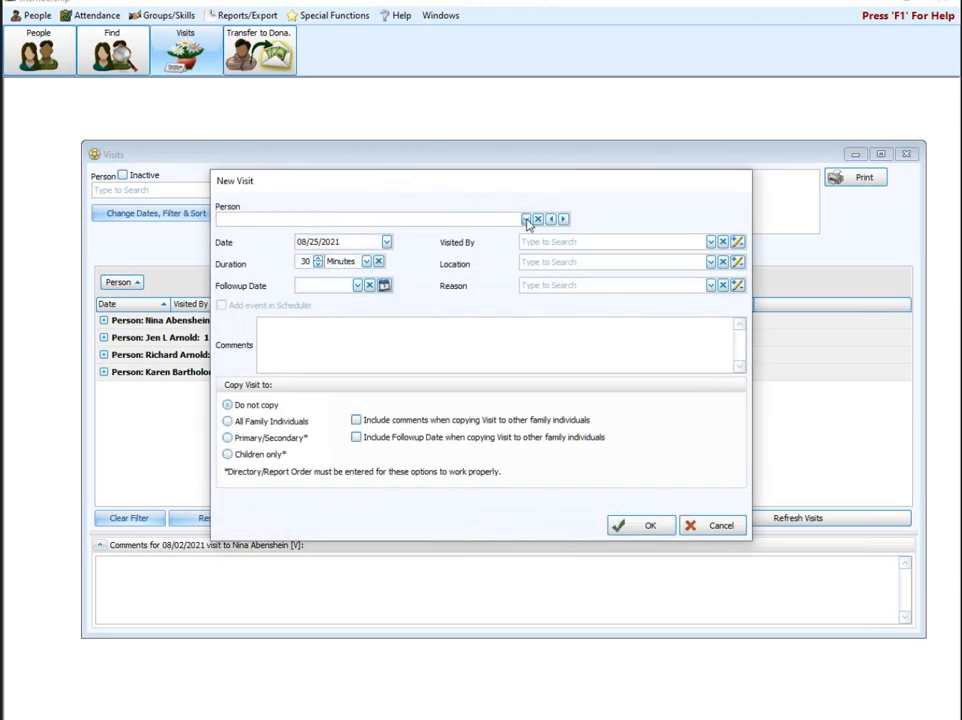
Choose the person, set the visit date to 08/16/2021, 15 minutes, visited by Senior Pastor
left_click(524, 218)
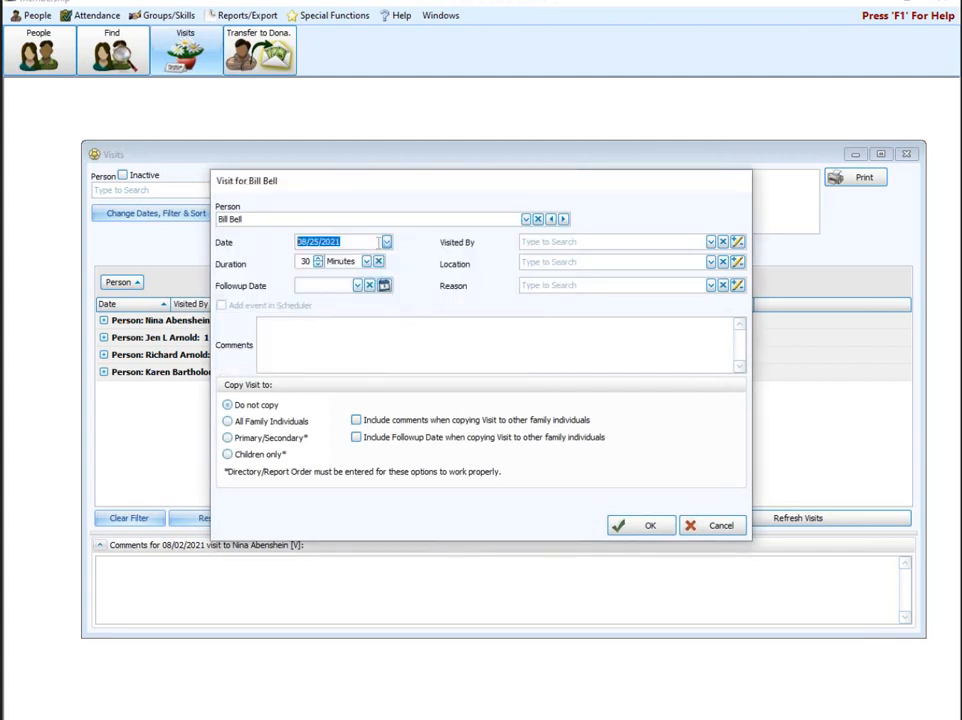
left_click(386, 240)
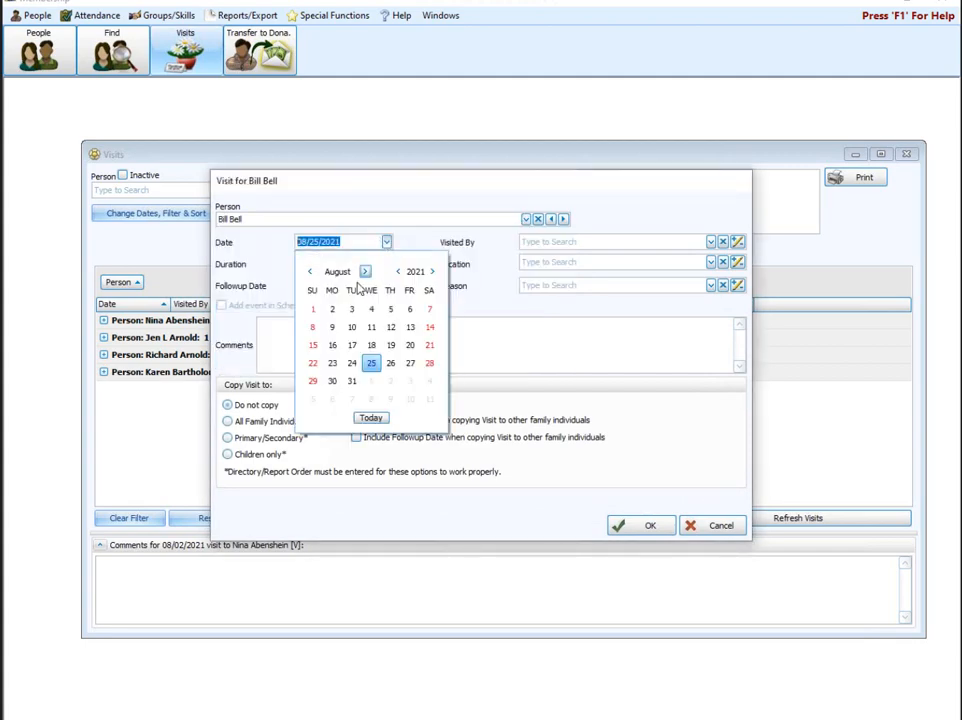
left_click(332, 344)
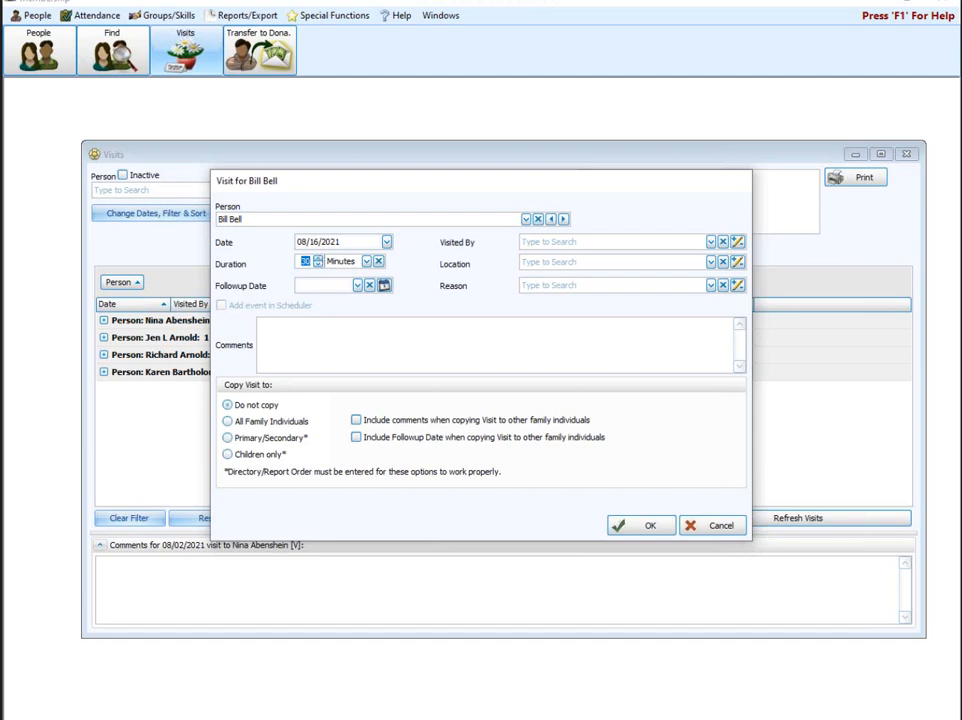
type("15")
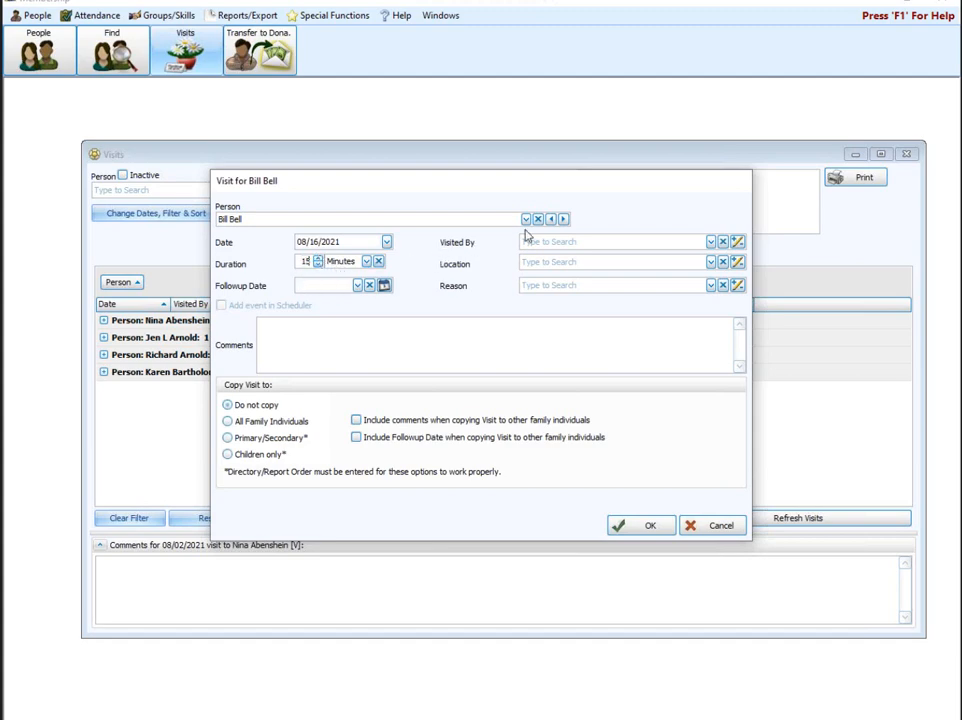
left_click(710, 242)
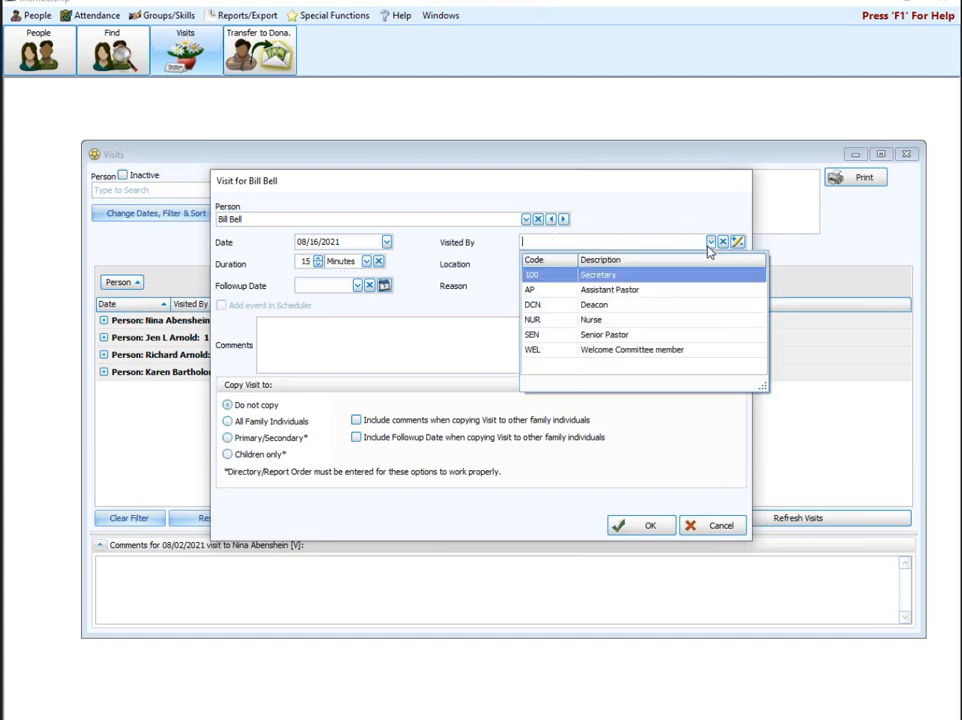
mouse_move(700, 312)
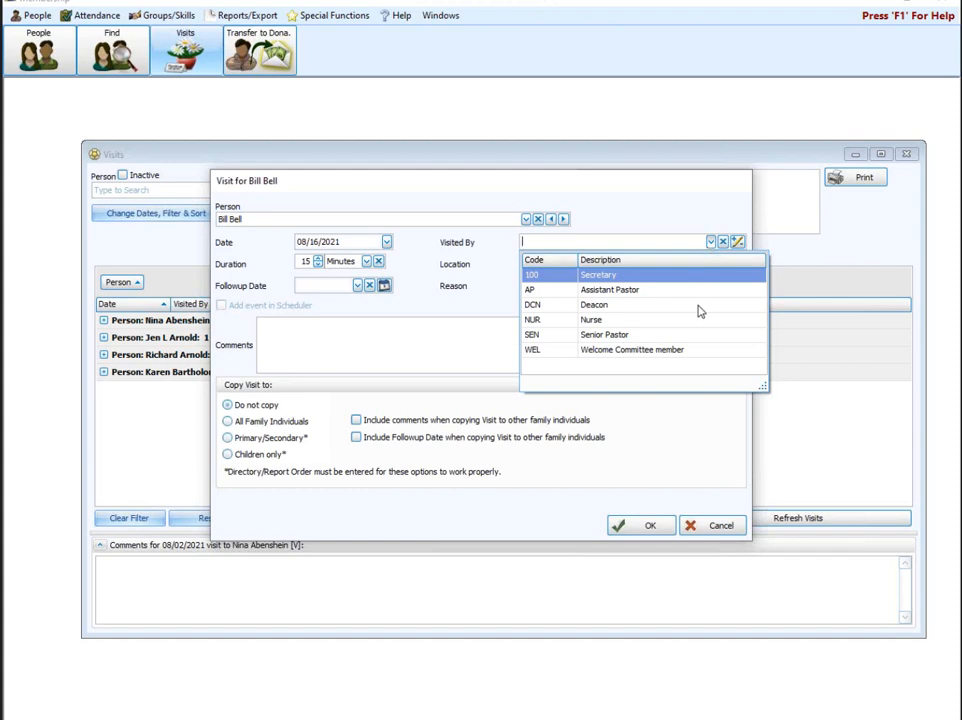
left_click(604, 334)
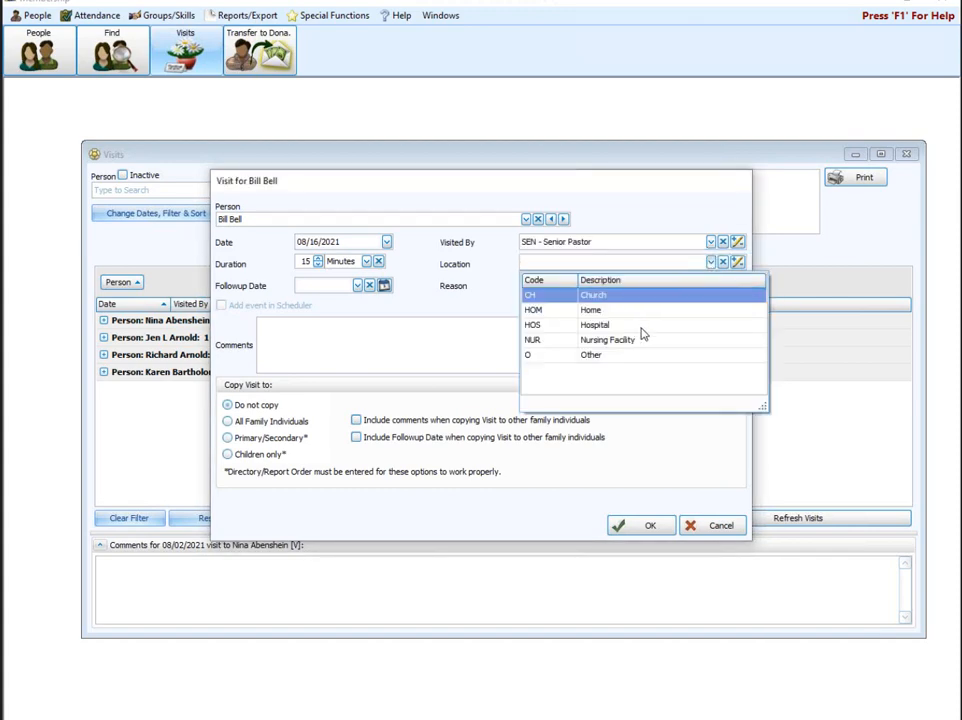
Set location Hospital, reason Hospital Visit, follow-up 08/26/2021, without copying to family
left_click(596, 324)
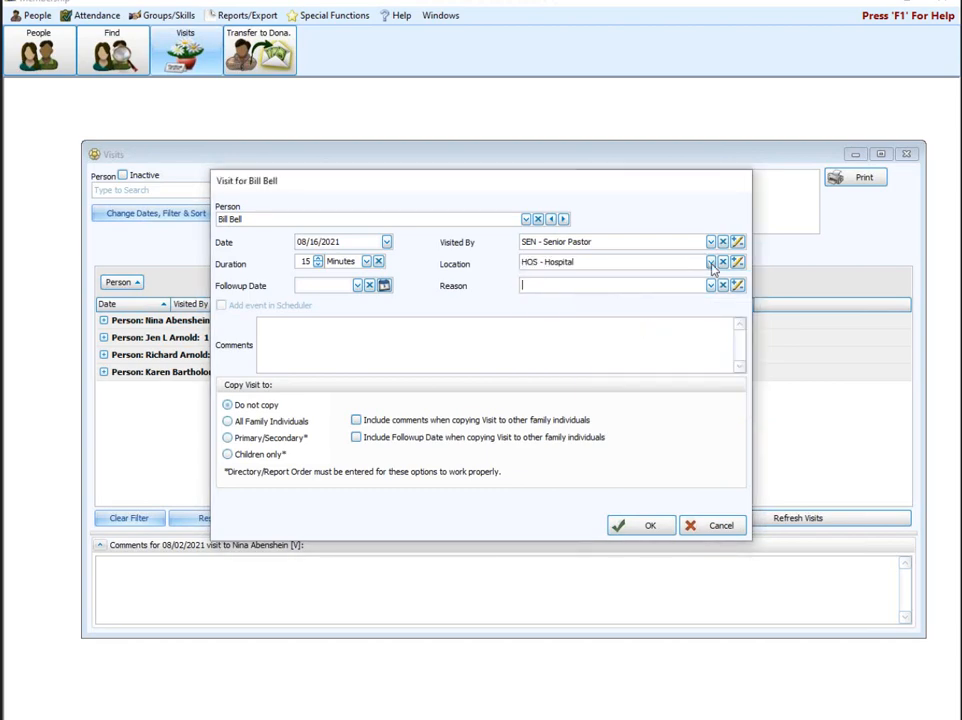
left_click(712, 262)
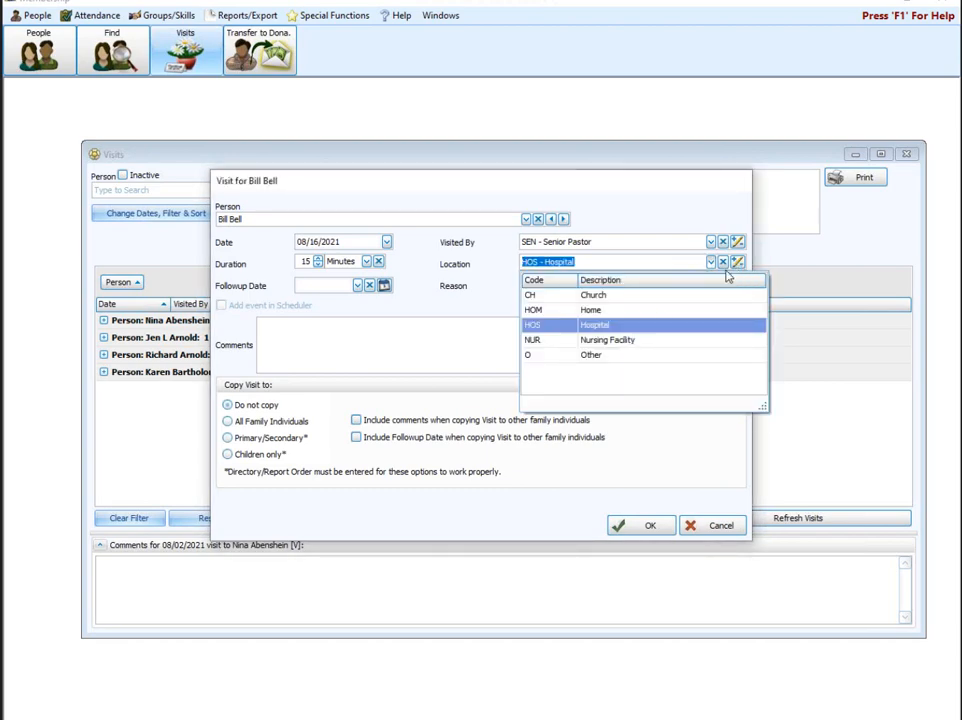
left_click(594, 324)
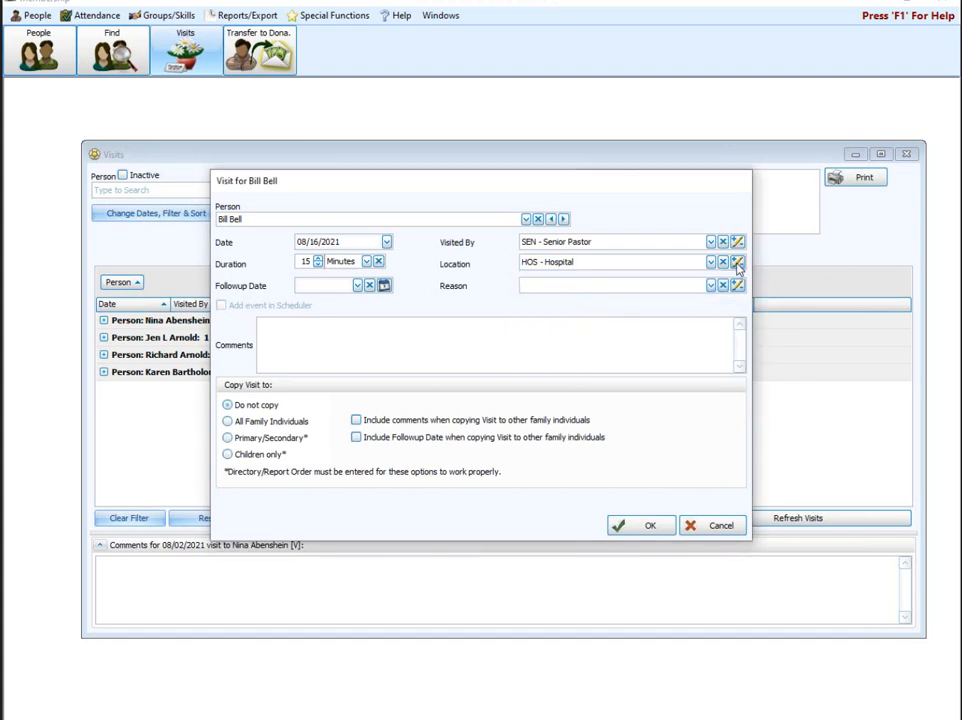
left_click(710, 284)
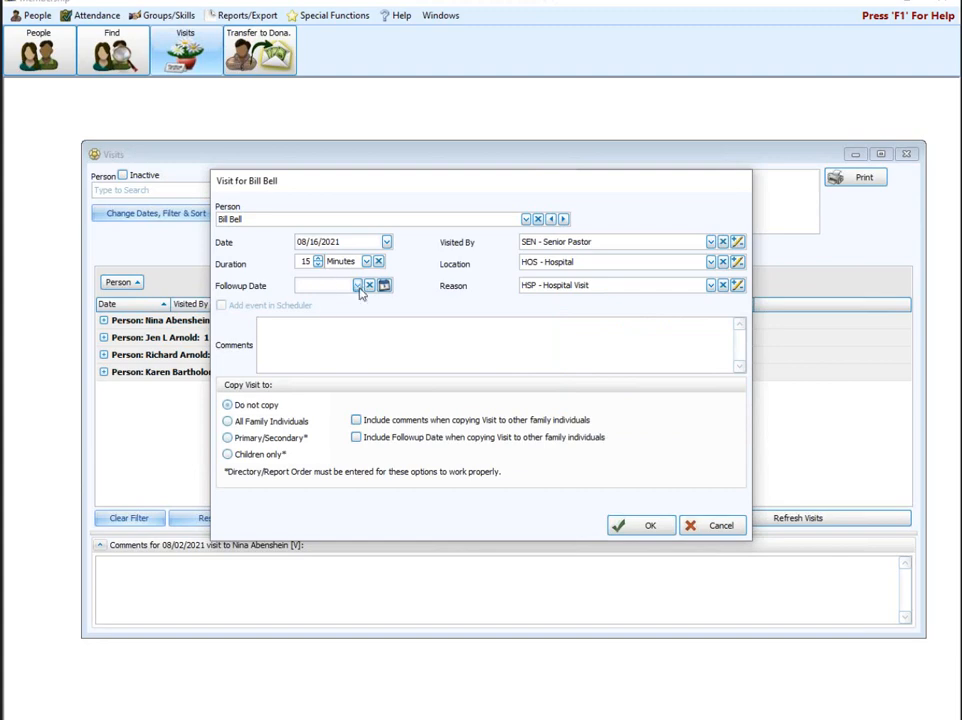
left_click(384, 284)
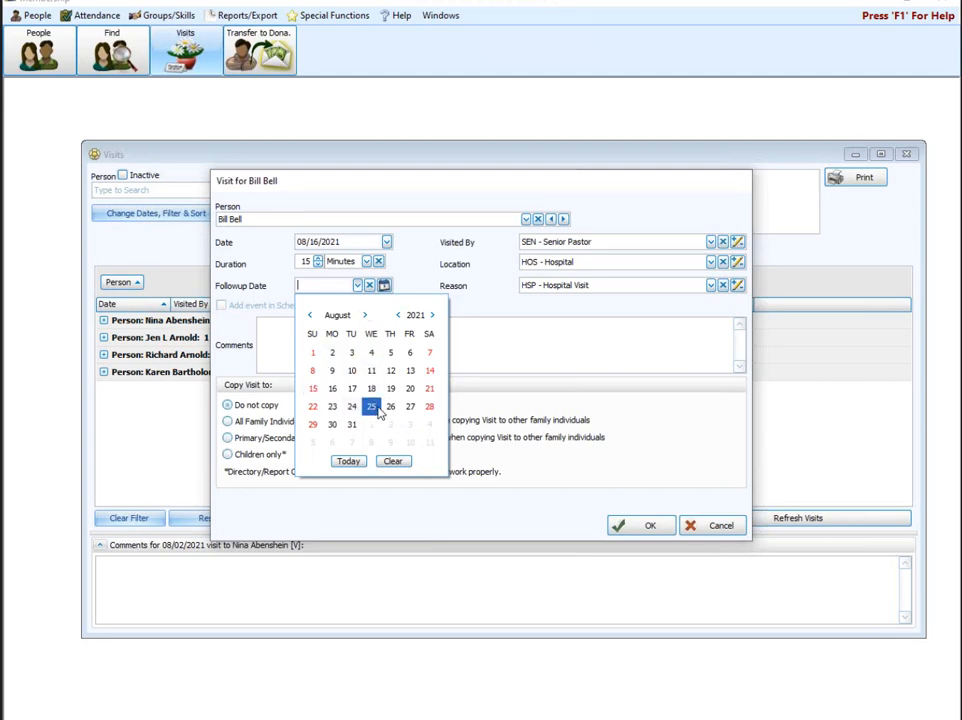
left_click(390, 406)
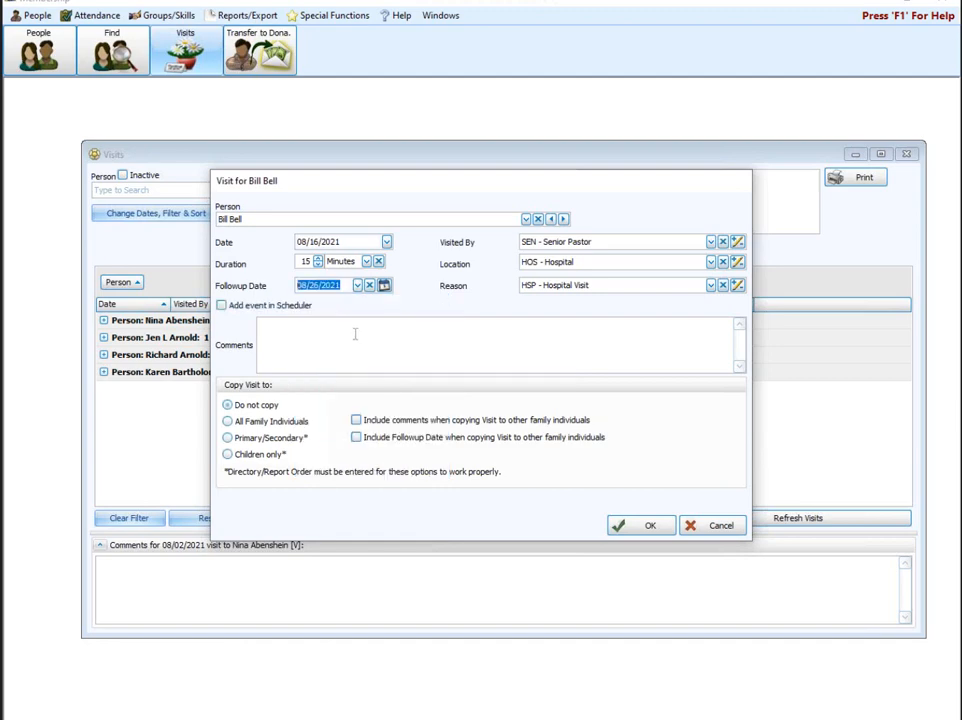
mouse_move(350, 298)
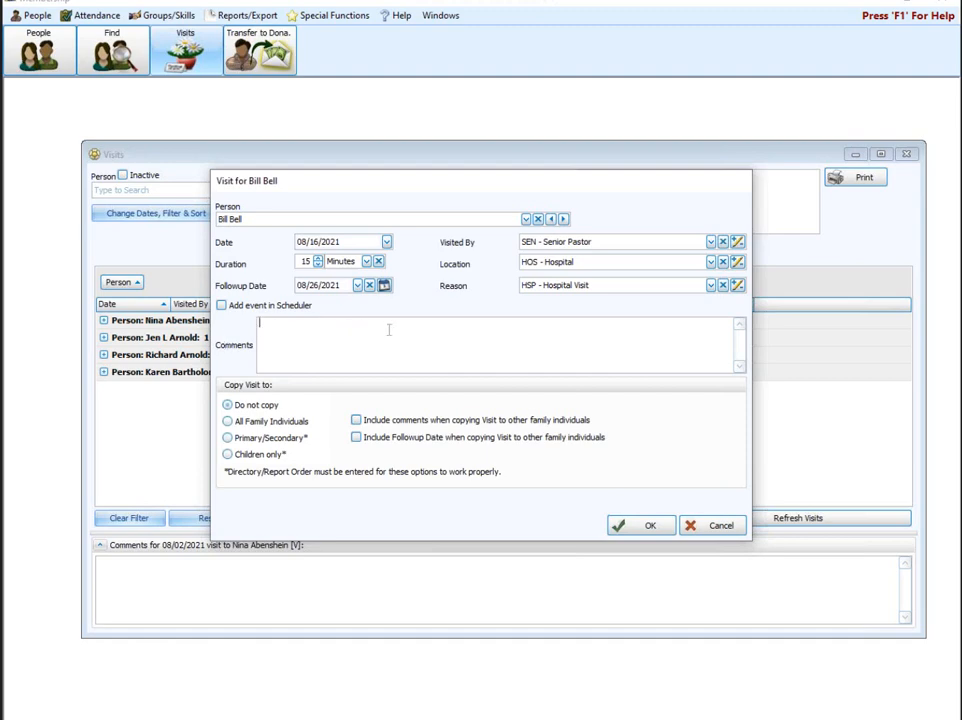
mouse_move(384, 334)
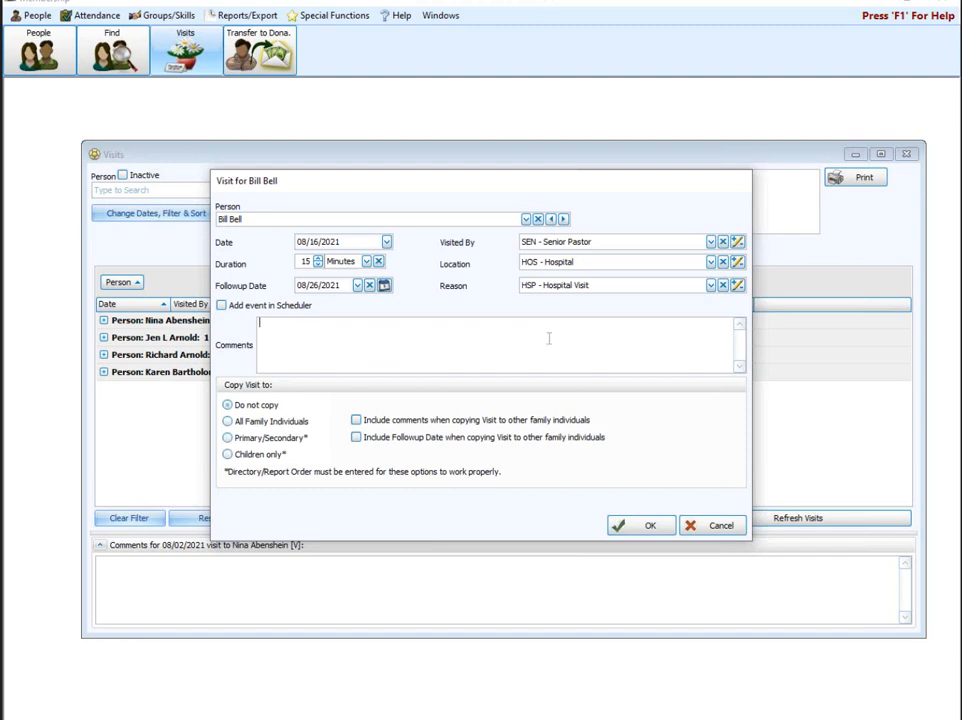
mouse_move(444, 340)
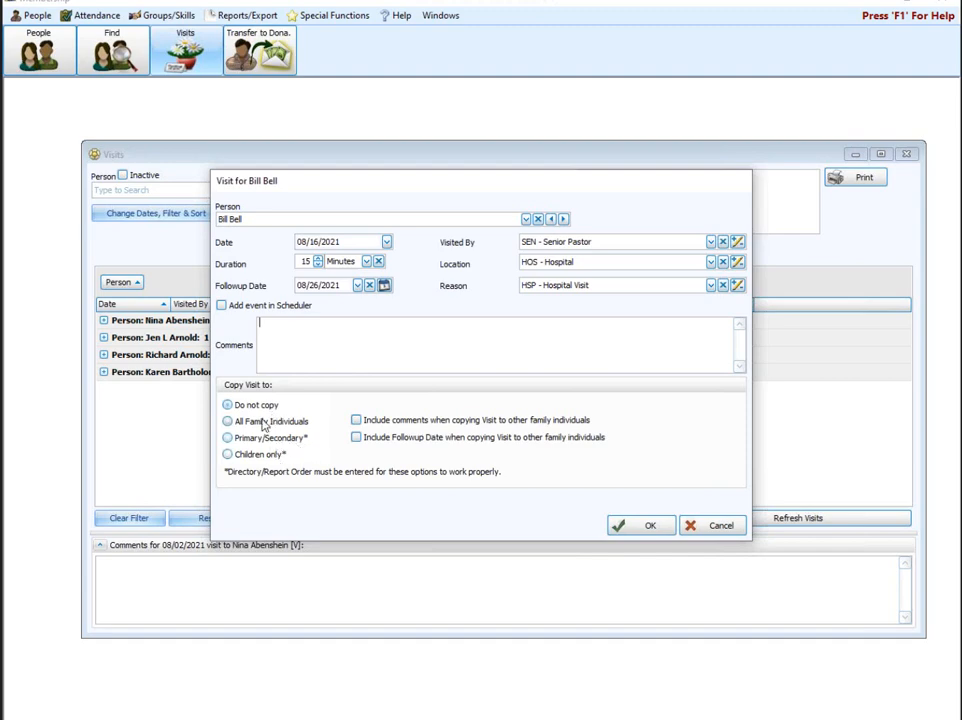
left_click(228, 404)
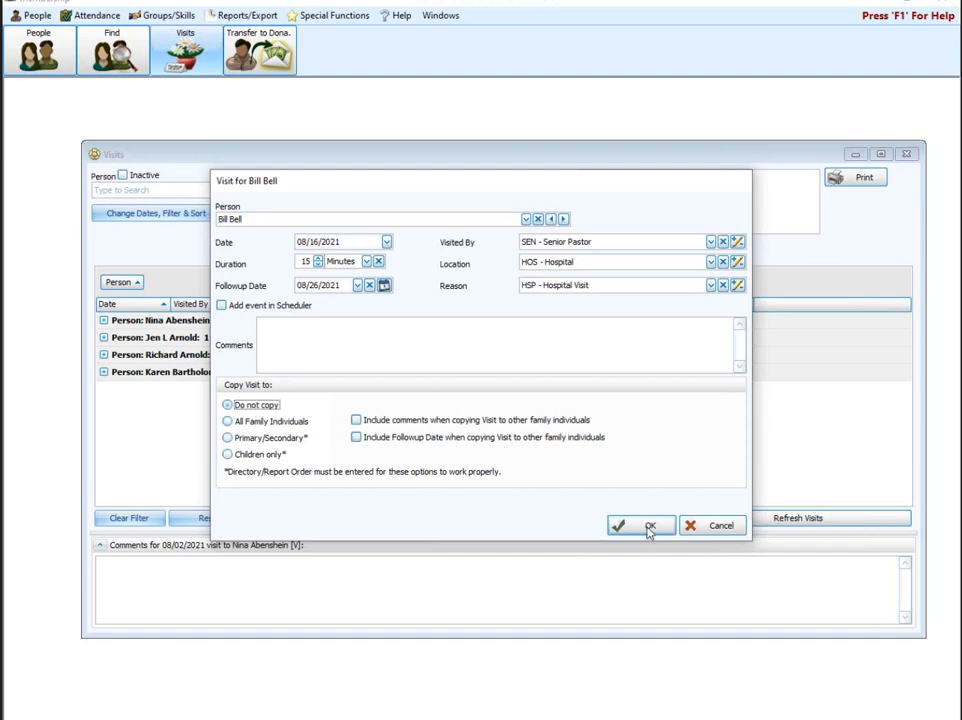
Save the hospital visit so it appears in the visits list
left_click(640, 524)
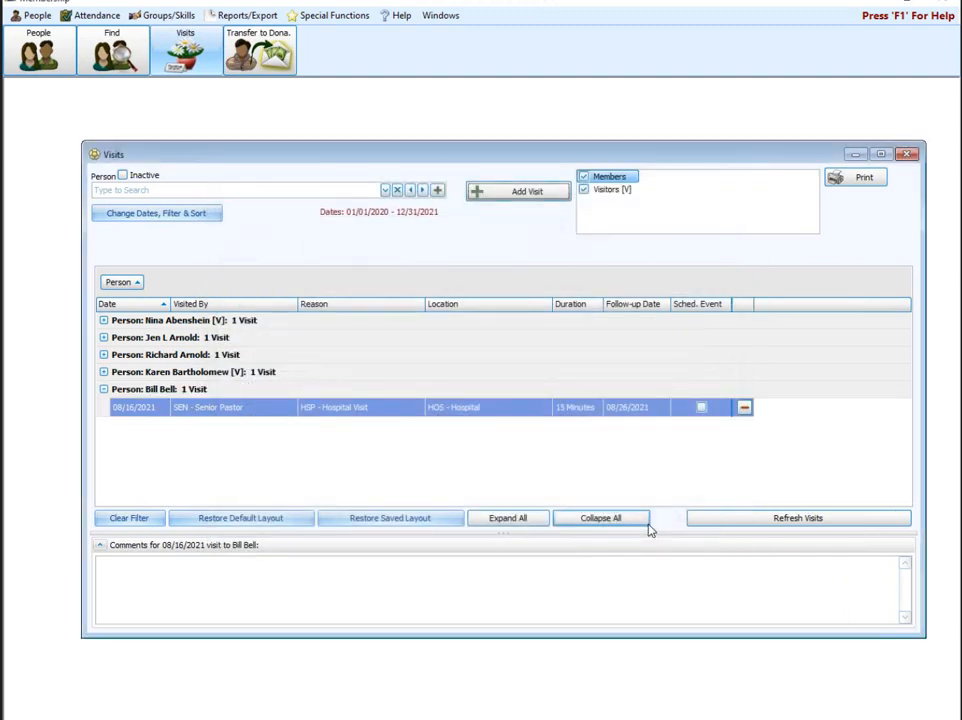
mouse_move(196, 356)
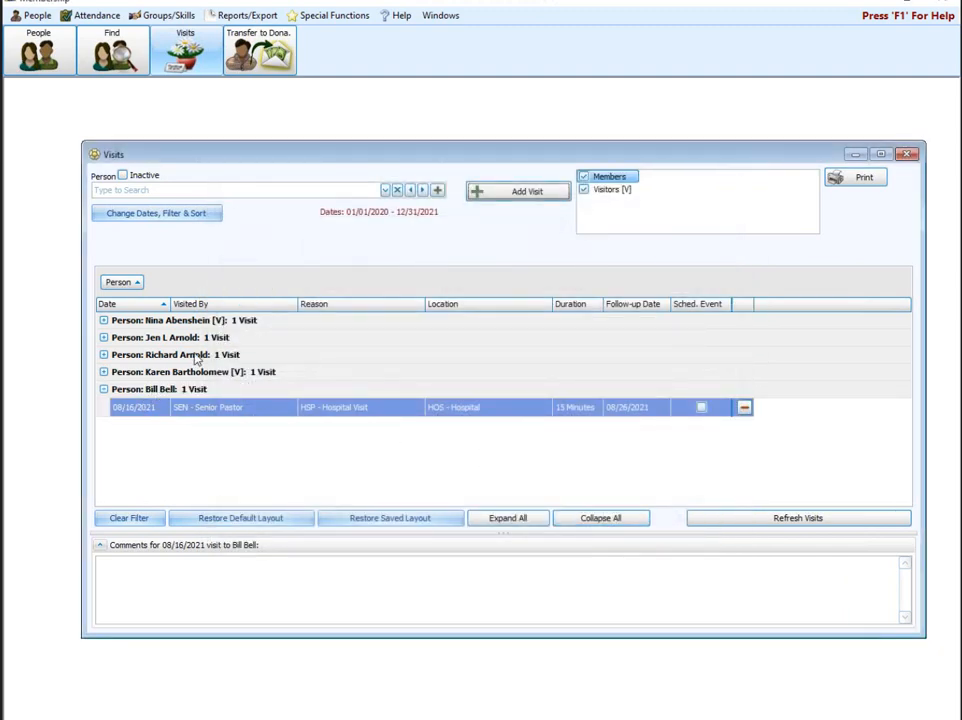
mouse_move(196, 400)
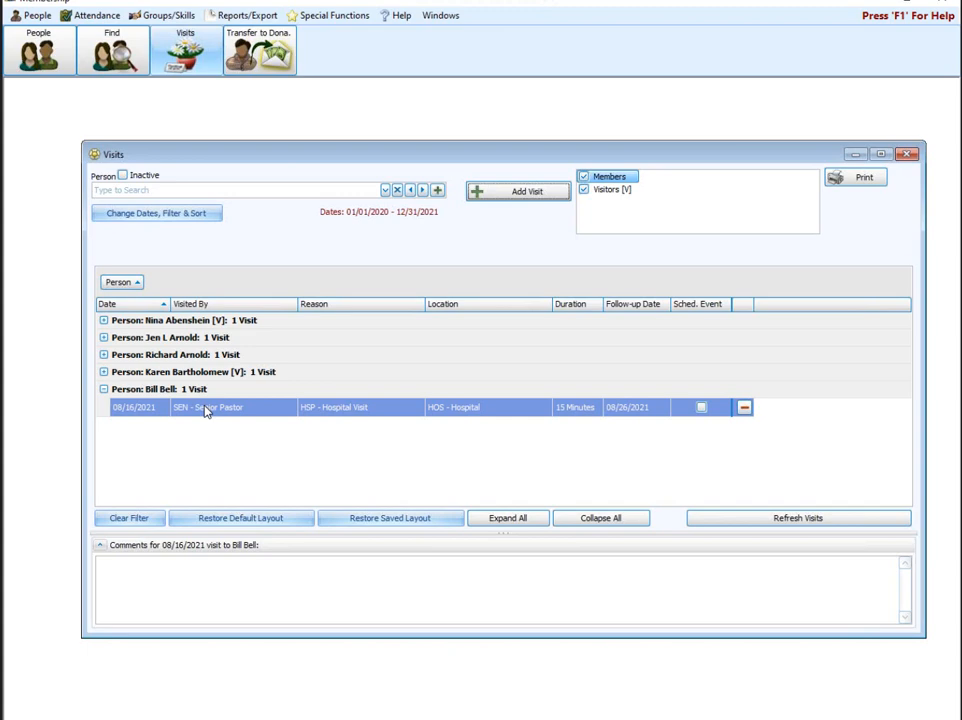
mouse_move(410, 304)
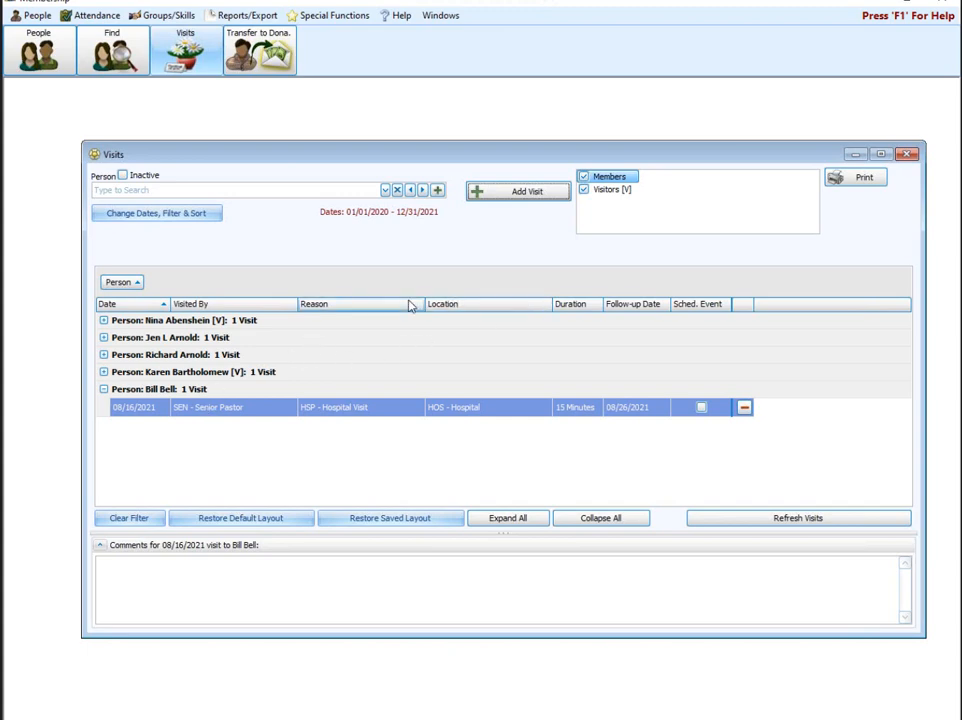
mouse_move(644, 352)
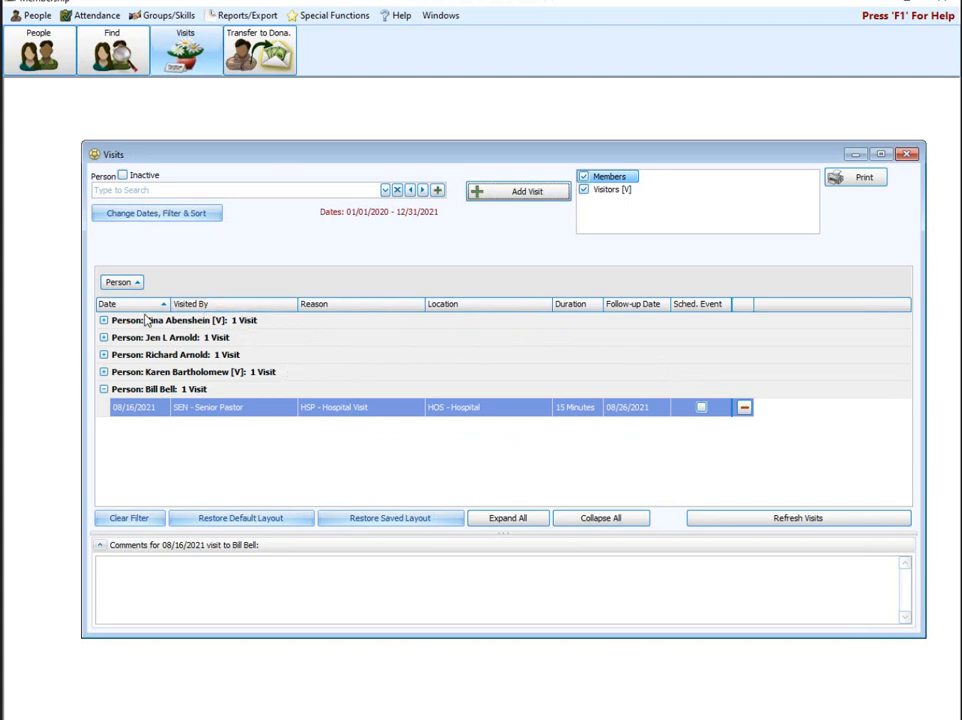
mouse_move(564, 352)
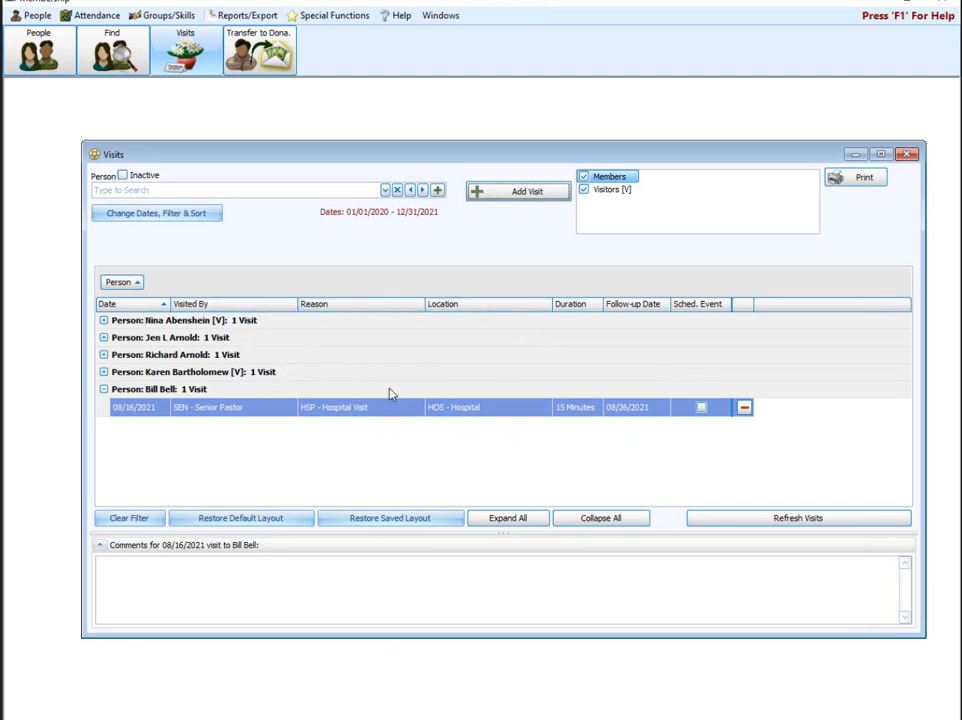
mouse_move(234, 370)
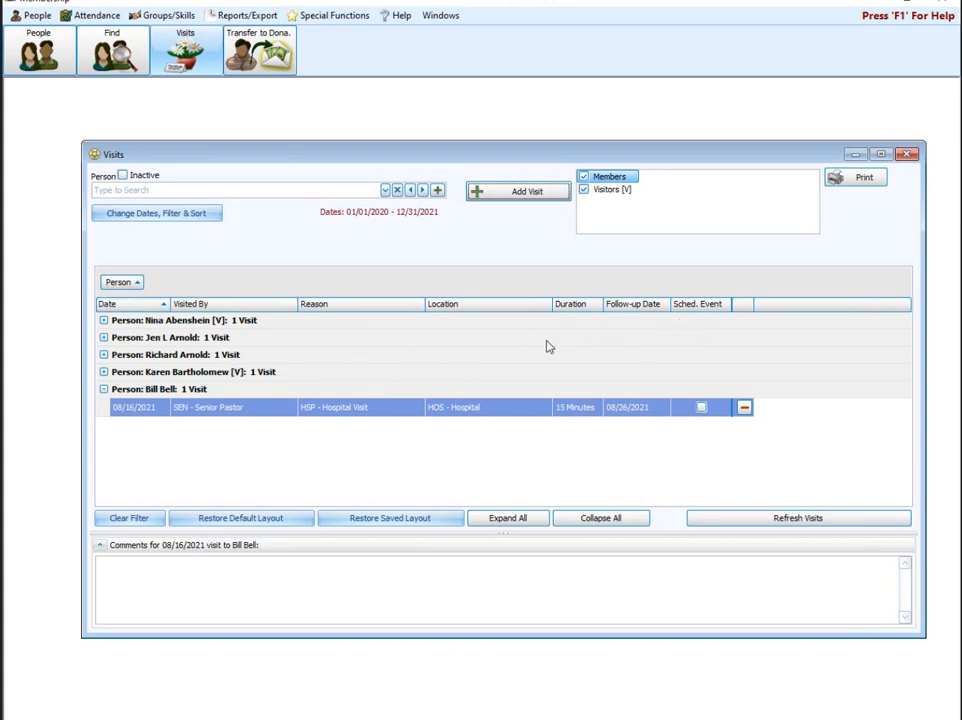
mouse_move(490, 352)
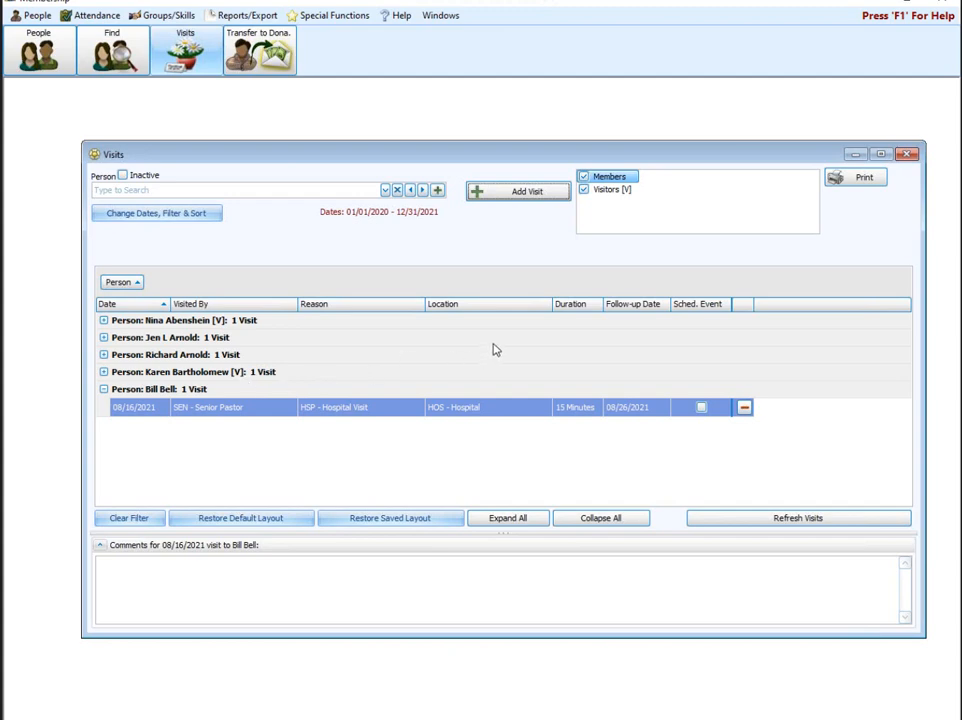
mouse_move(128, 230)
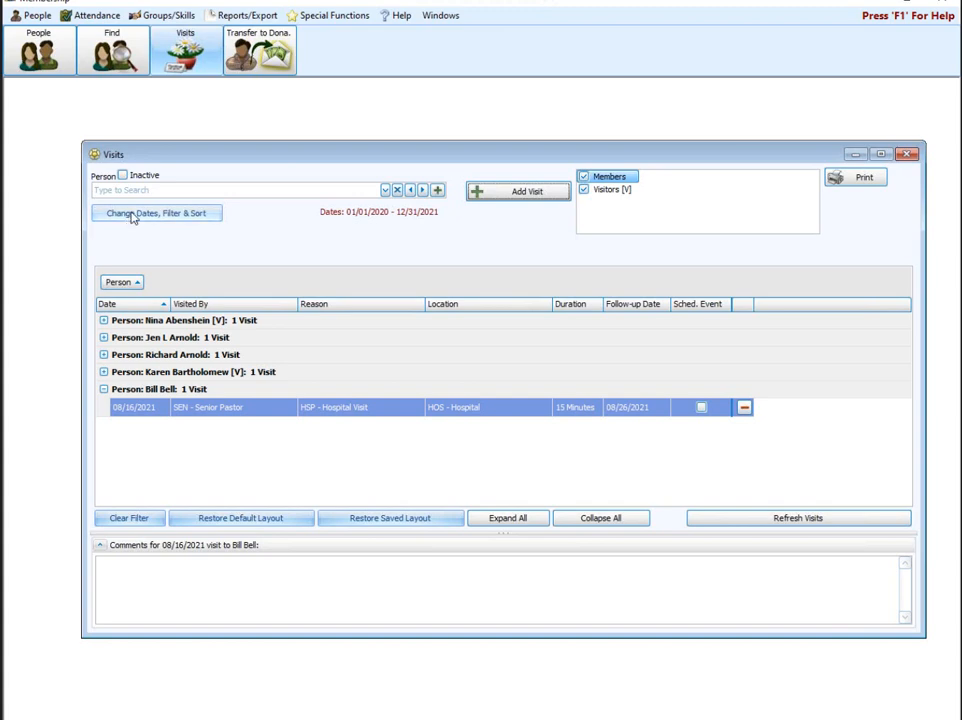
Move Follow-up Date and Comments to Available columns, review Group & Sort, and show the Options criteria again
left_click(156, 212)
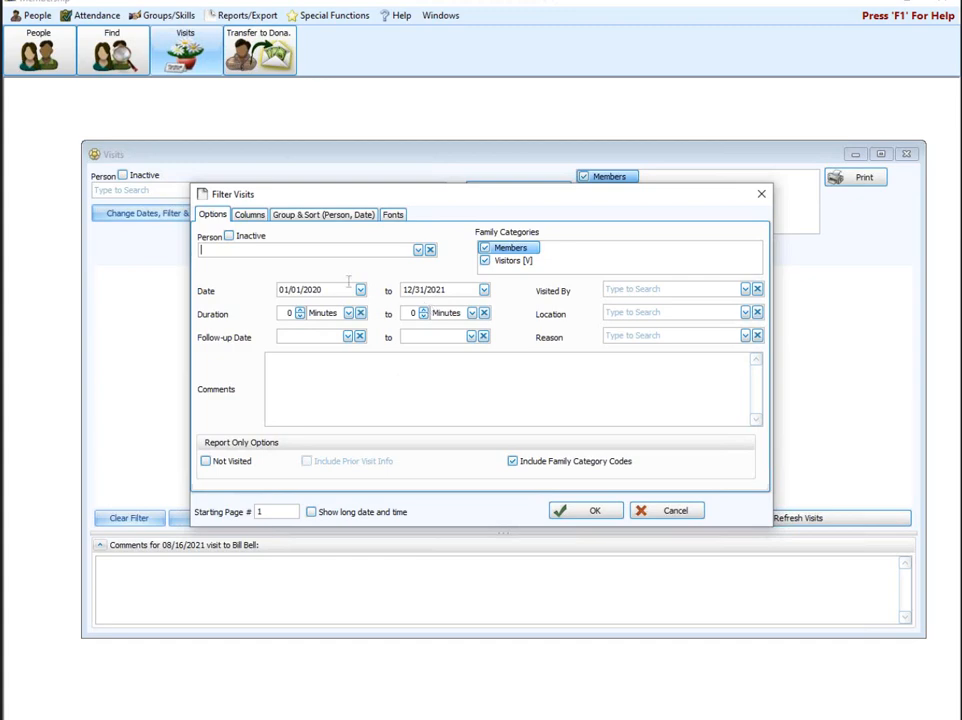
left_click(248, 214)
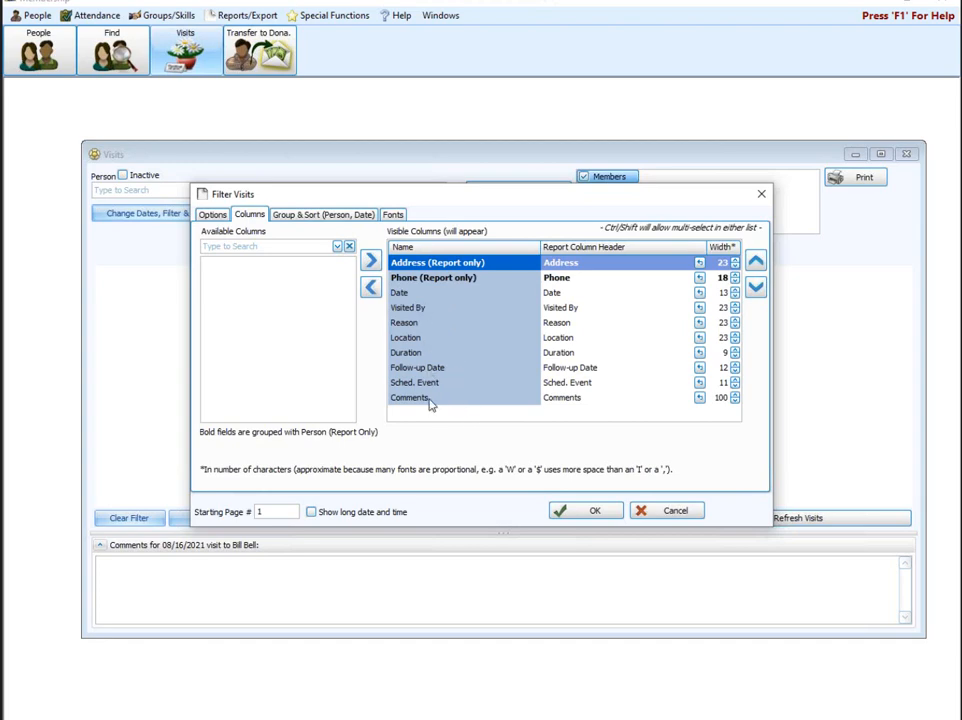
left_click(416, 368)
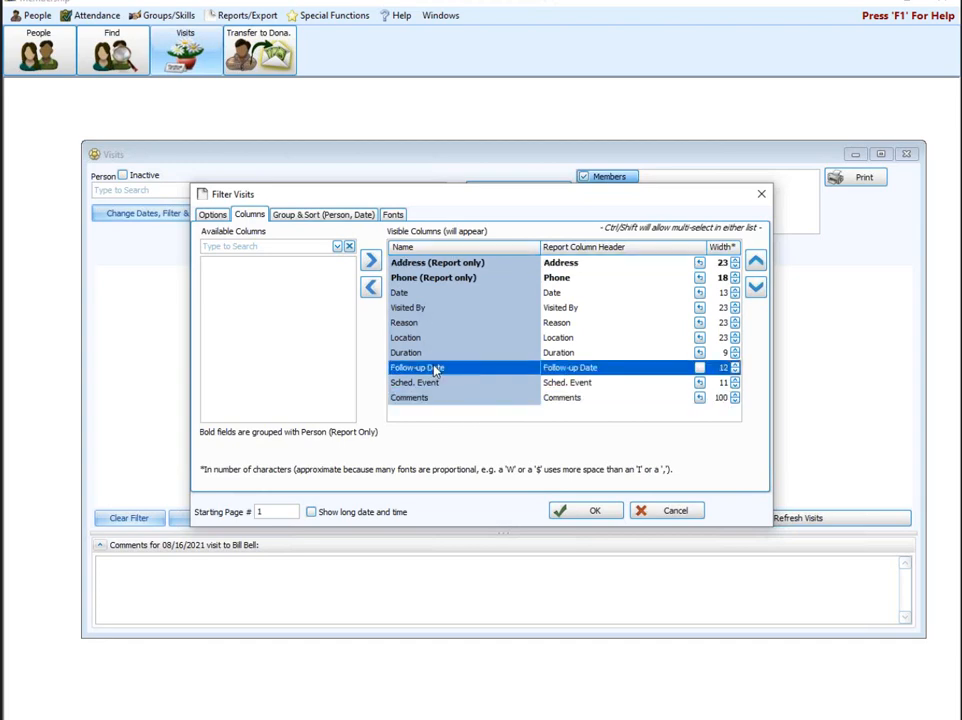
left_click(372, 288)
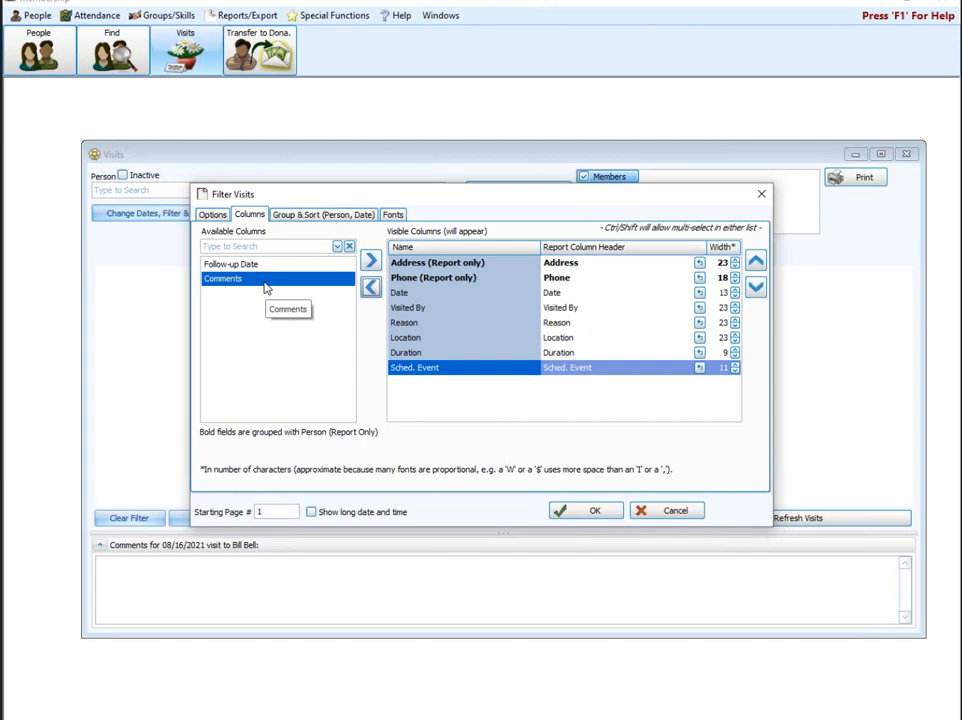
mouse_move(324, 236)
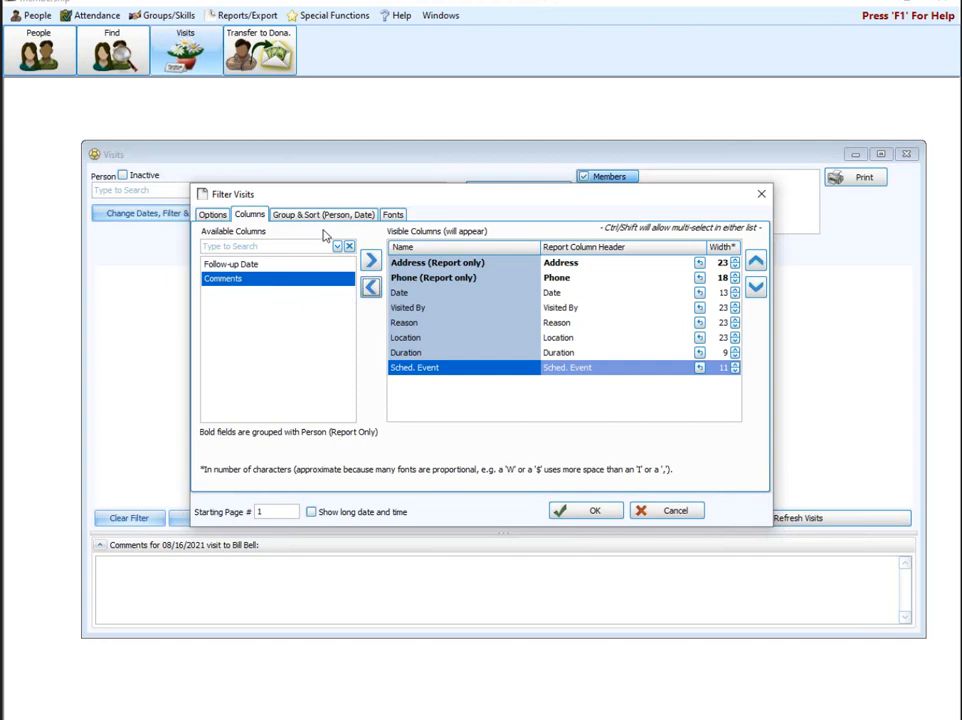
left_click(322, 214)
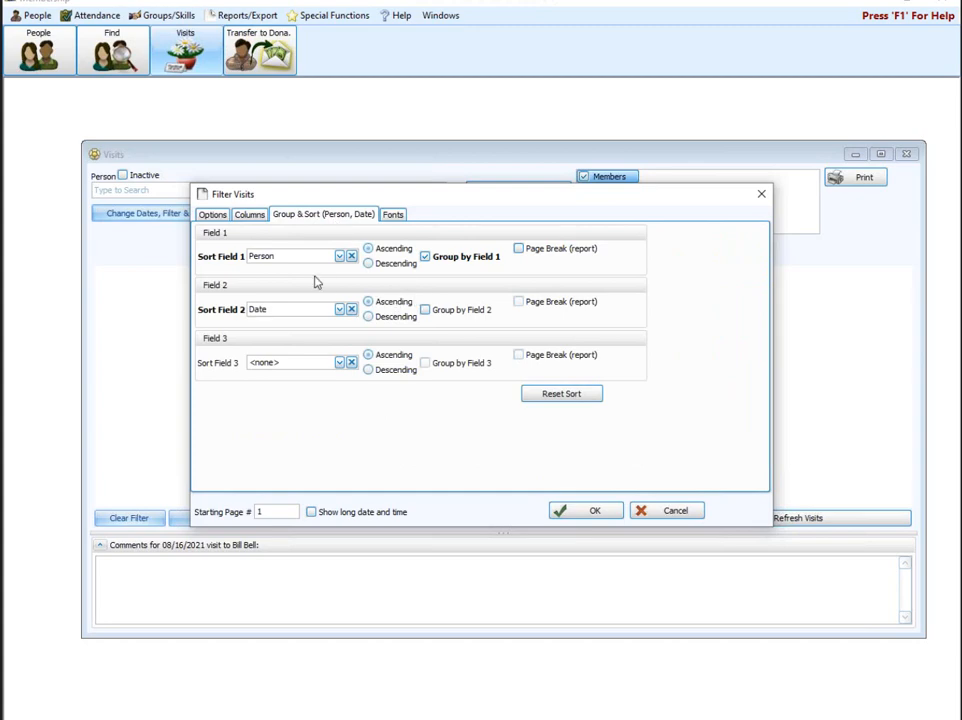
mouse_move(324, 260)
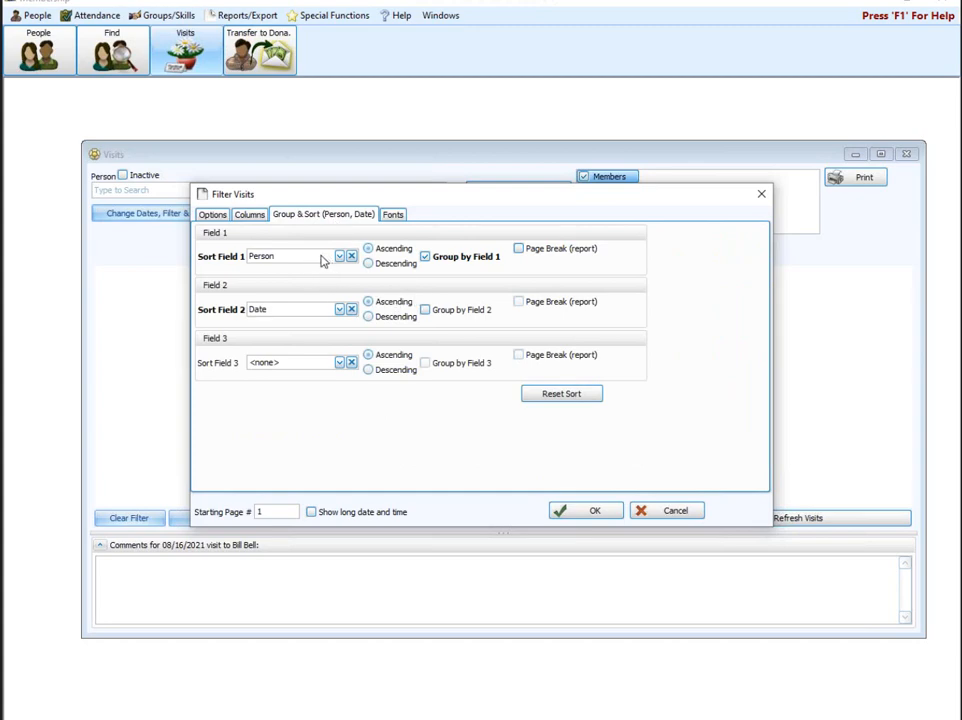
mouse_move(332, 316)
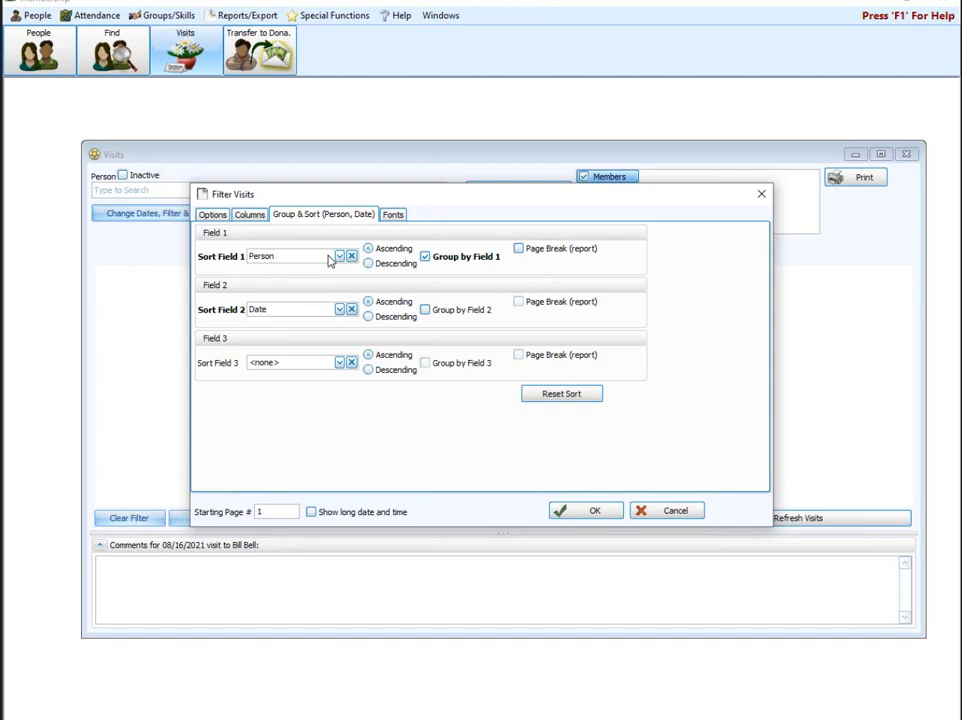
mouse_move(292, 270)
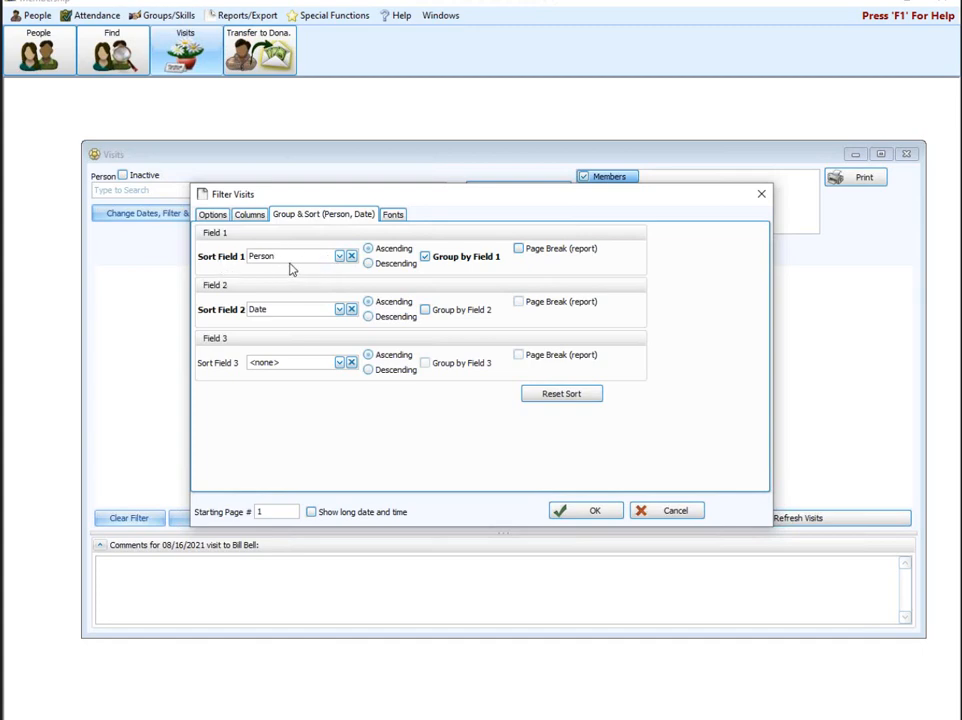
mouse_move(302, 318)
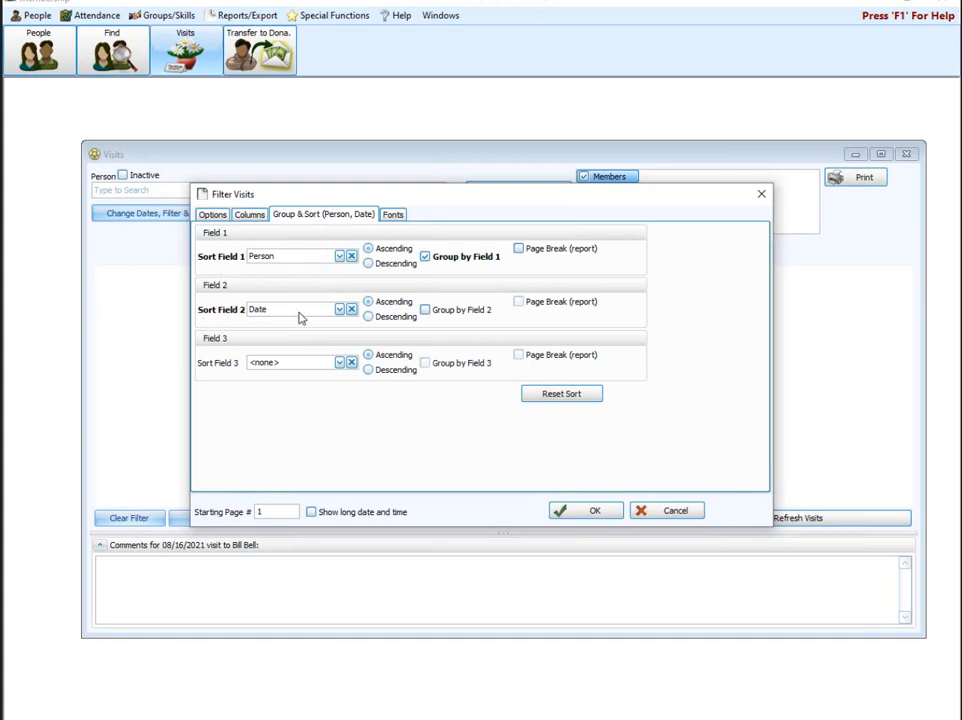
mouse_move(308, 312)
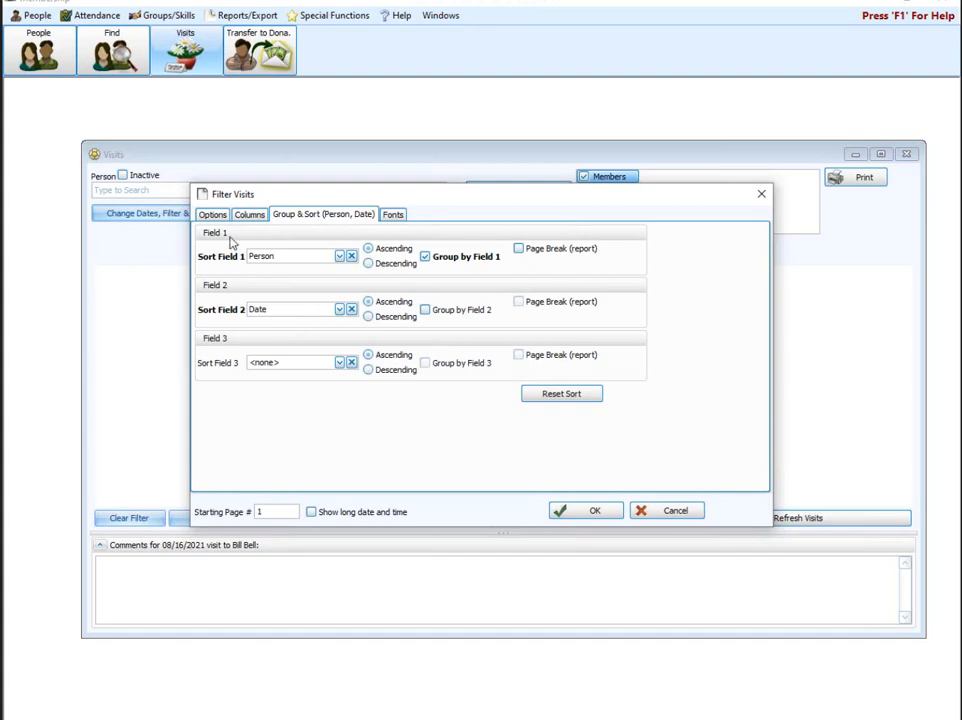
mouse_move(356, 232)
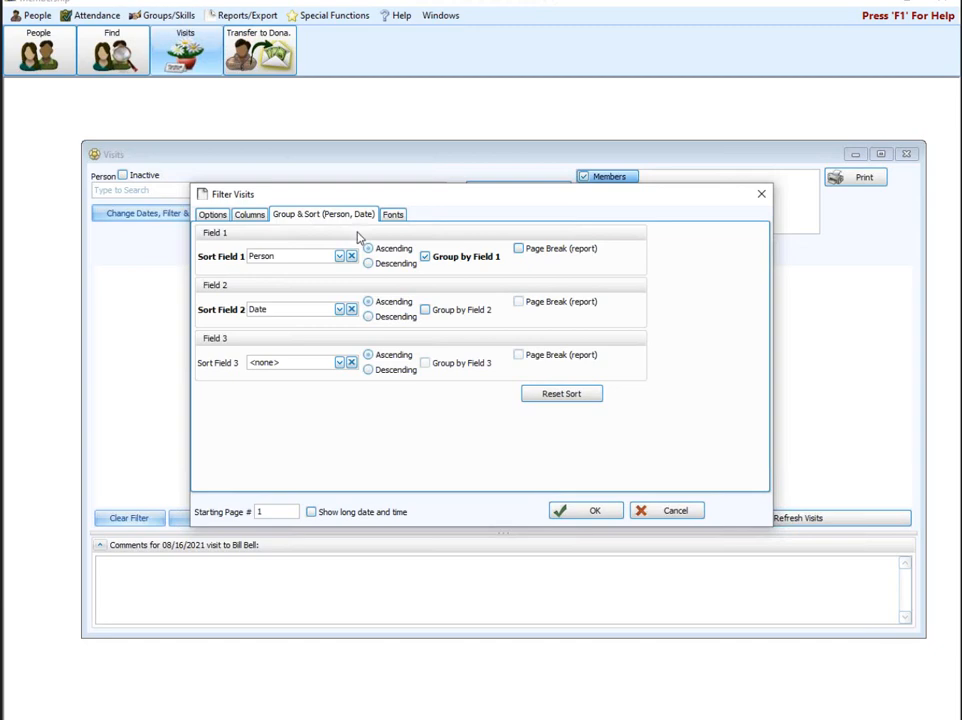
left_click(212, 214)
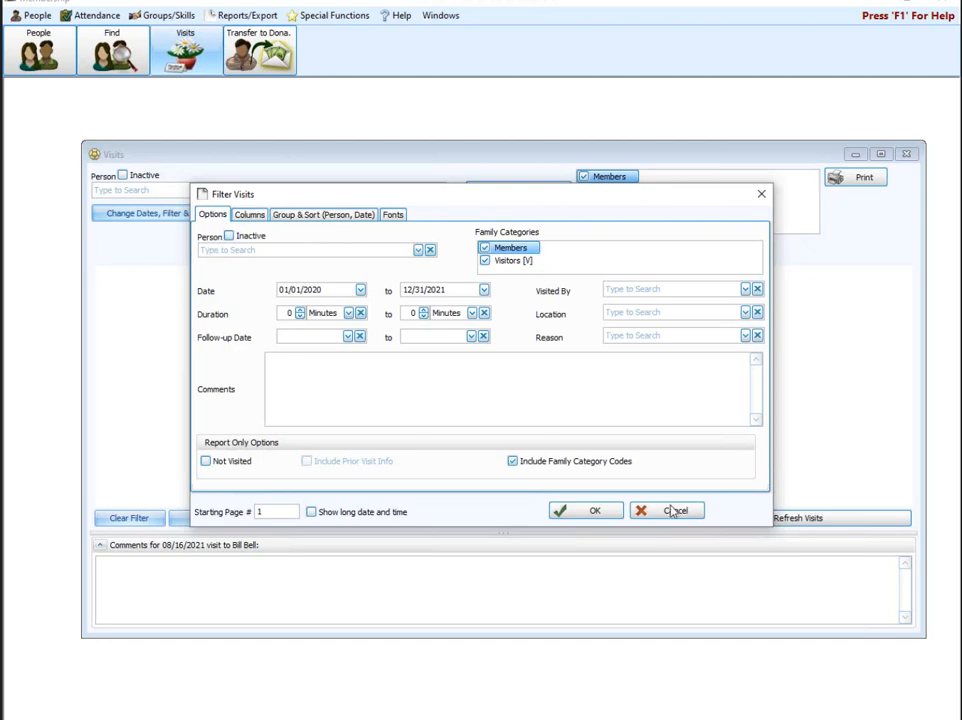
Cancel the filter changes and preview the visits report for all five people
left_click(584, 512)
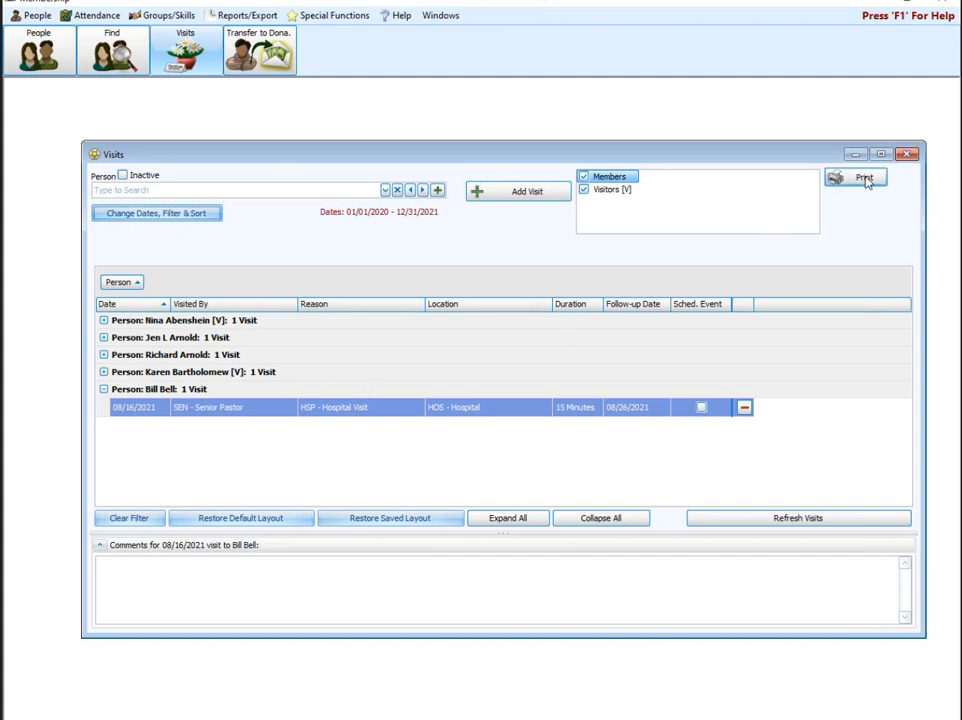
mouse_move(696, 304)
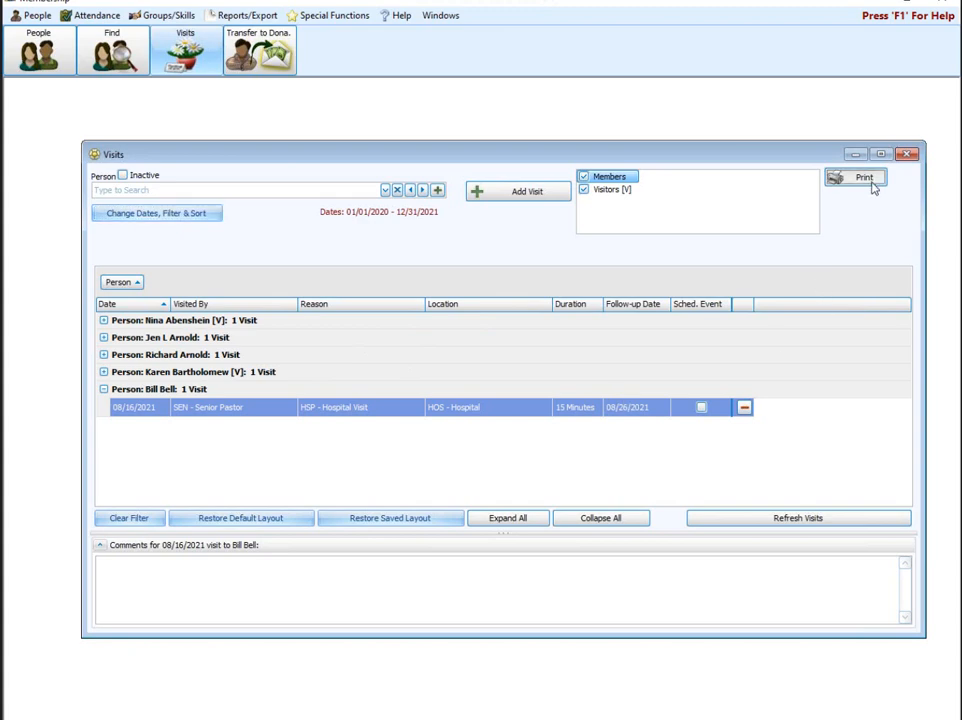
mouse_move(244, 392)
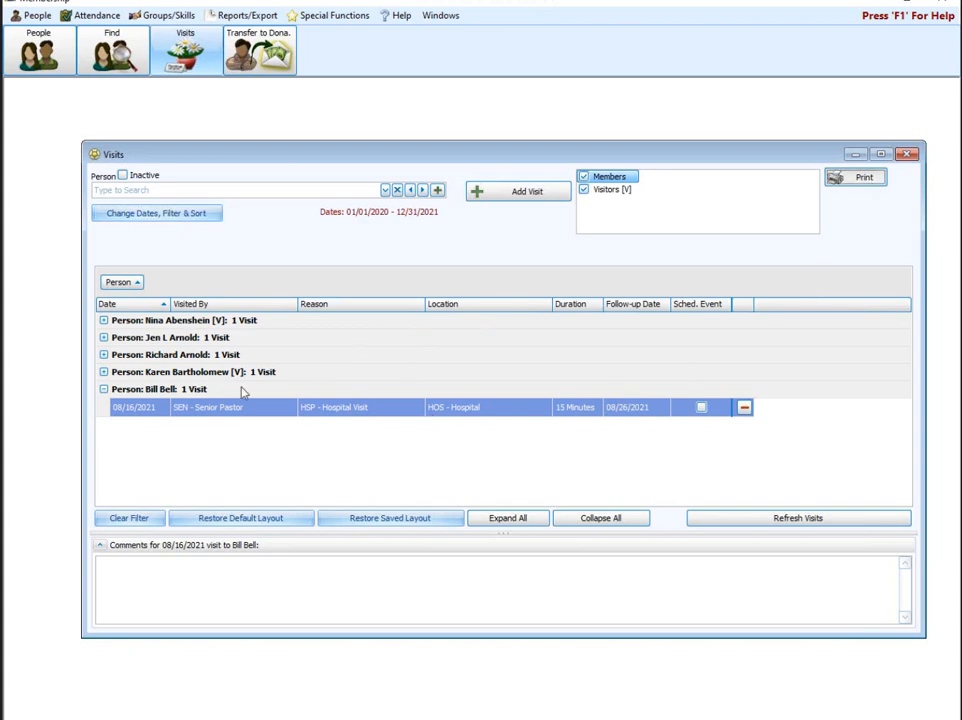
left_click(854, 176)
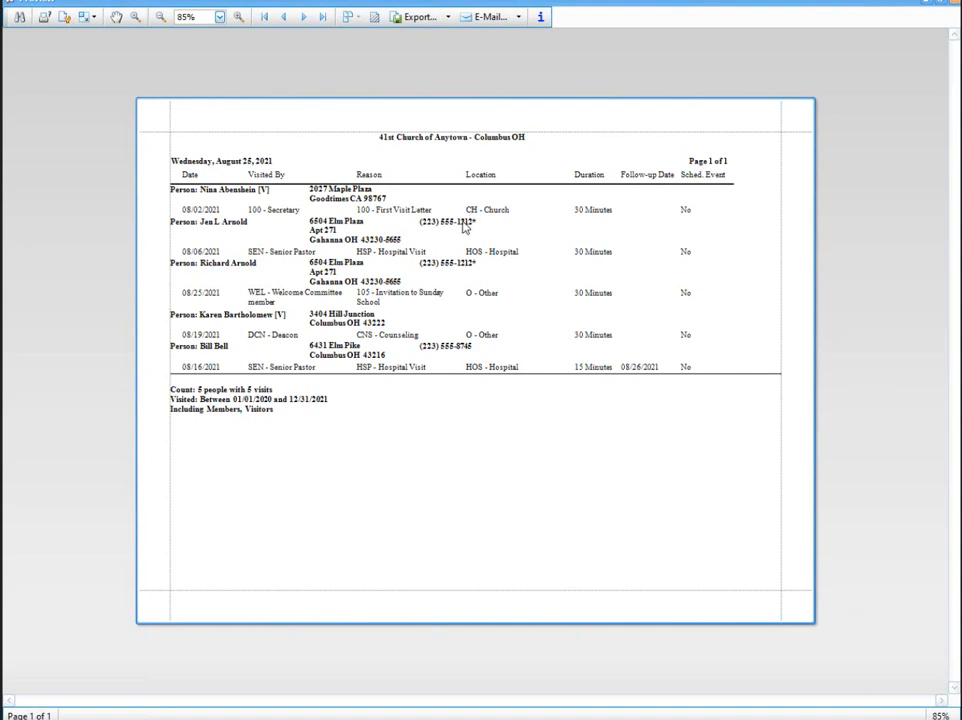
mouse_move(464, 230)
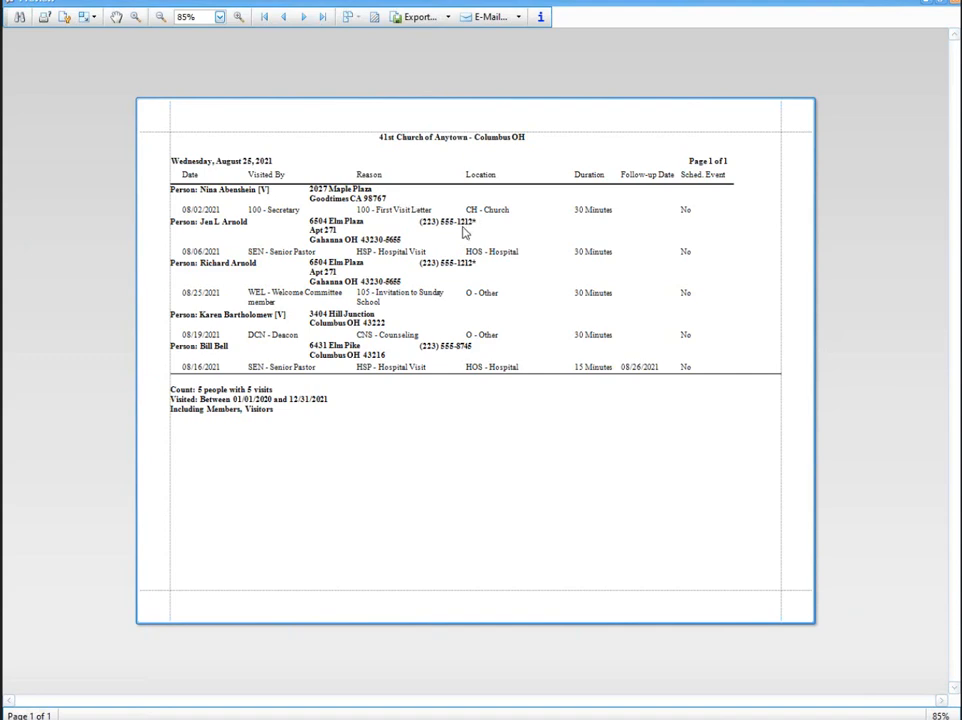
mouse_move(236, 214)
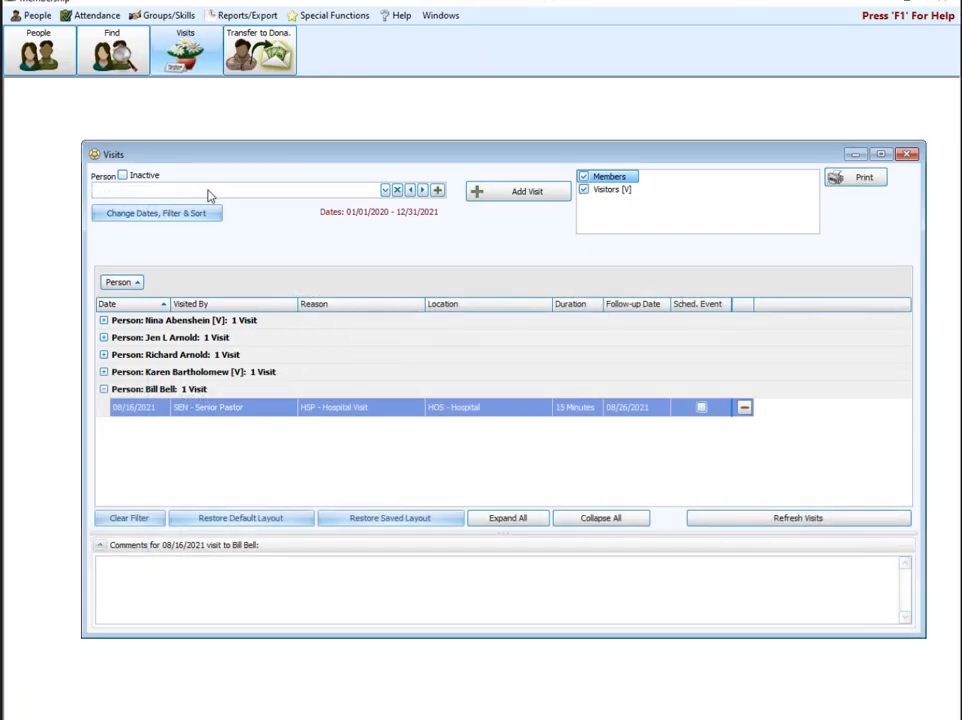
type("bl")
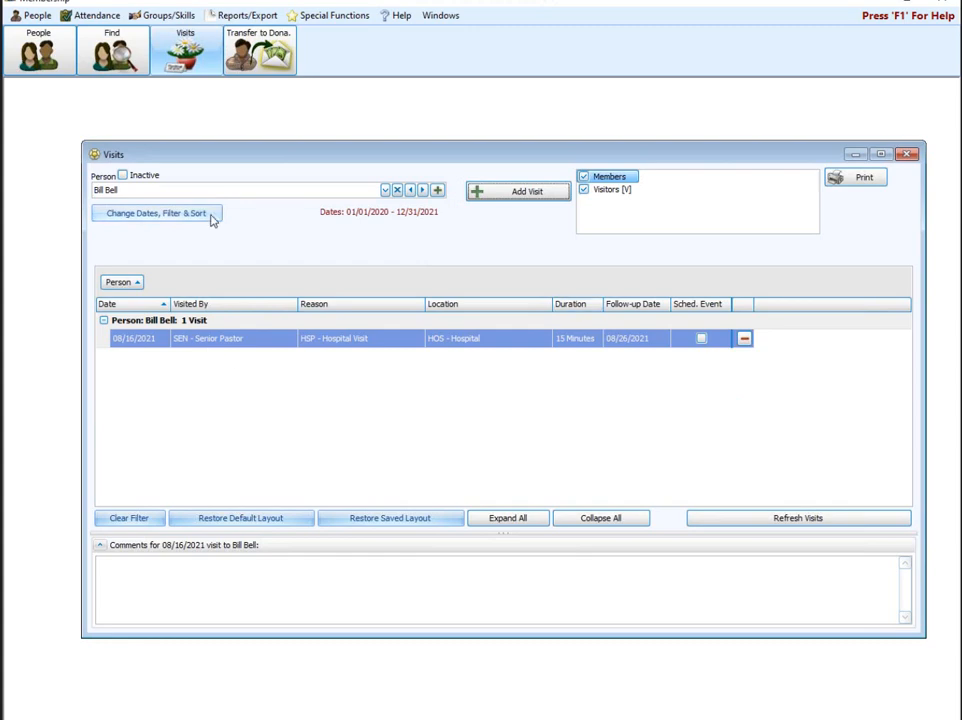
left_click(156, 212)
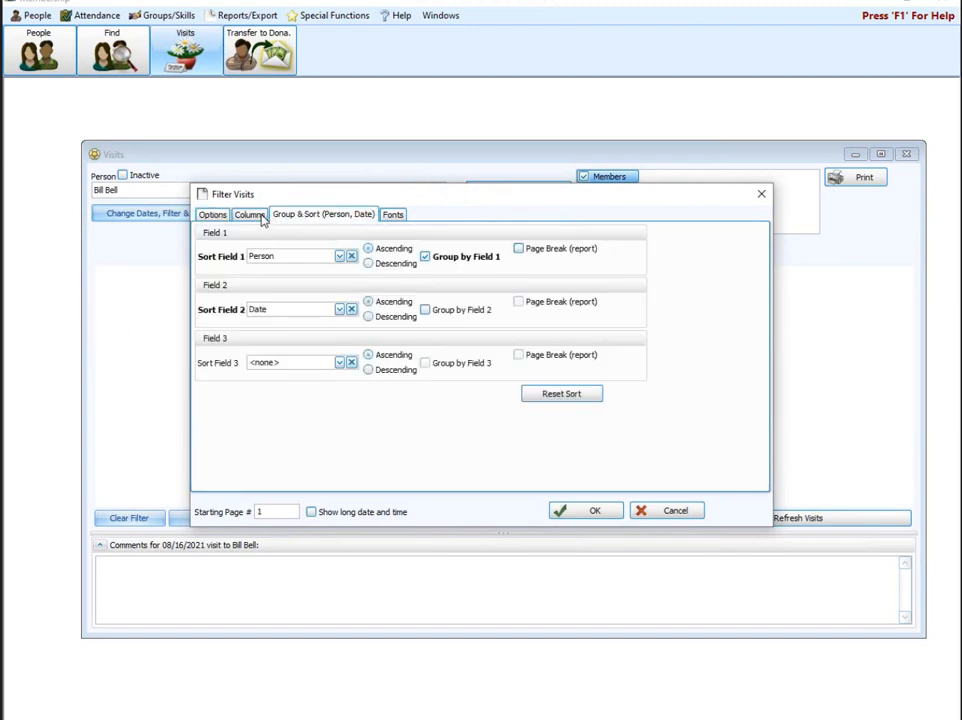
left_click(248, 214)
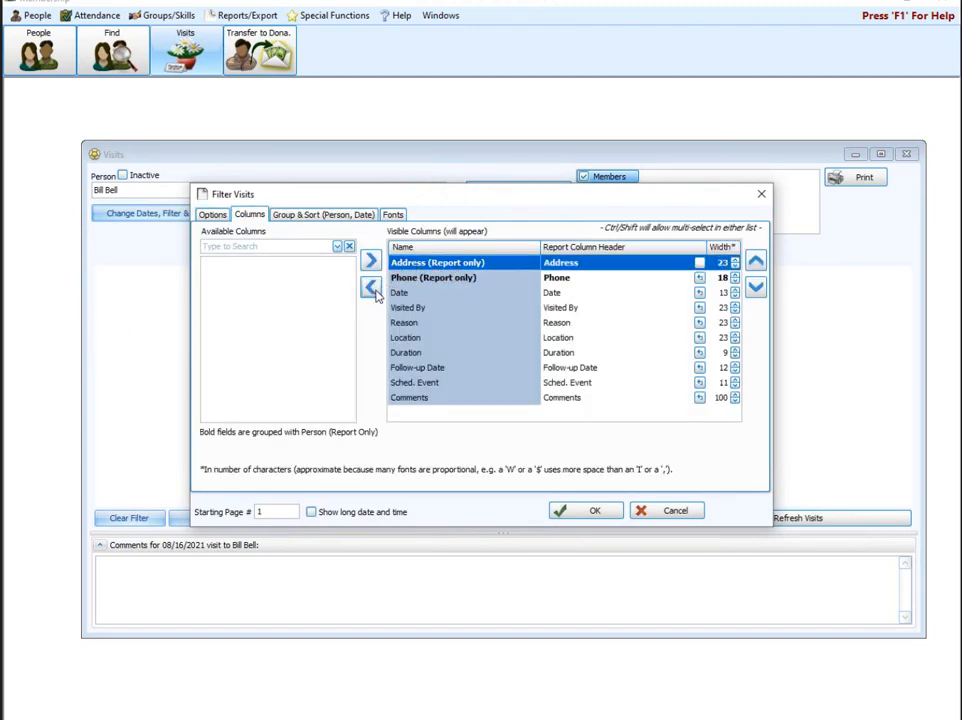
left_click(372, 288)
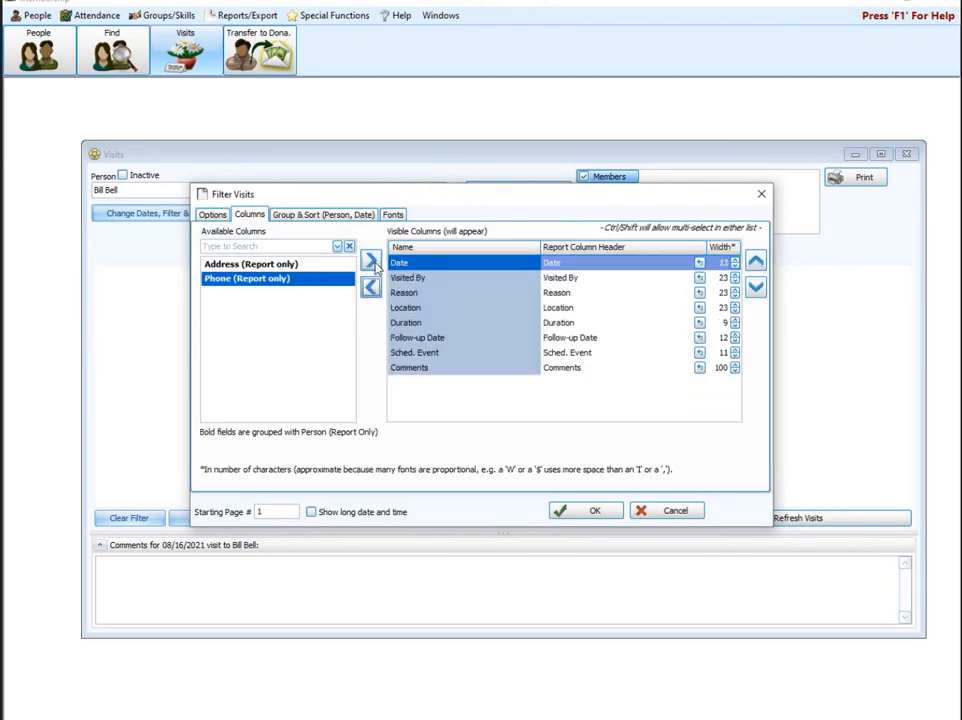
left_click(584, 510)
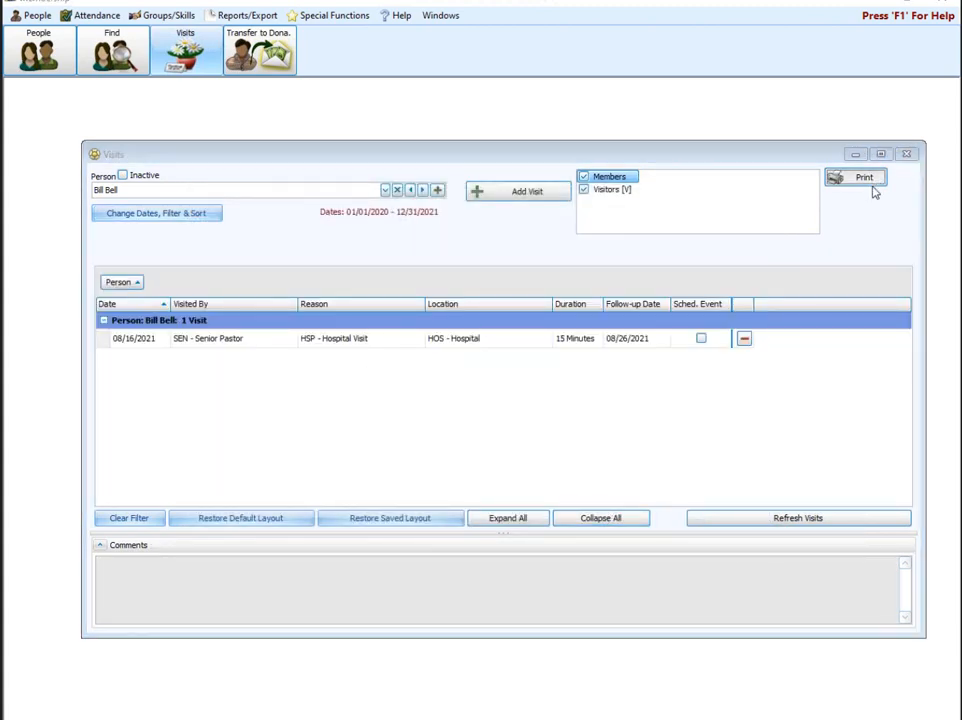
left_click(856, 176)
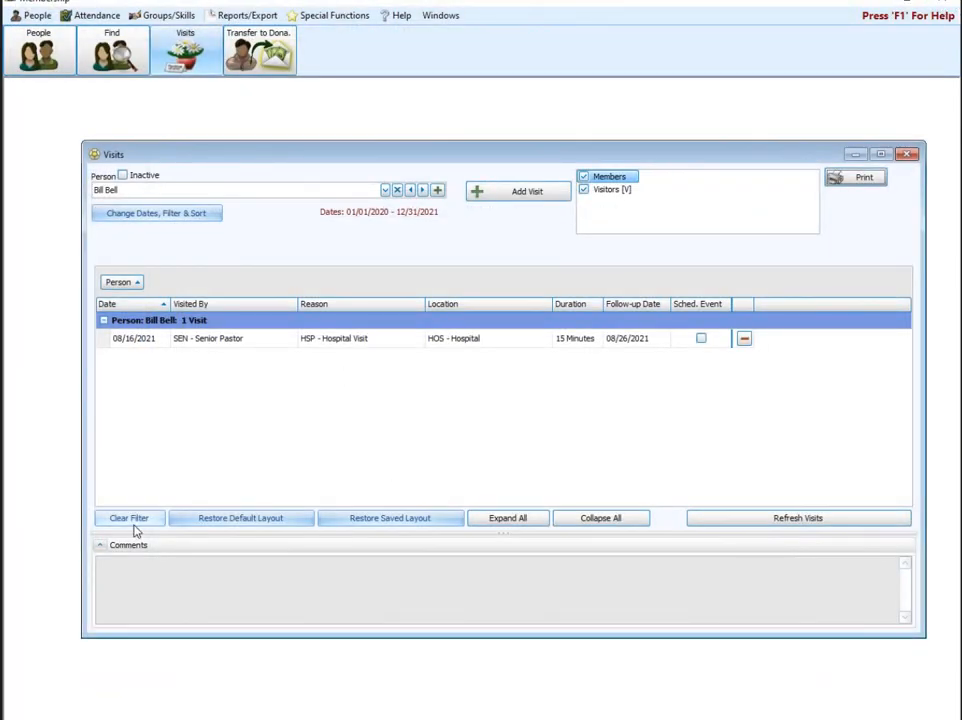
left_click(128, 516)
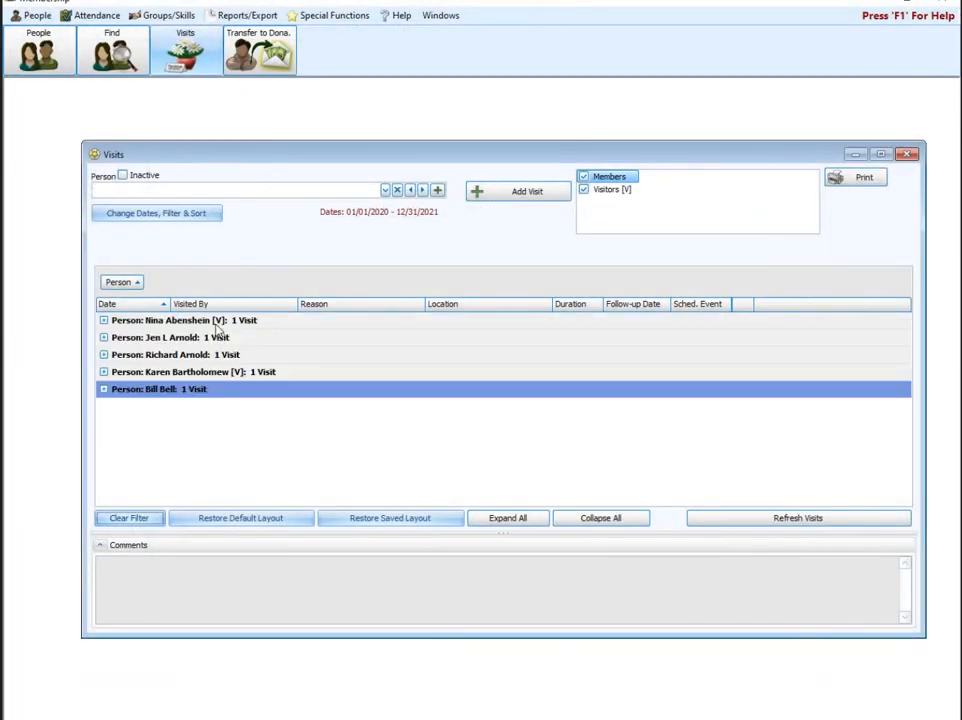
mouse_move(156, 352)
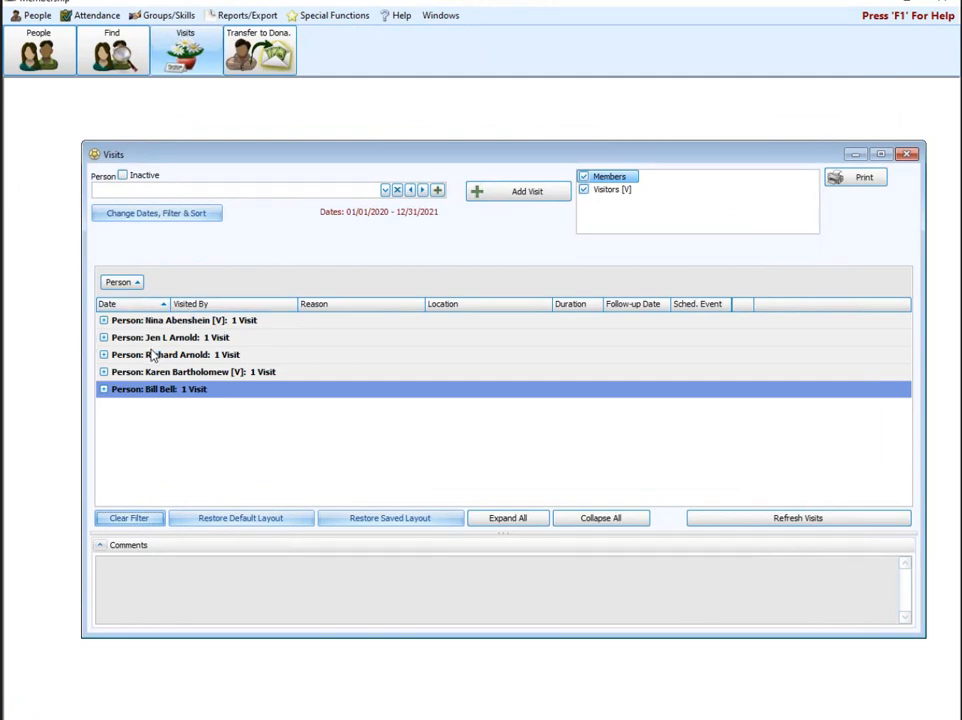
left_click(200, 320)
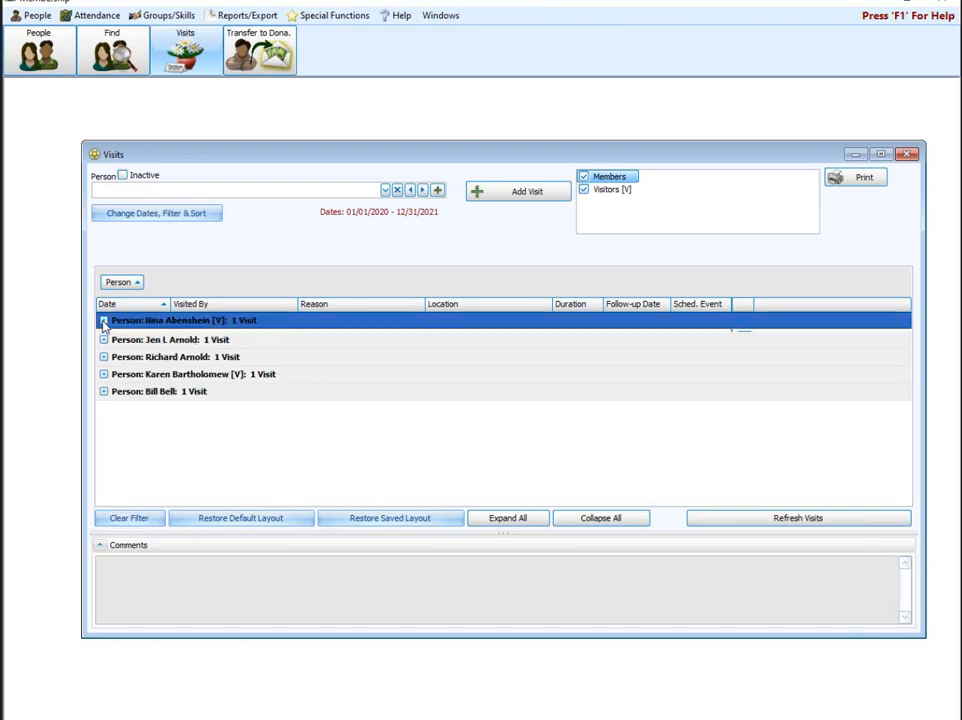
left_click(104, 320)
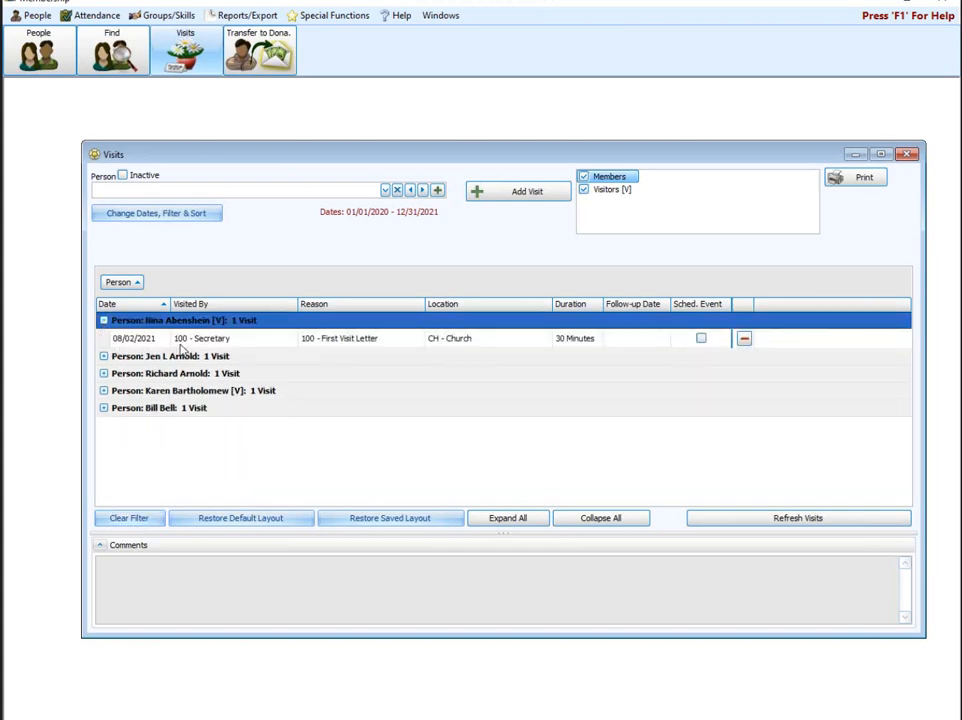
mouse_move(258, 344)
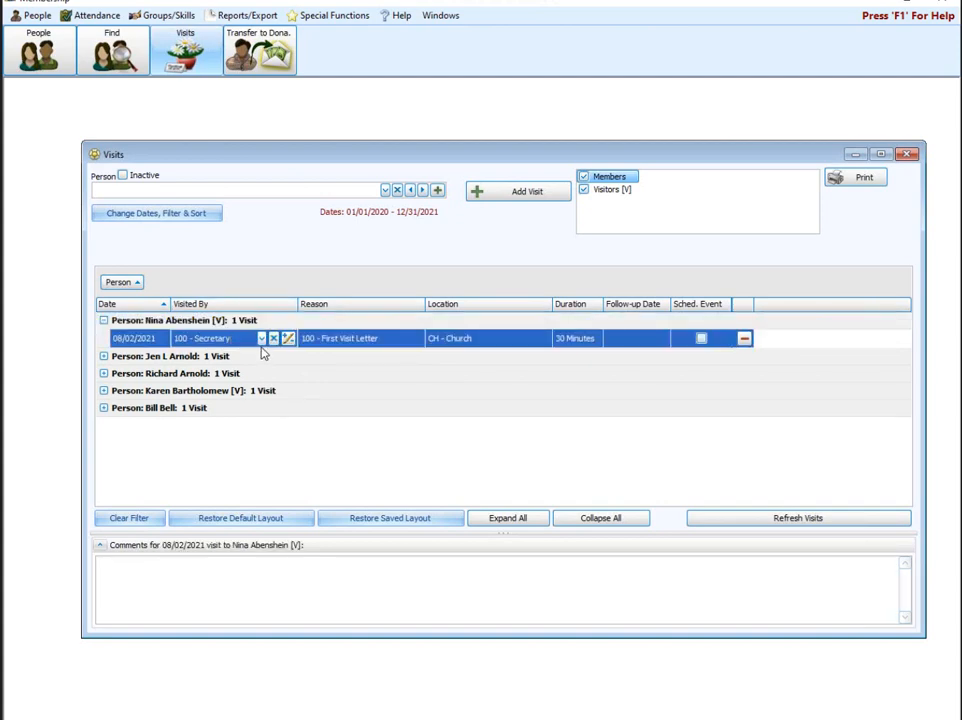
left_click(260, 338)
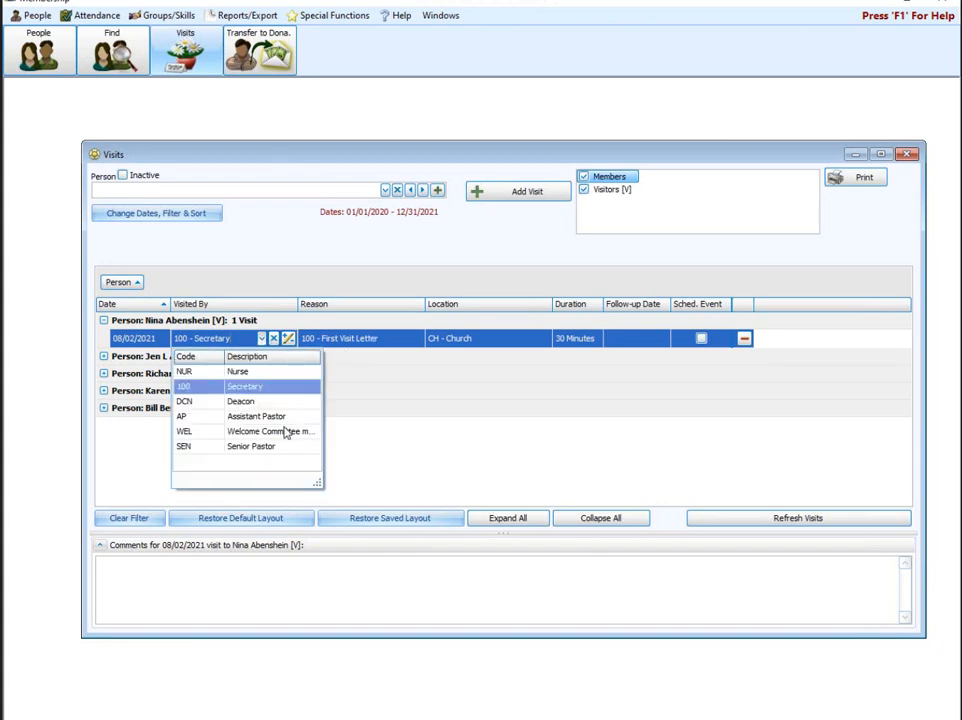
left_click(270, 432)
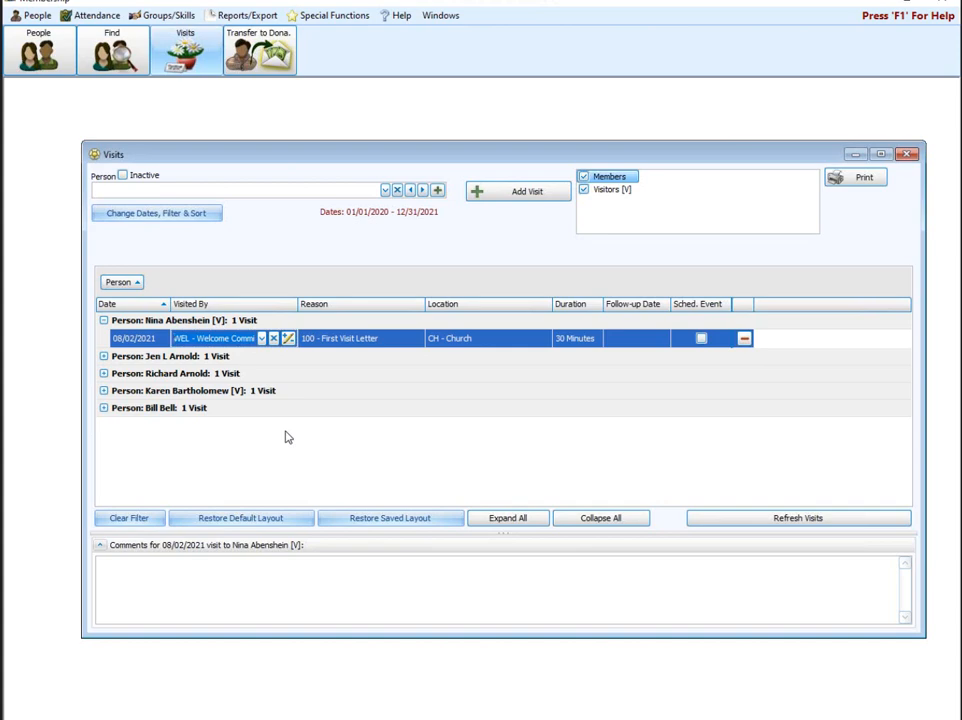
mouse_move(604, 460)
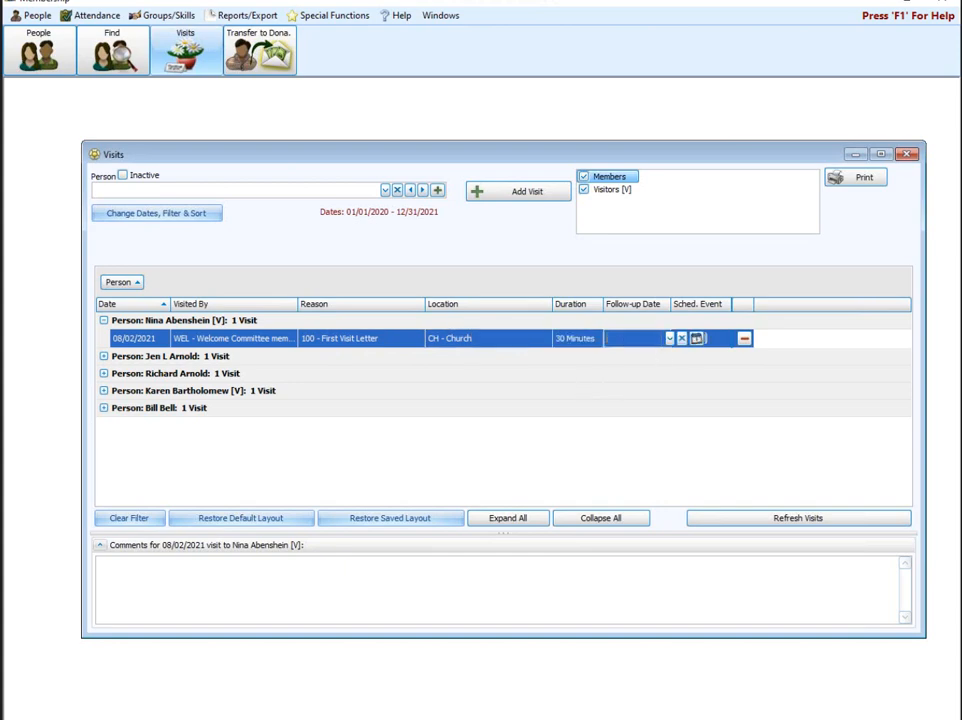
left_click(668, 338)
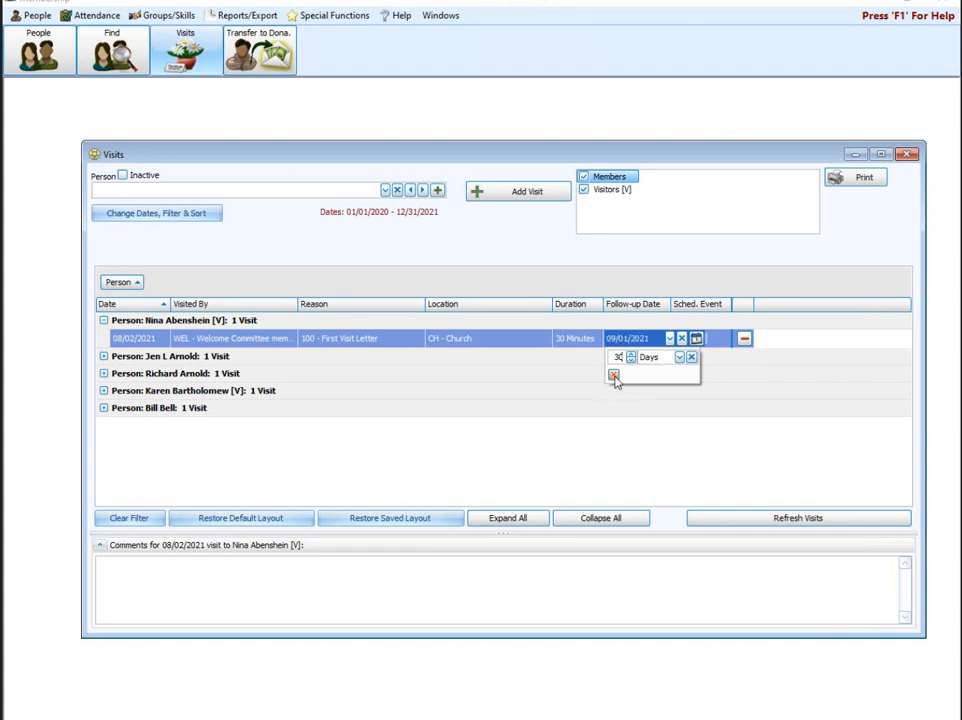
left_click(612, 376)
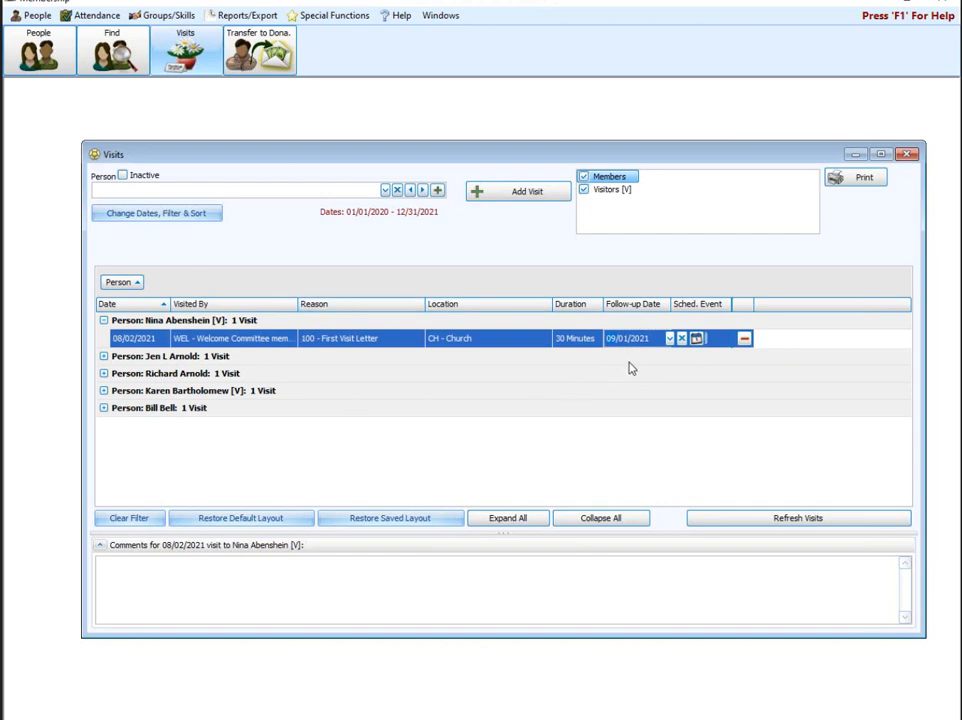
mouse_move(604, 364)
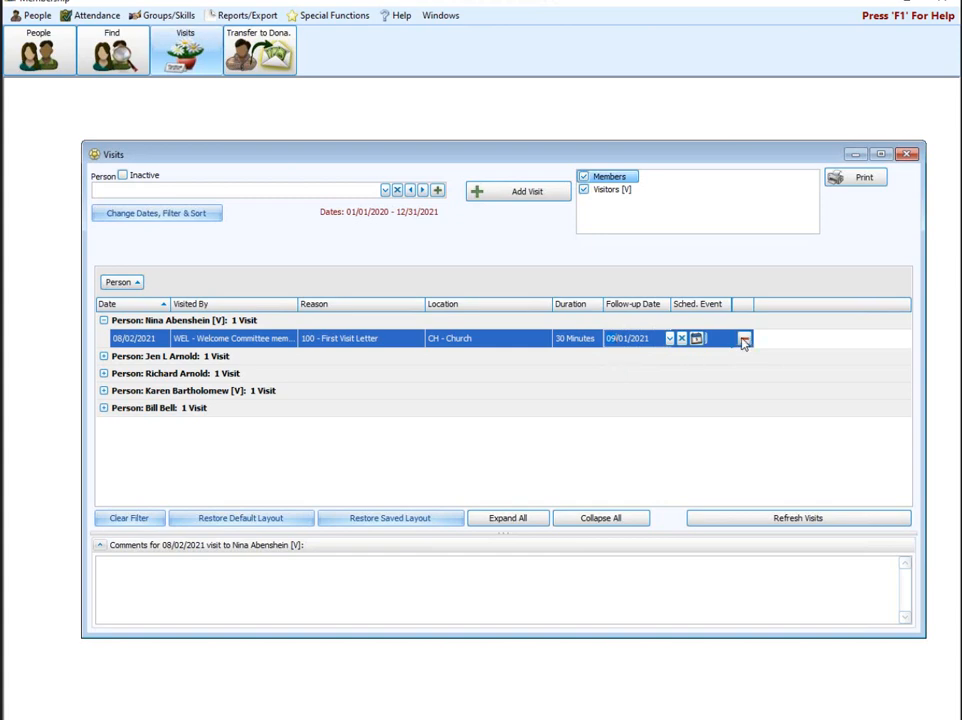
mouse_move(748, 342)
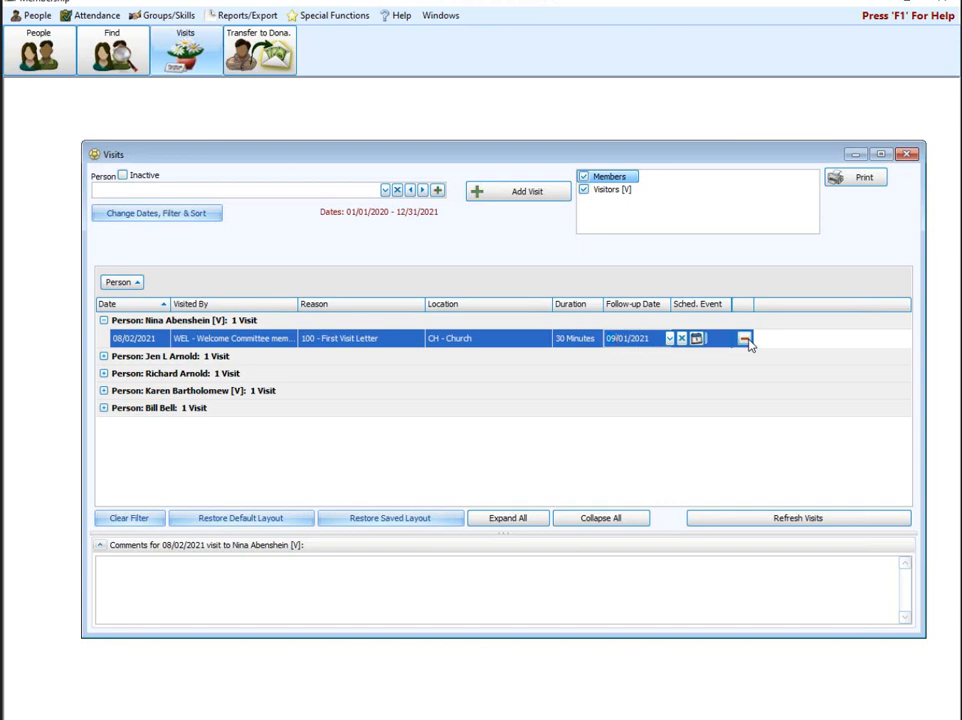
mouse_move(750, 348)
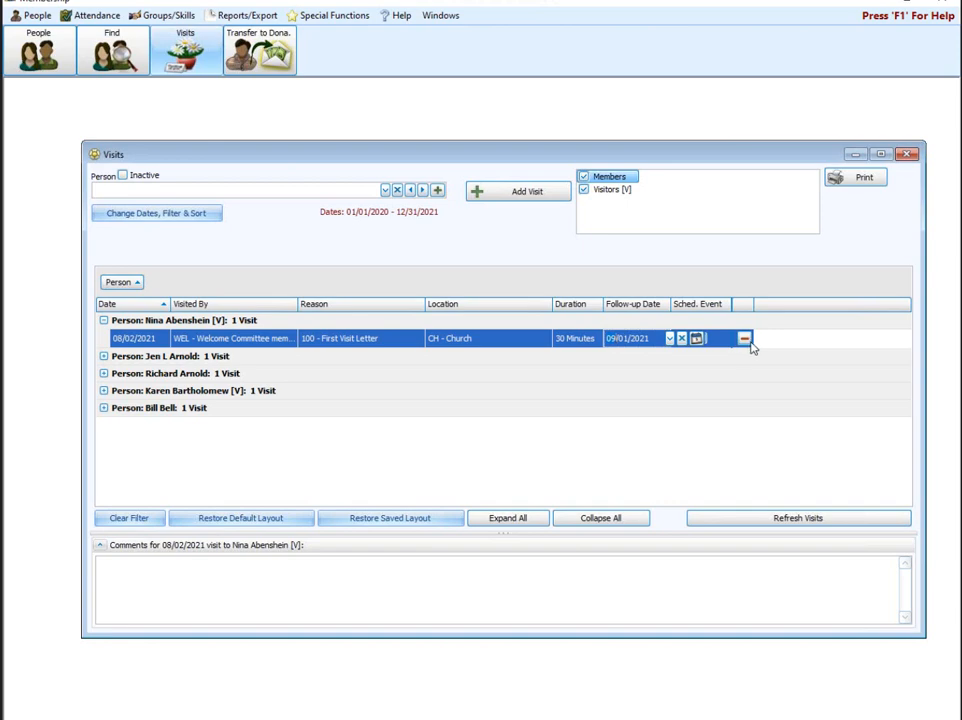
mouse_move(786, 268)
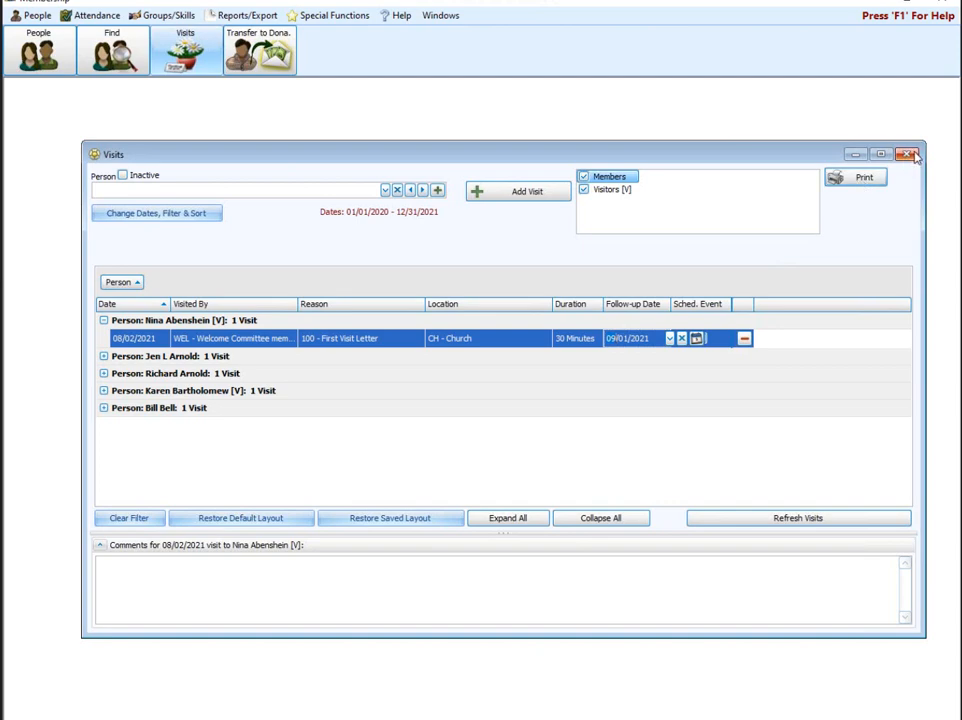
mouse_move(916, 156)
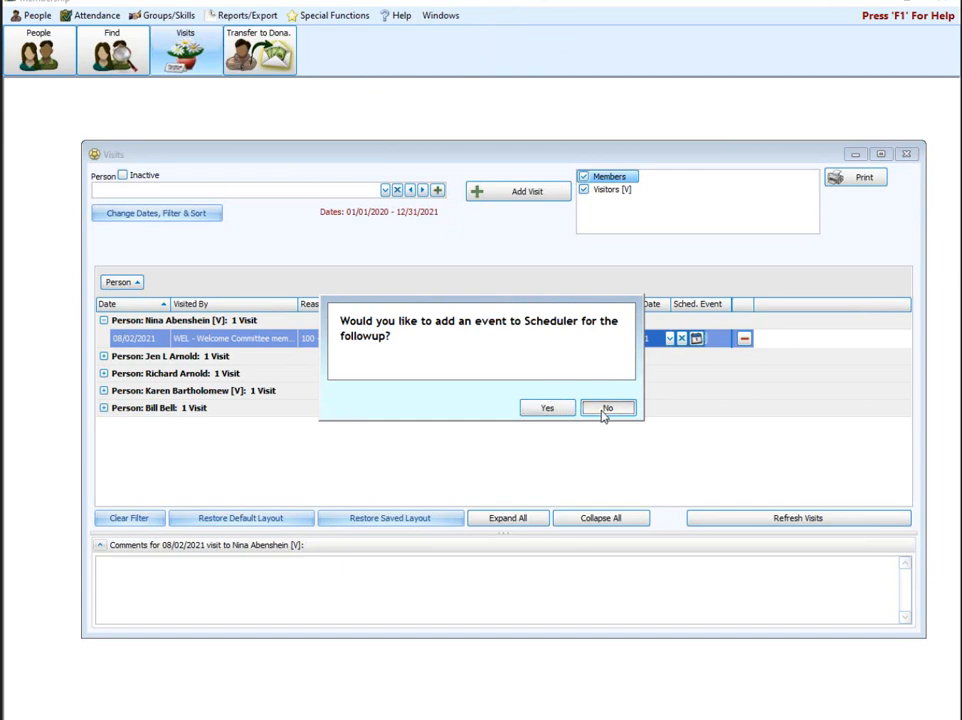
Decline the Scheduler event and start a Visits report from Reports/Export including visitors
left_click(608, 408)
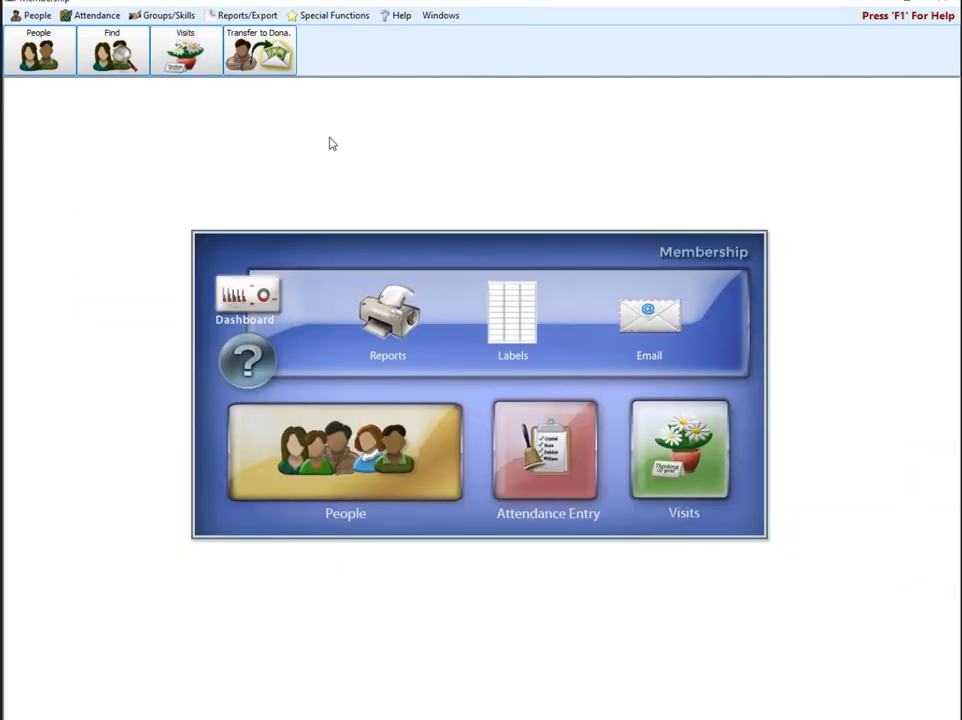
left_click(248, 16)
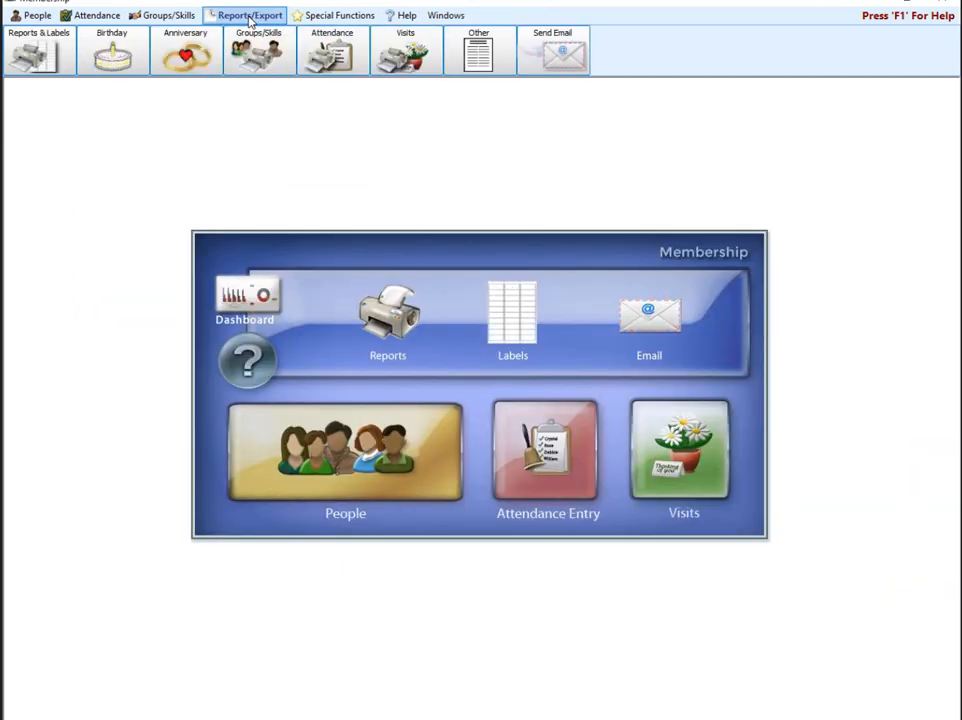
left_click(404, 50)
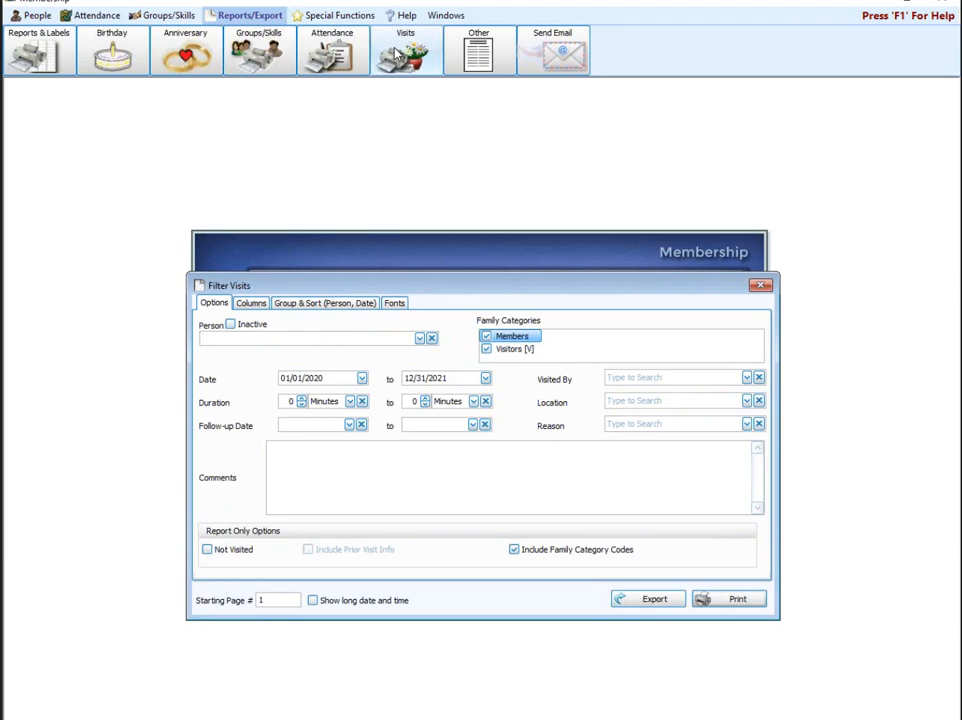
left_click(310, 338)
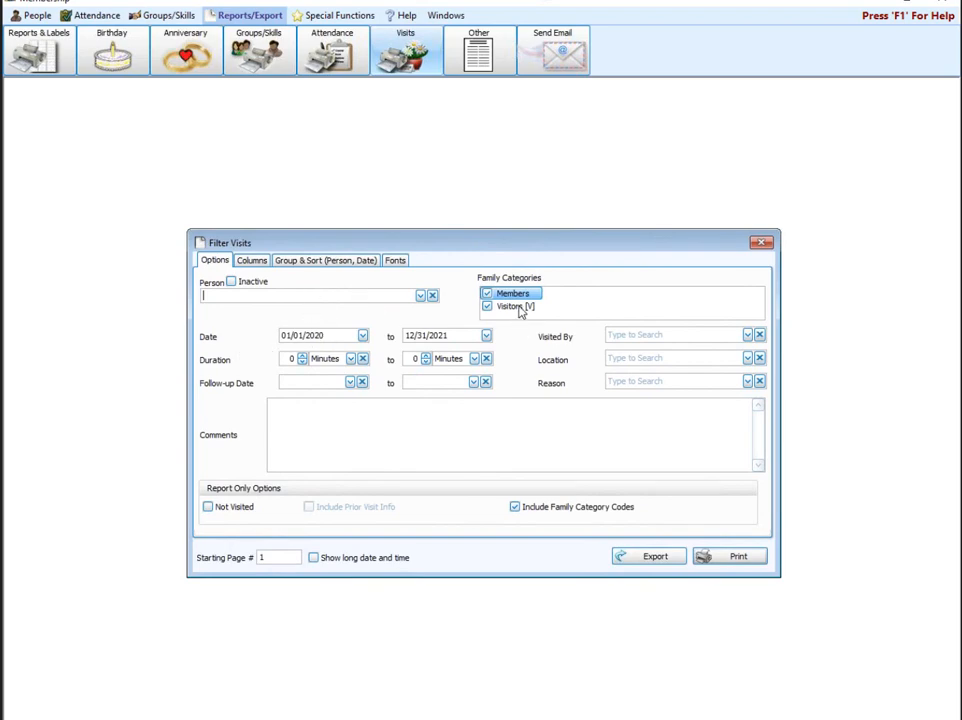
Remove Address and Phone from the report columns and review grouping by person then date
left_click(252, 260)
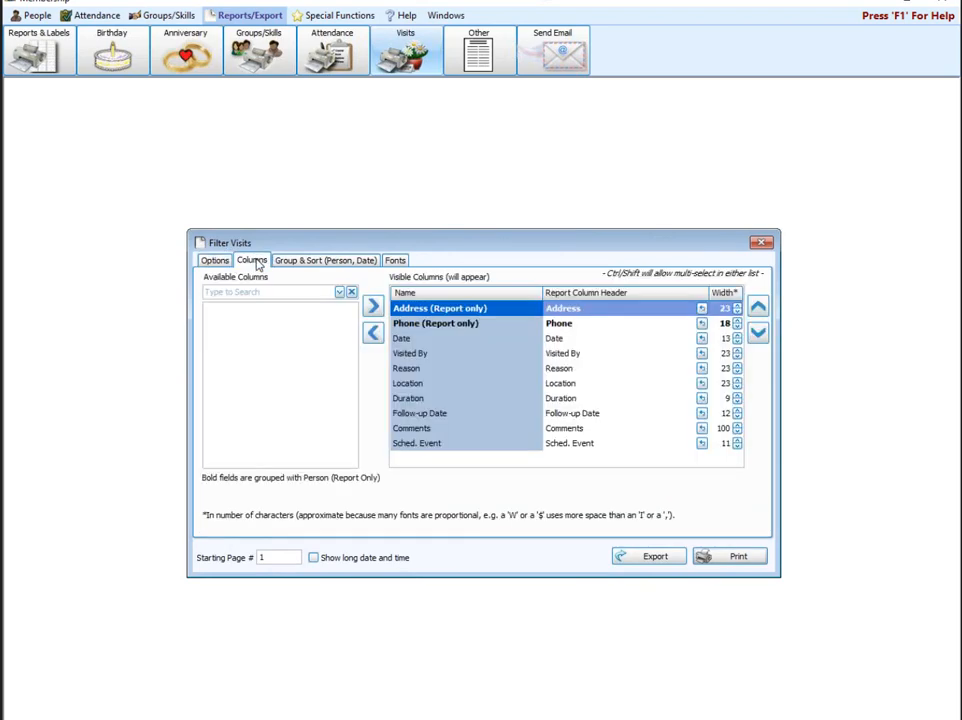
left_click(372, 332)
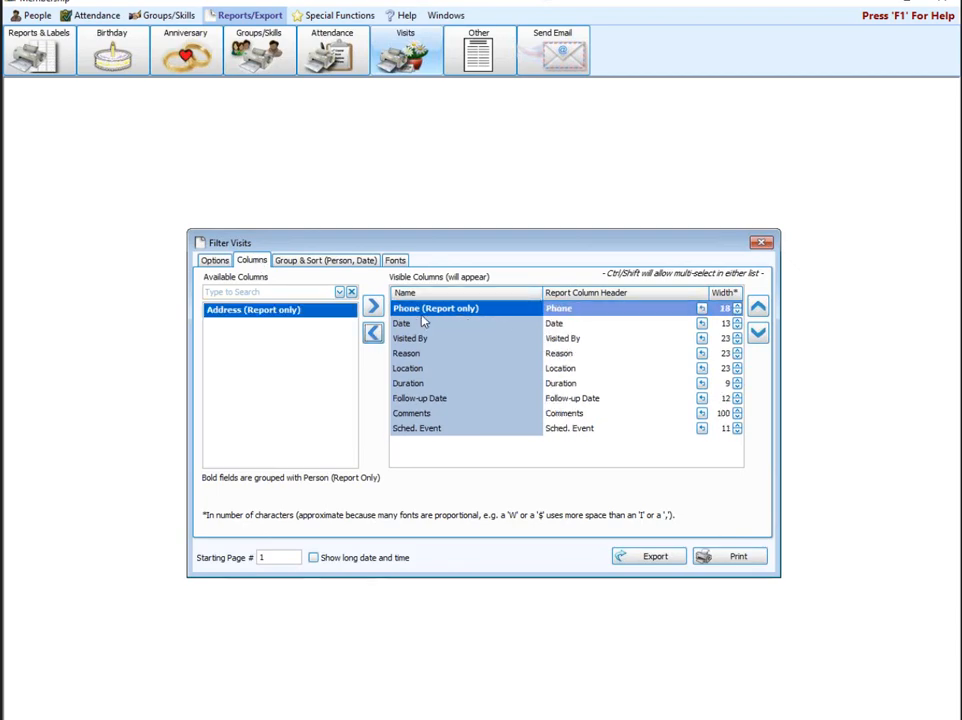
left_click(372, 332)
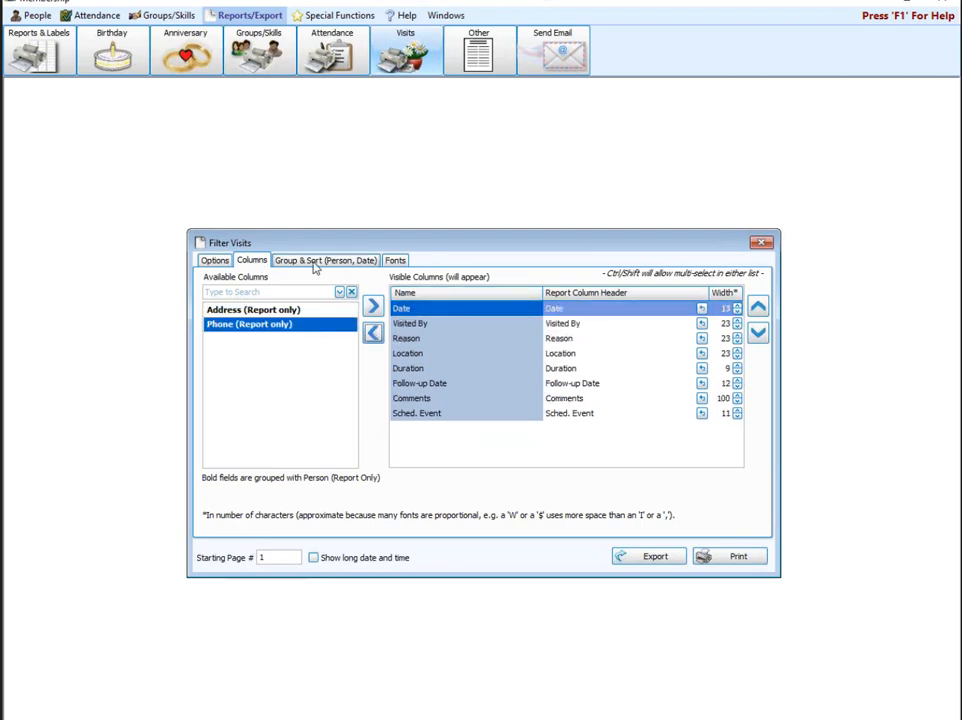
left_click(324, 260)
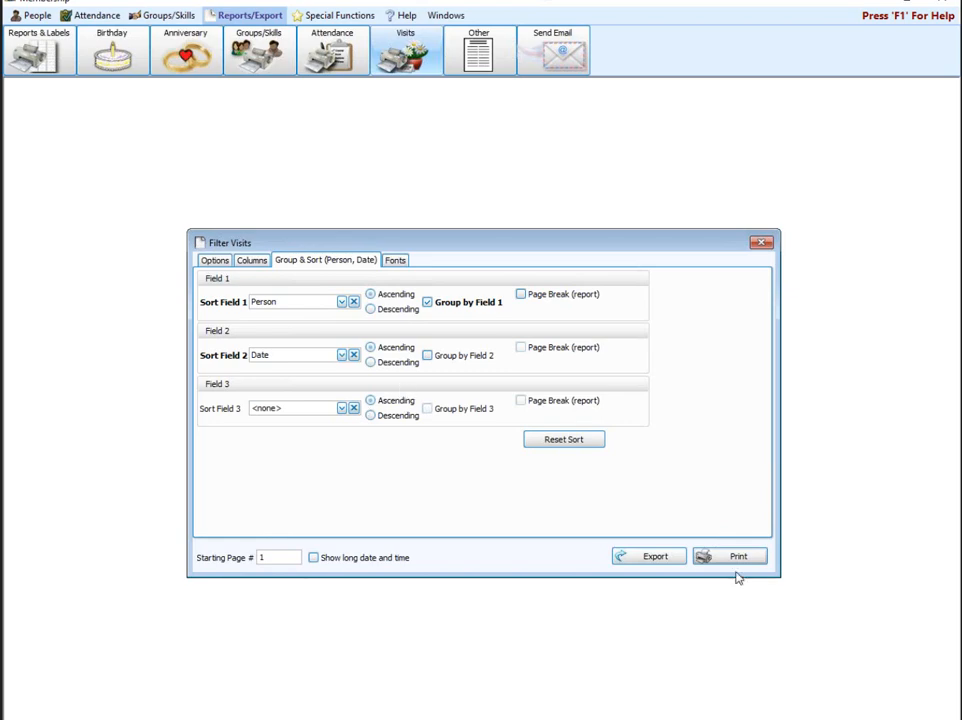
Preview the visits report listing five people's visits including Bill's hospital visit
left_click(738, 556)
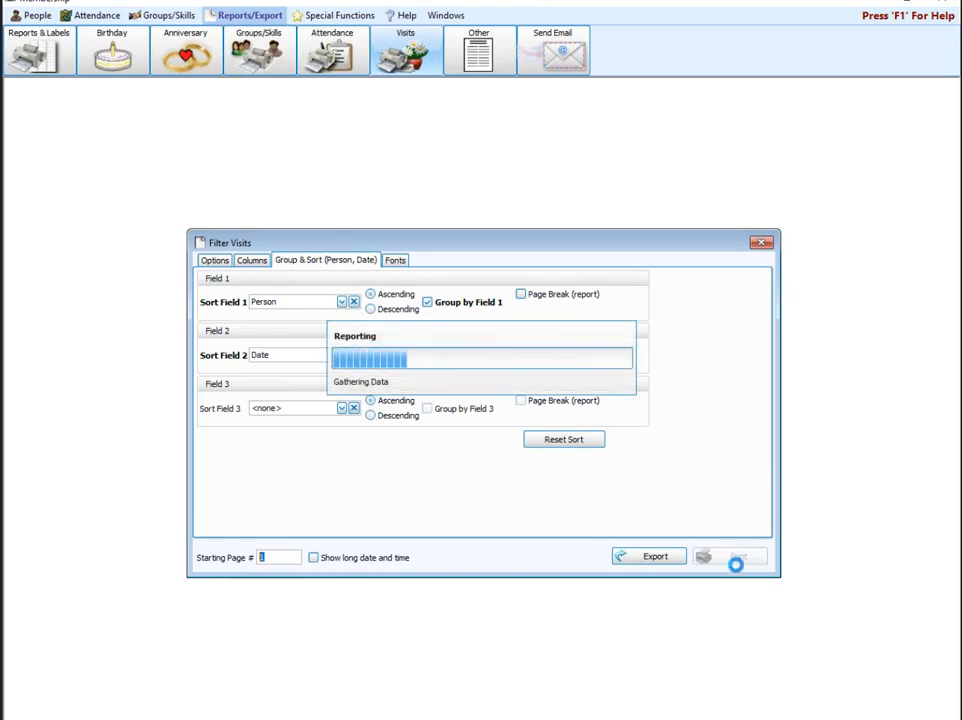
left_click(730, 556)
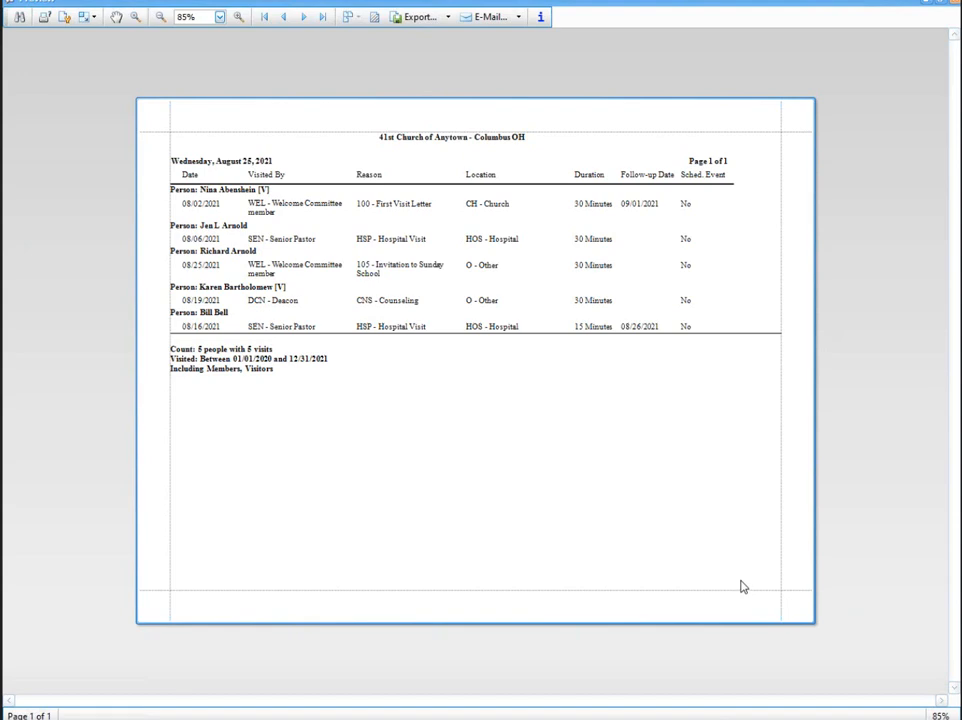
mouse_move(736, 600)
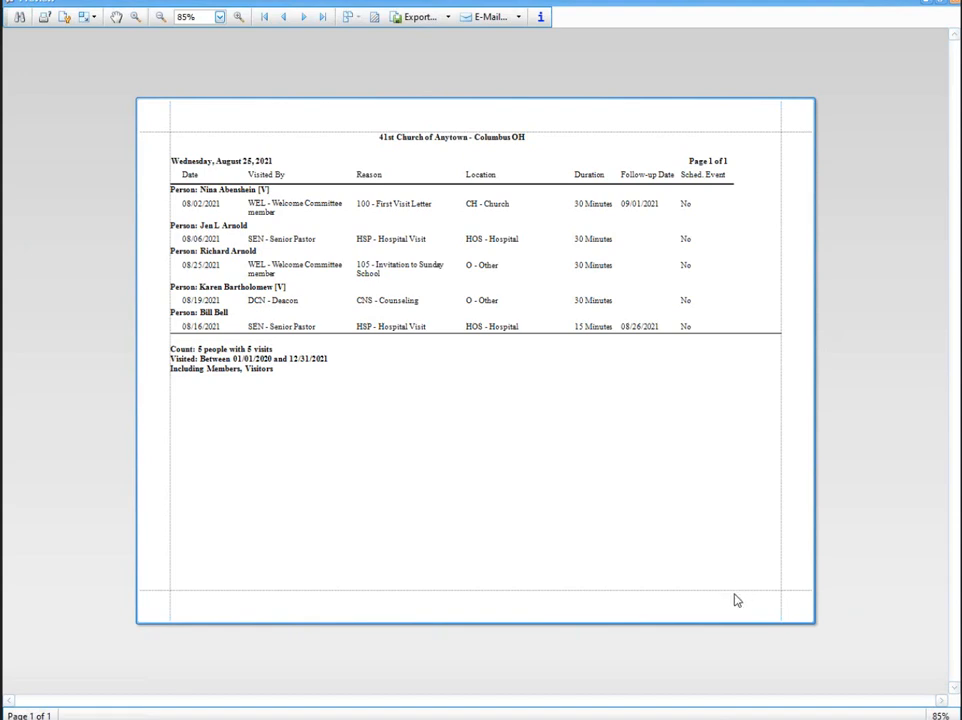
mouse_move(720, 580)
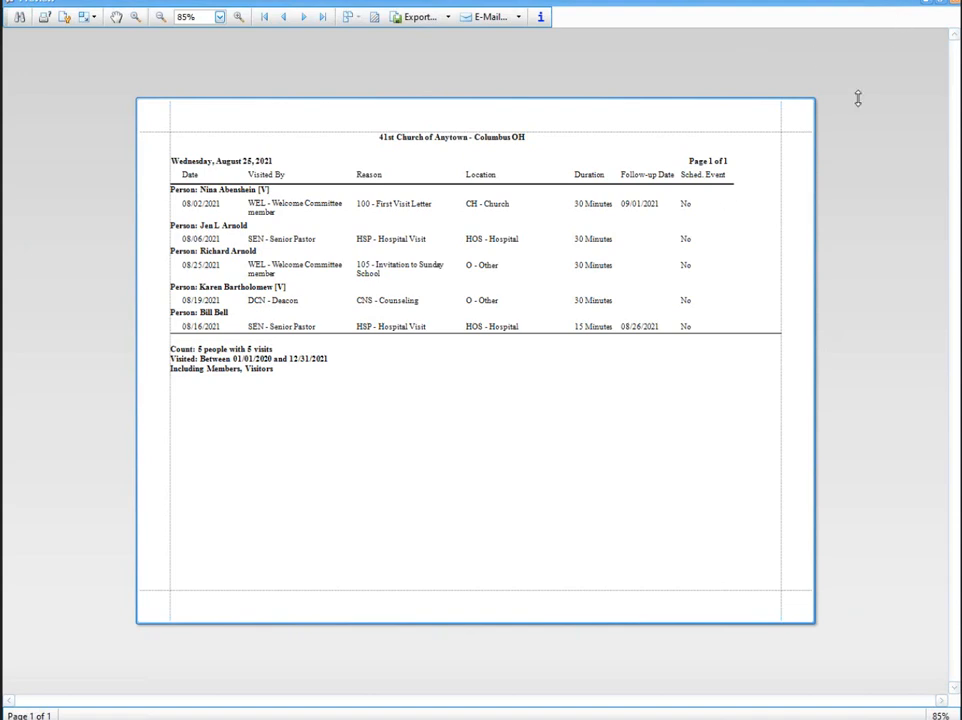
mouse_move(716, 210)
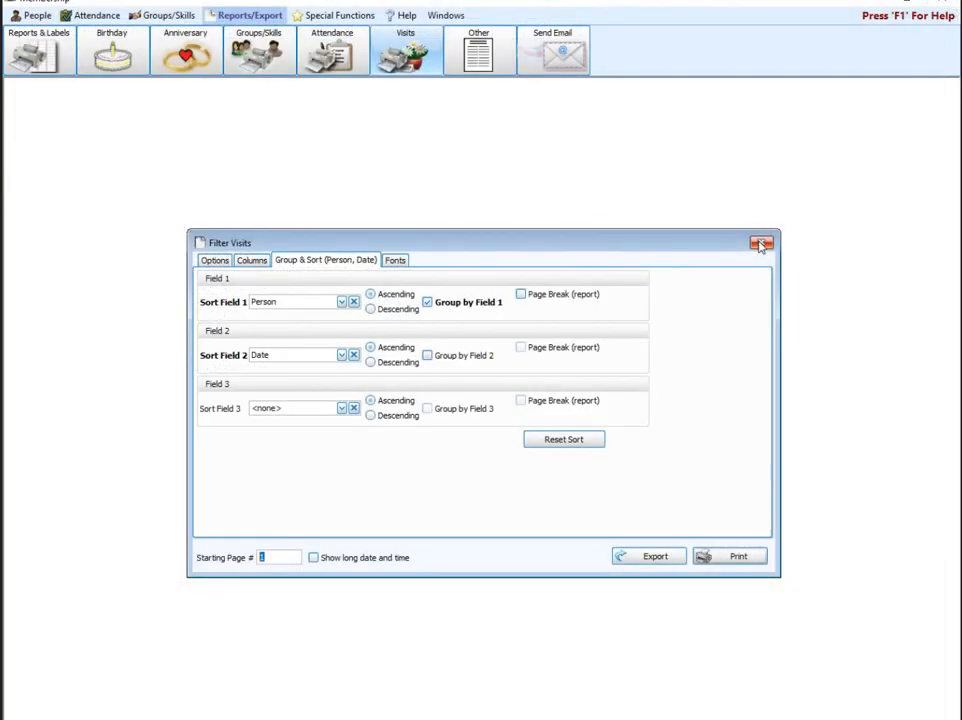
left_click(762, 244)
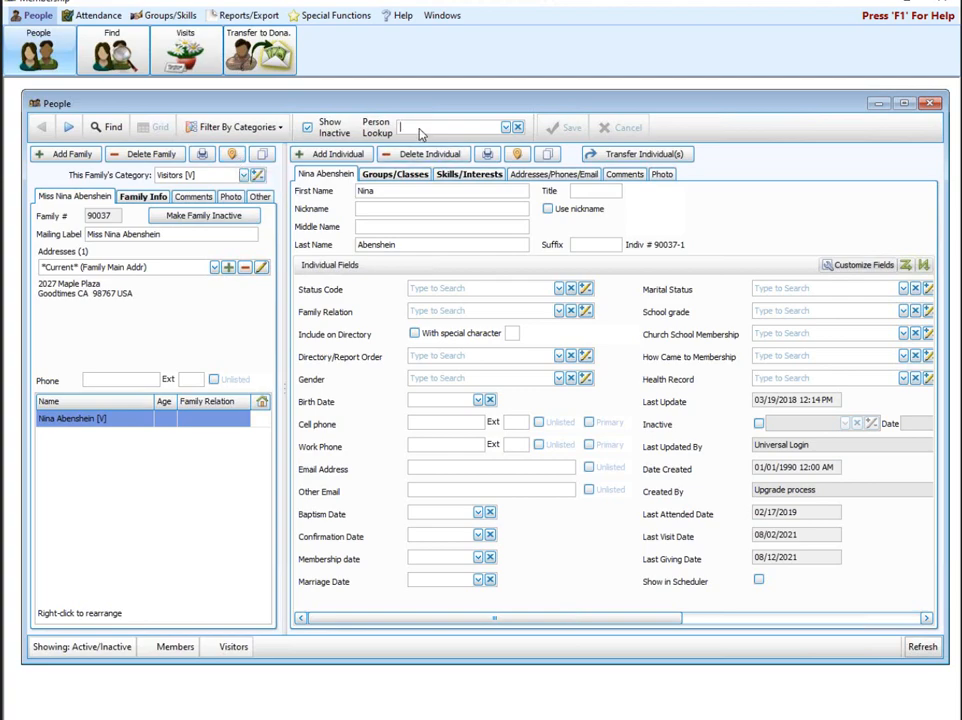
type("bill")
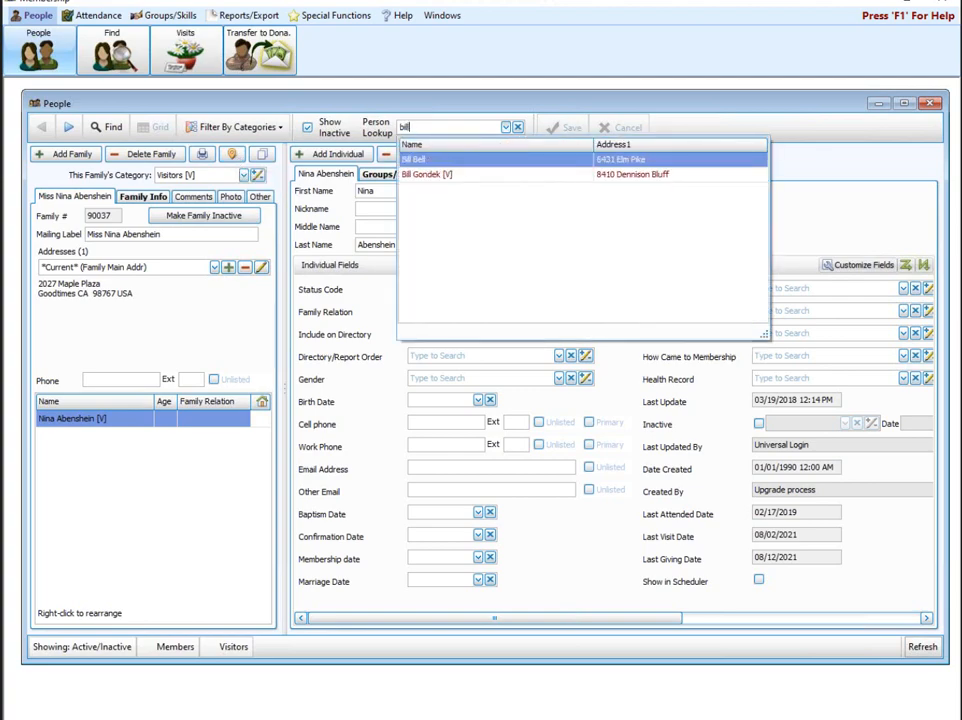
left_click(412, 160)
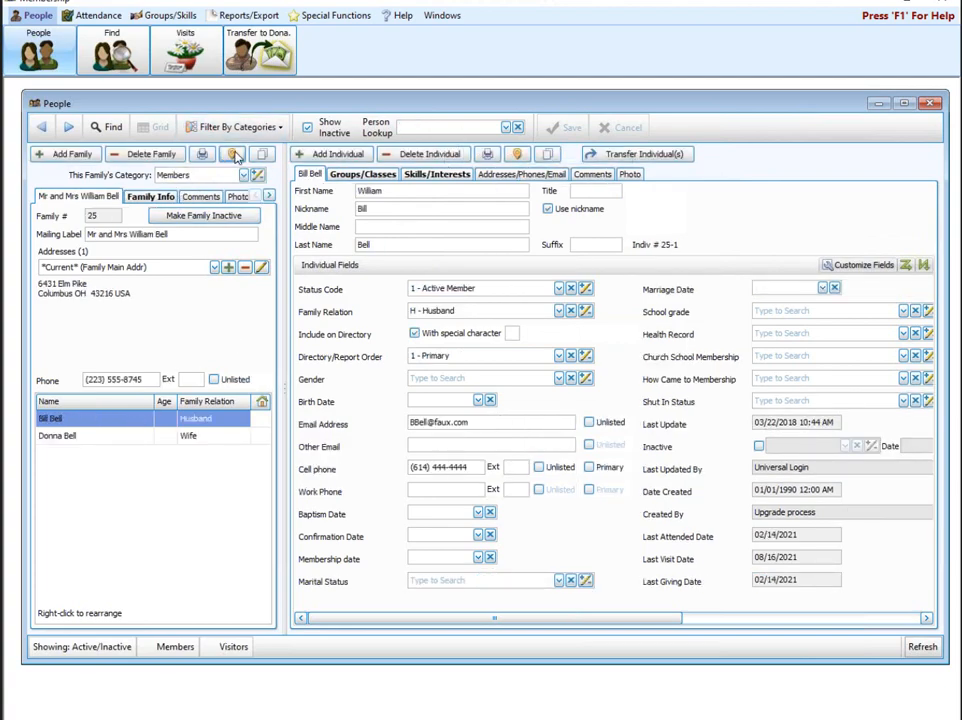
left_click(234, 154)
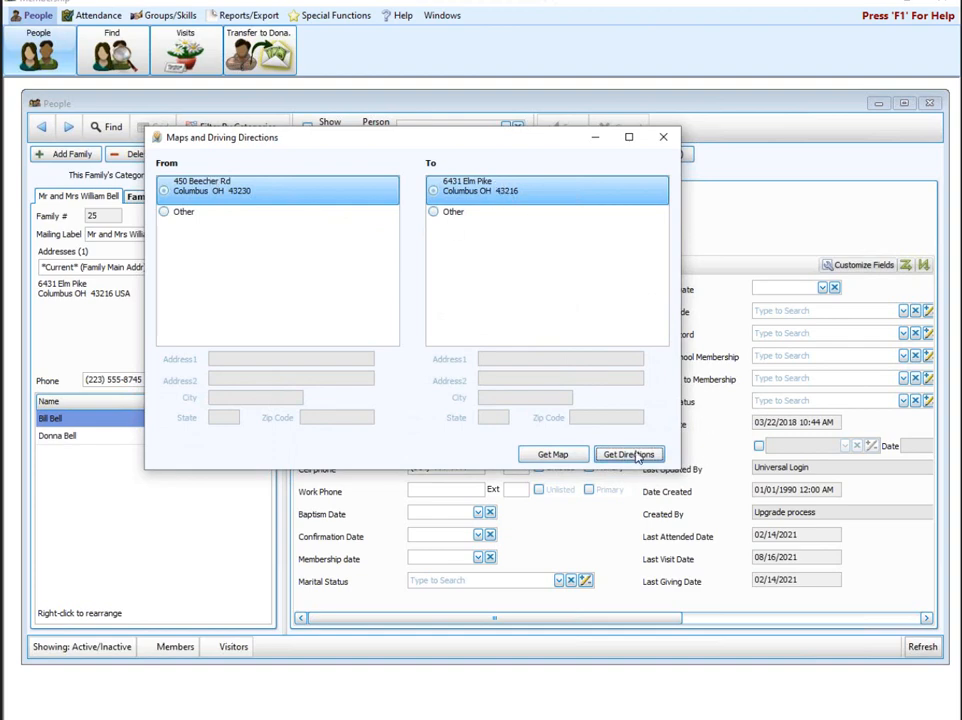
left_click(628, 454)
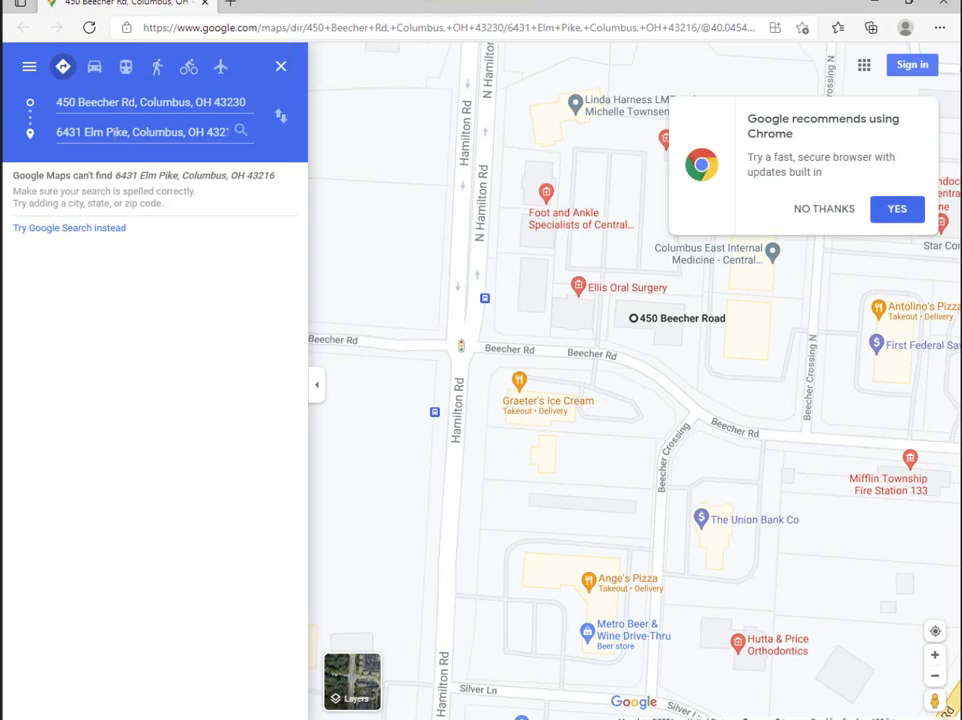
mouse_move(130, 144)
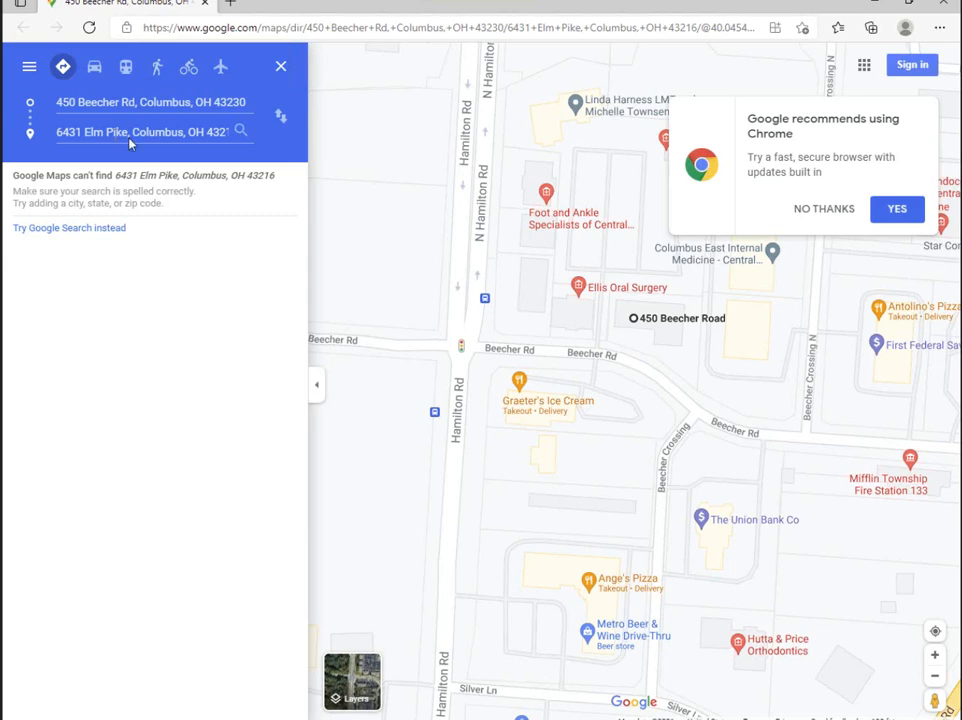
mouse_move(492, 218)
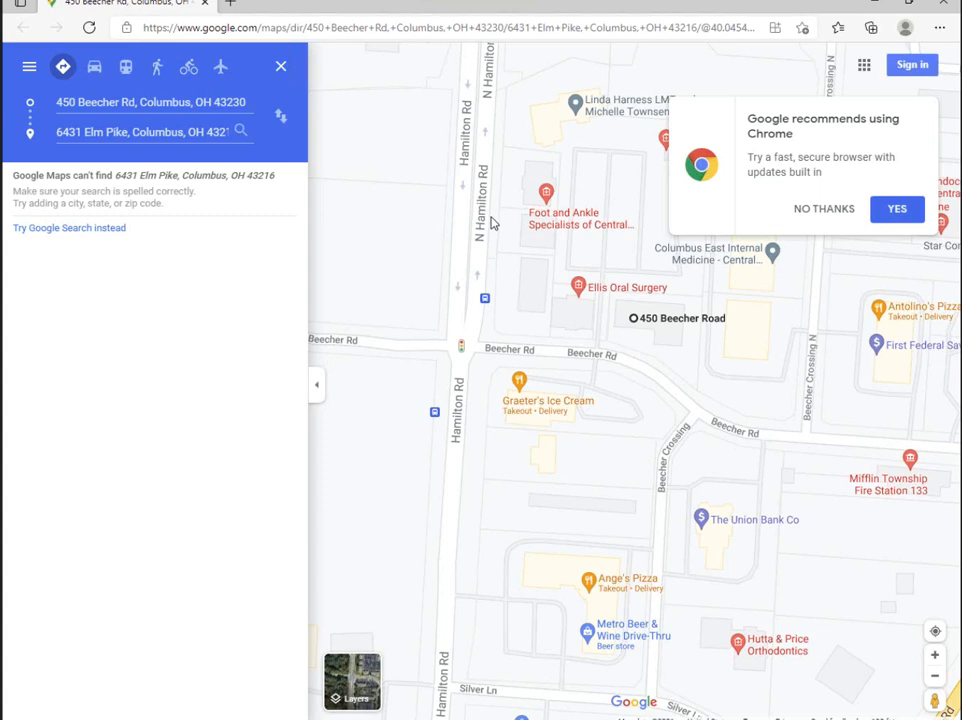
mouse_move(506, 232)
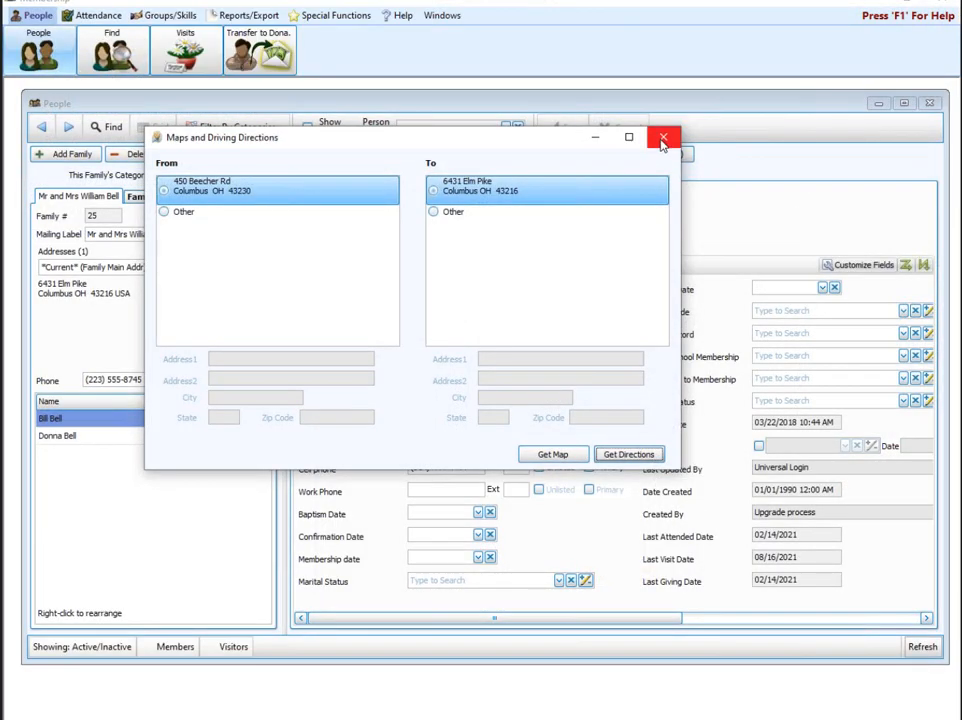
left_click(664, 136)
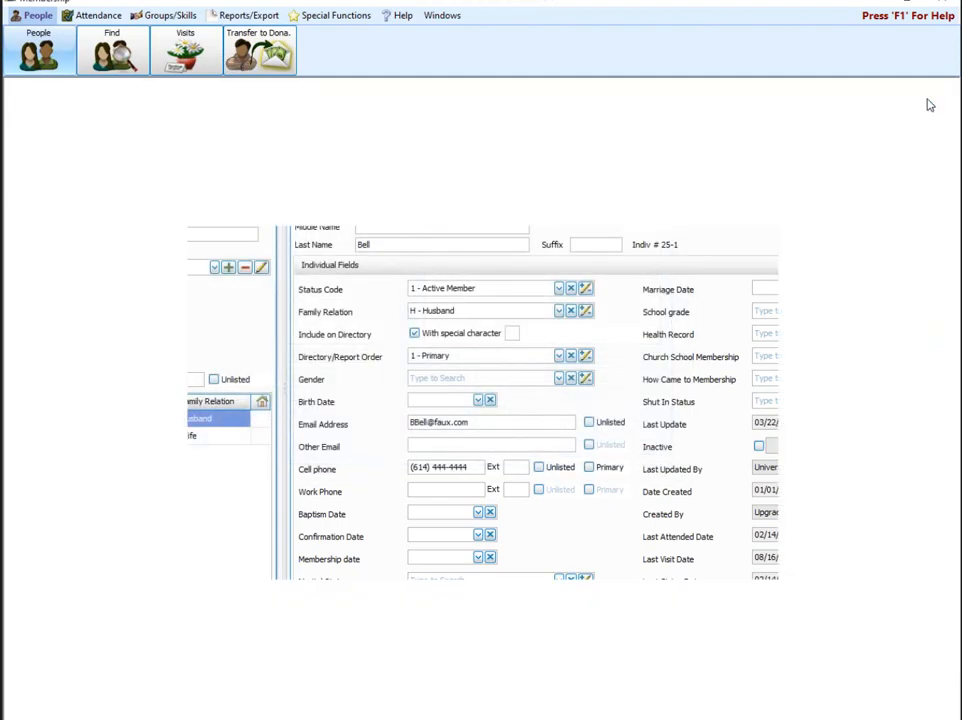